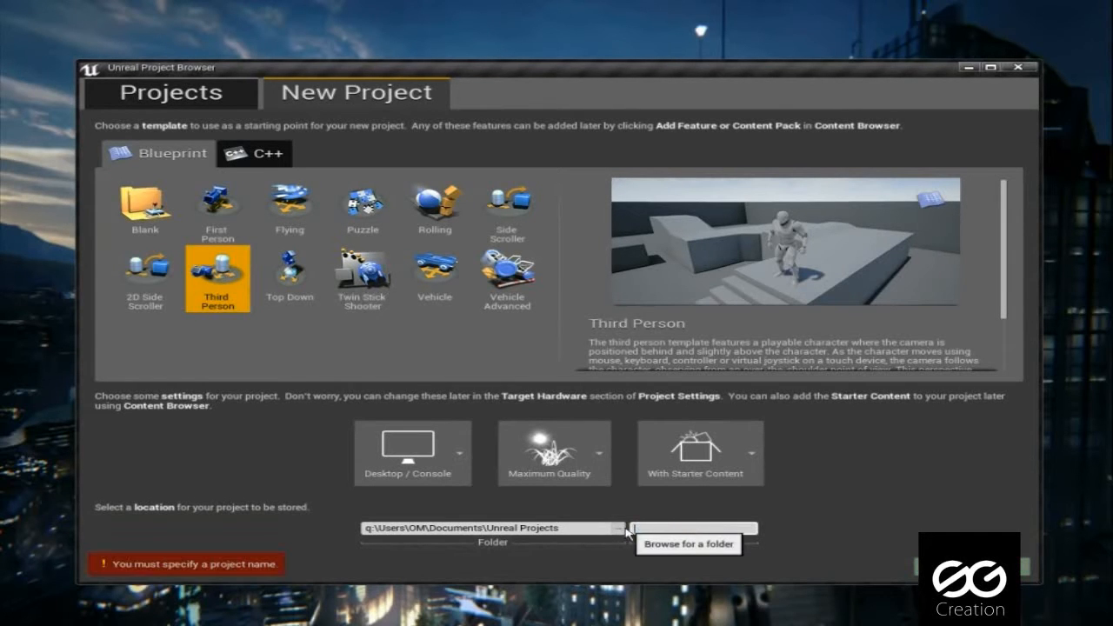
Step: Name the new Third Person Blueprint project FORTEST and create it
type("FORTE")
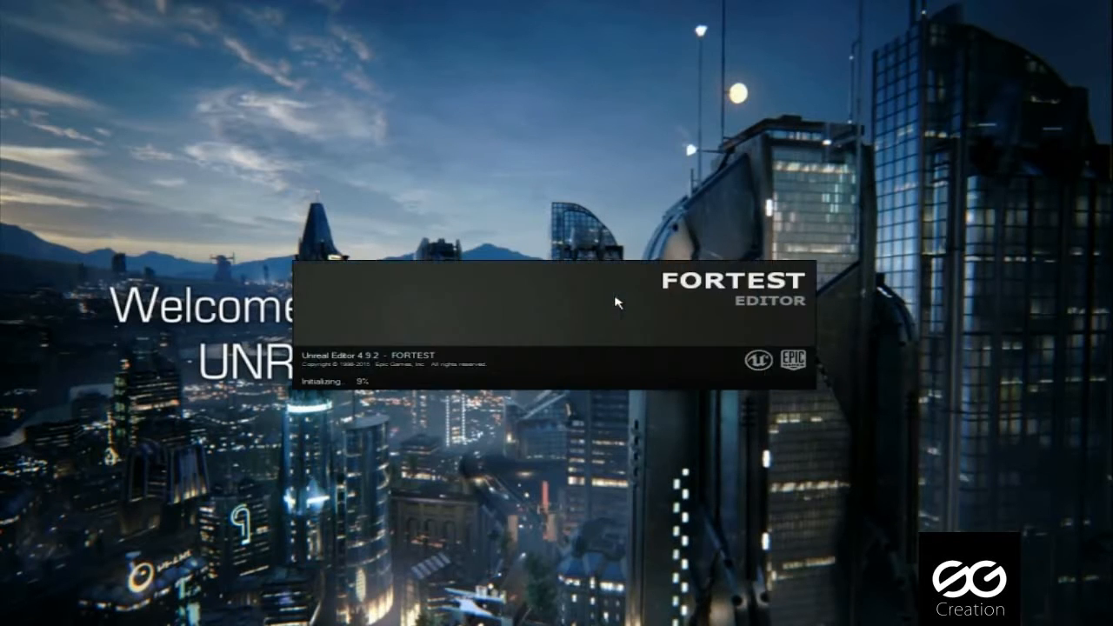
mouse_move(711, 296)
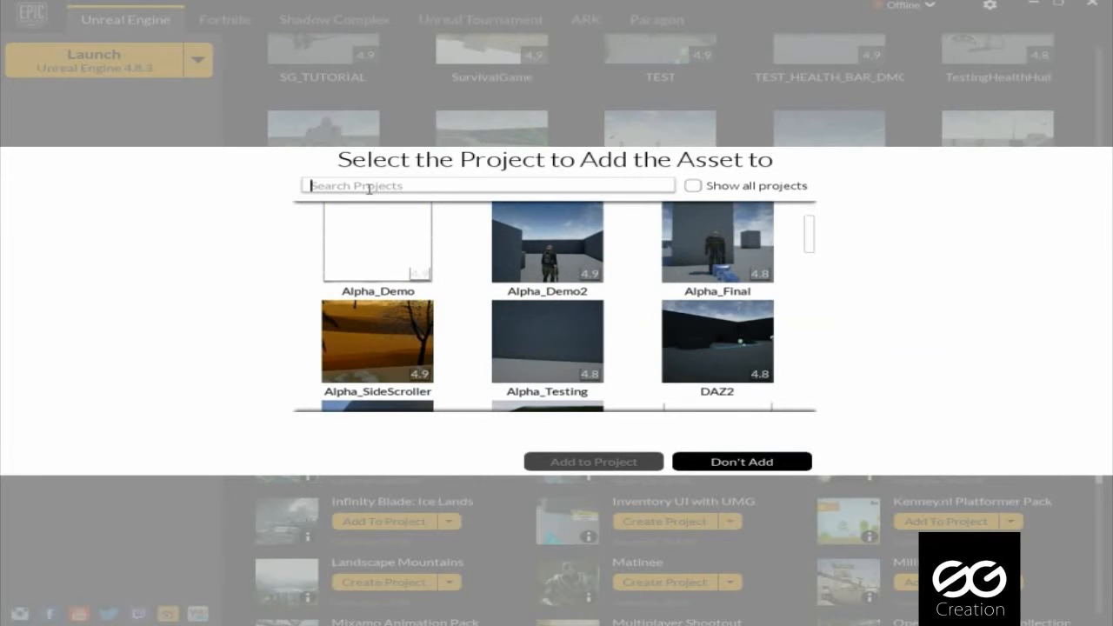
Step: Search 'FOR' and add the marketplace asset to the FORTEST project
type("FOR")
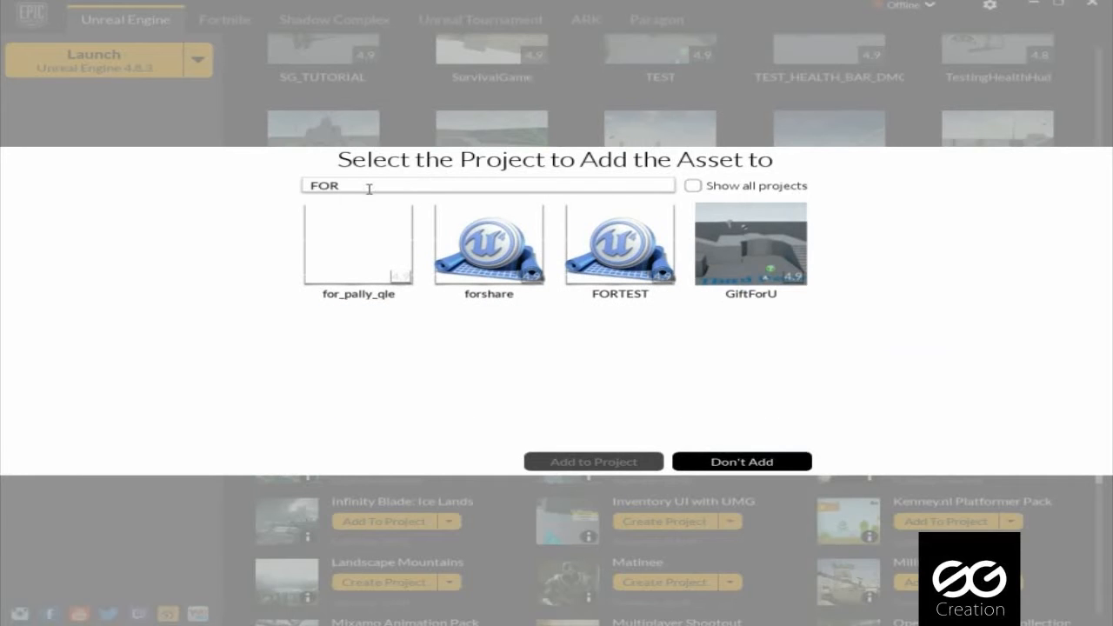
left_click(619, 246)
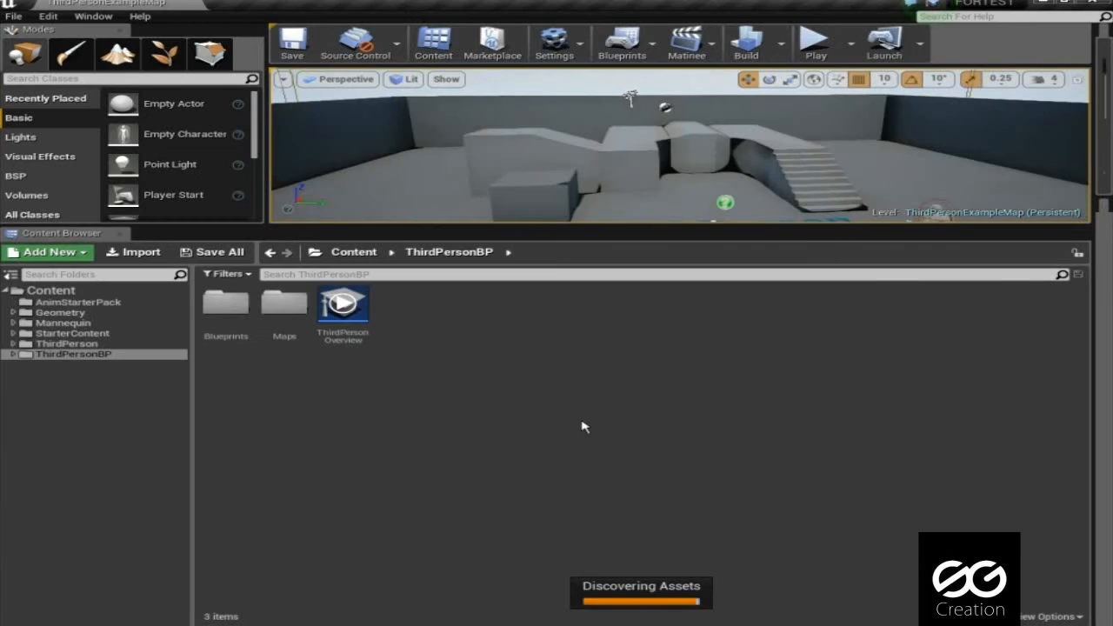
Step: Export the AnimStarterPack SK_Mannequin mesh as HeroTTP FBX into the Test folder
left_click(77, 302)
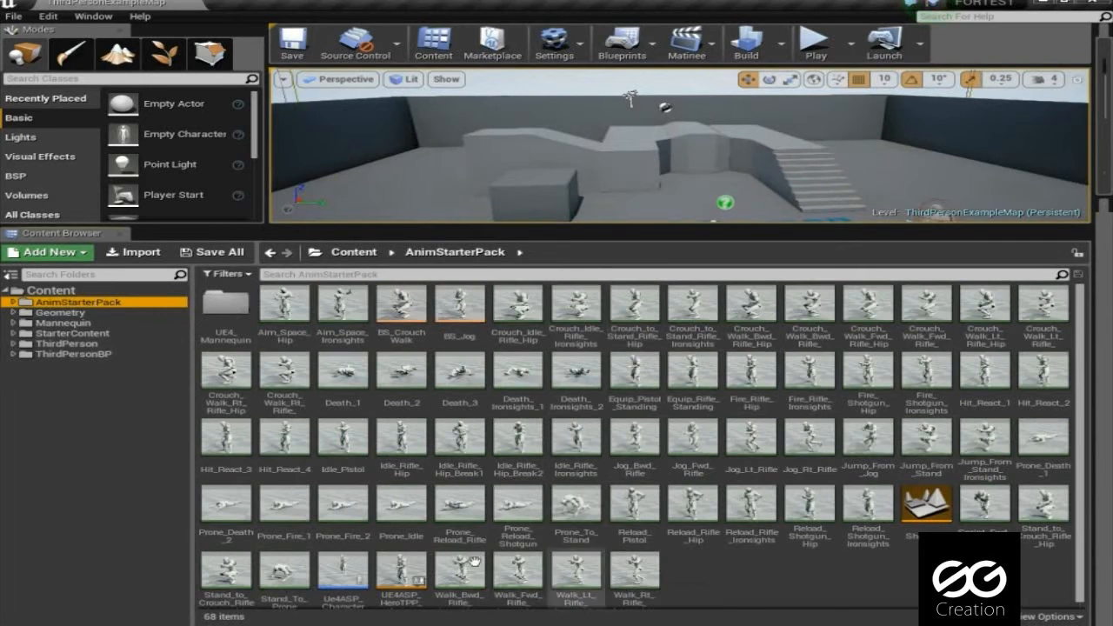
mouse_move(62, 323)
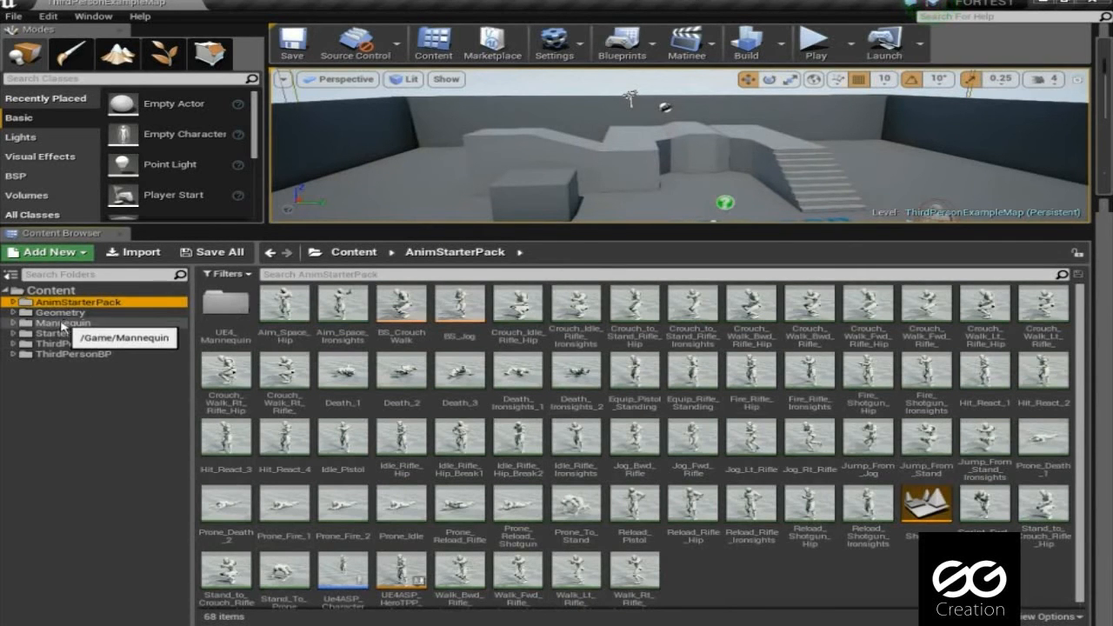
left_click(85, 313)
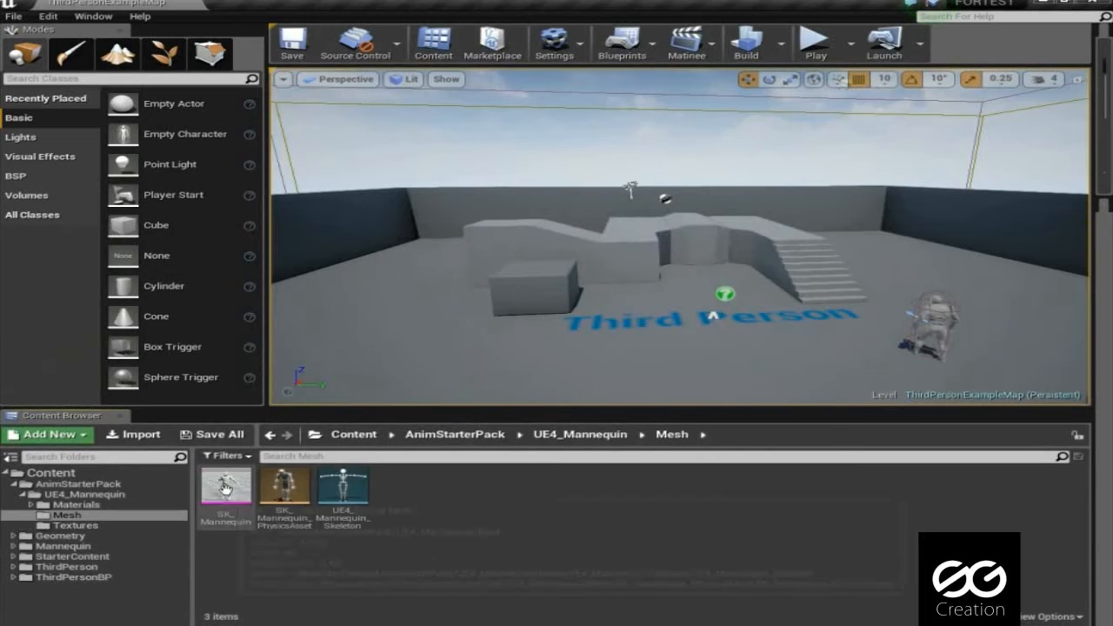
right_click(224, 487)
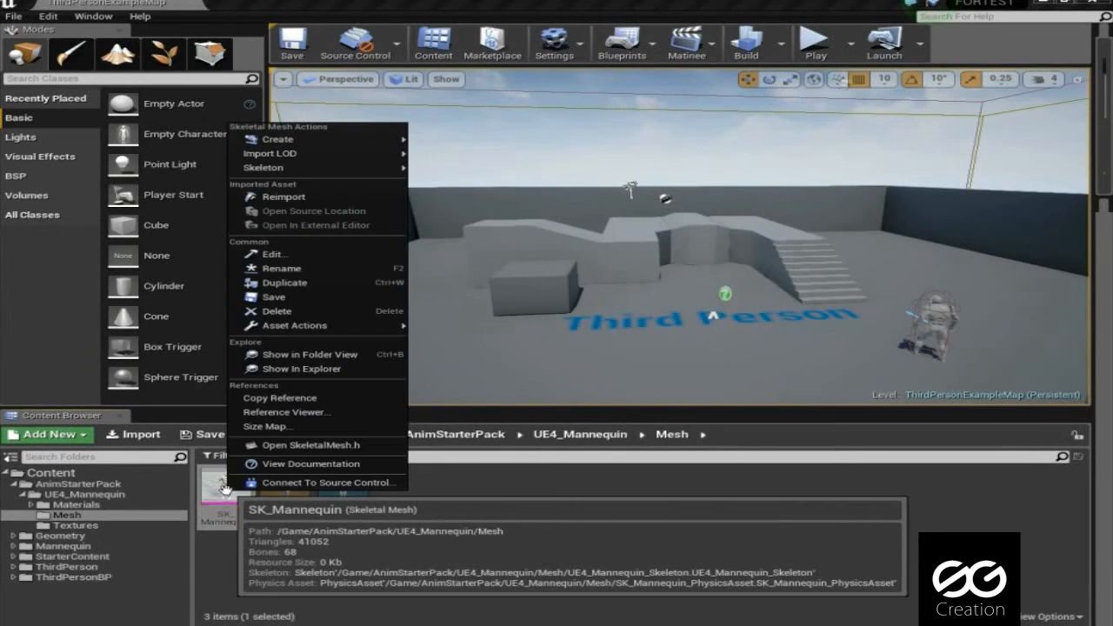
mouse_move(293, 325)
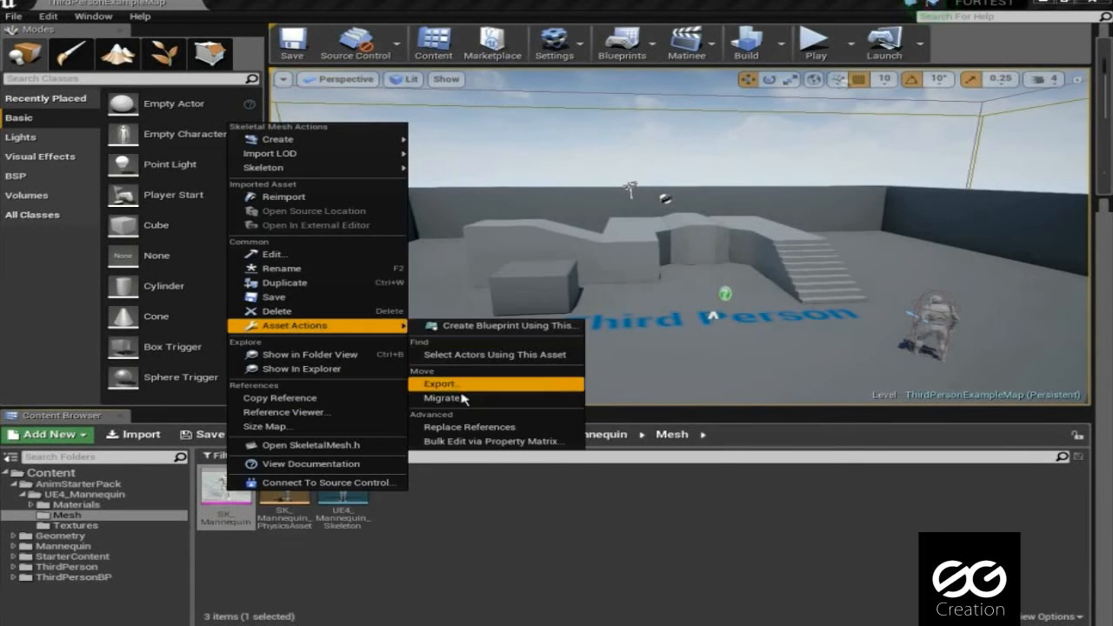
left_click(438, 383)
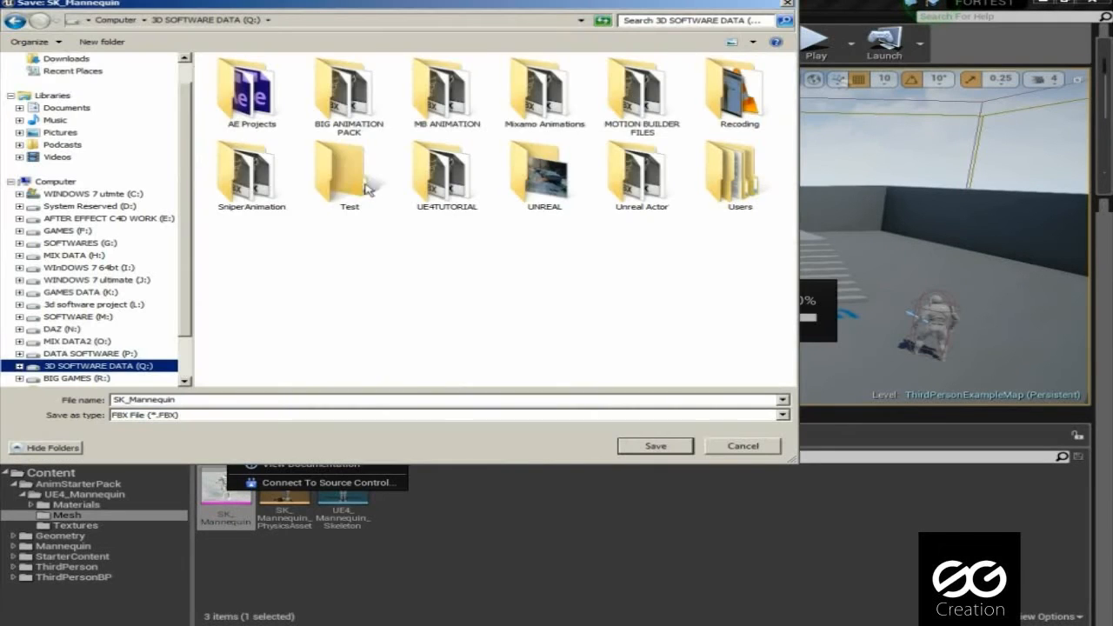
double_click(348, 170)
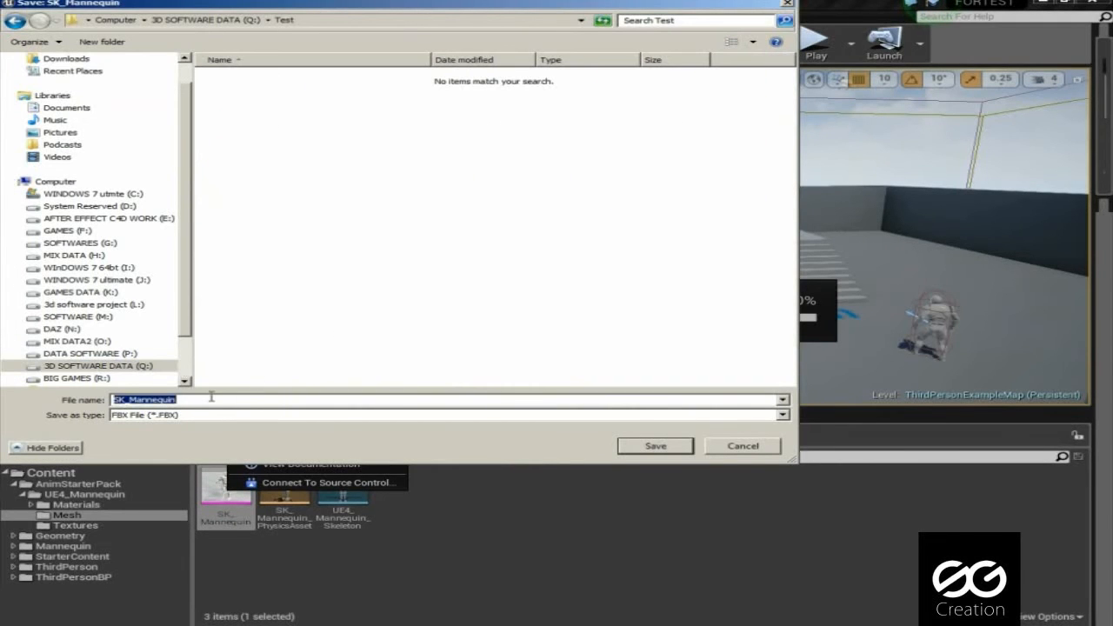
type("h")
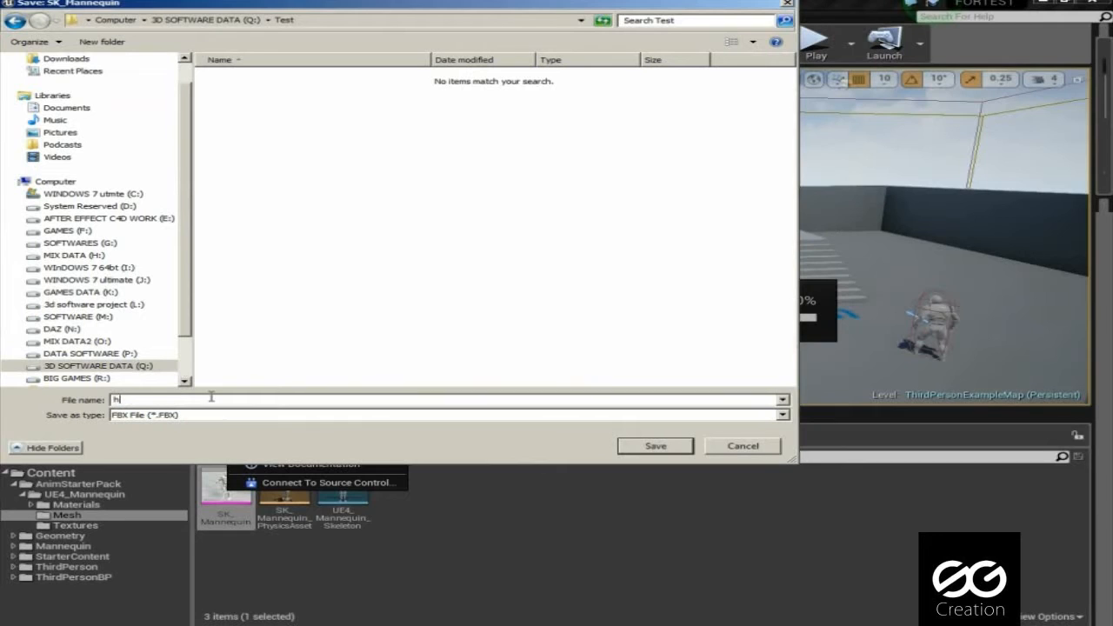
type("E")
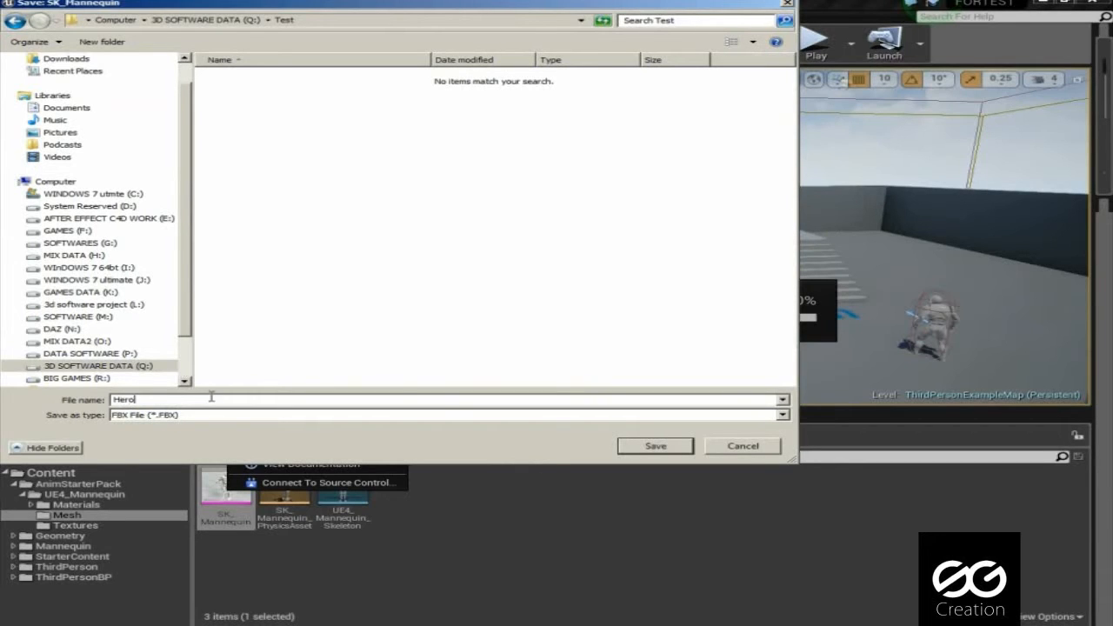
type("TT")
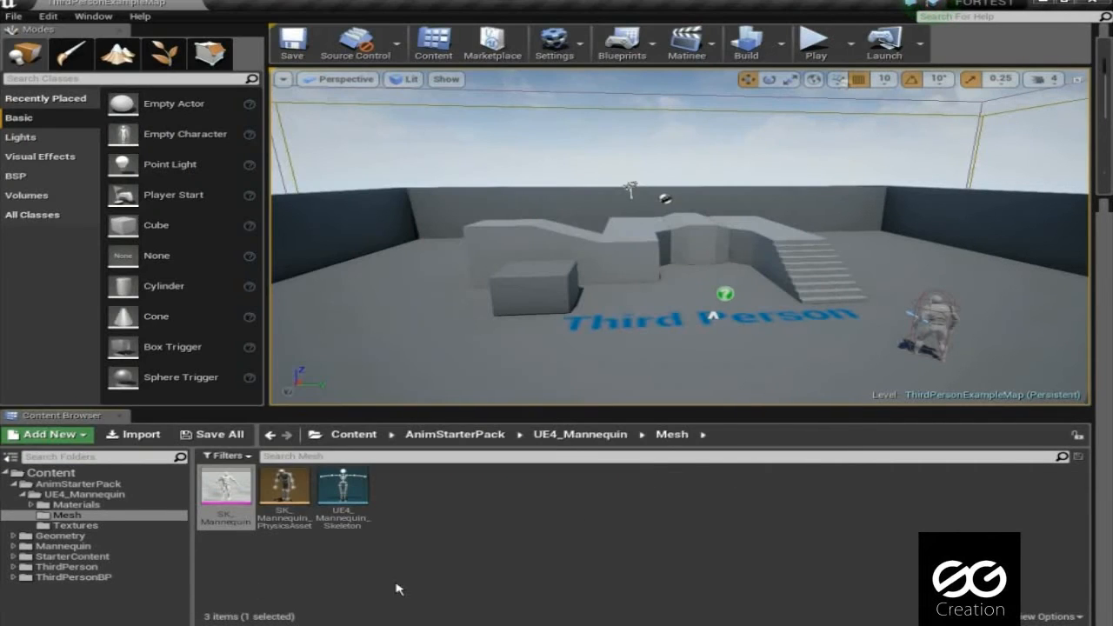
Step: Bulk export the five Rifle_Ironsights animations, including Idle_Rifle_Ironsights, to the Test folder
left_click(69, 484)
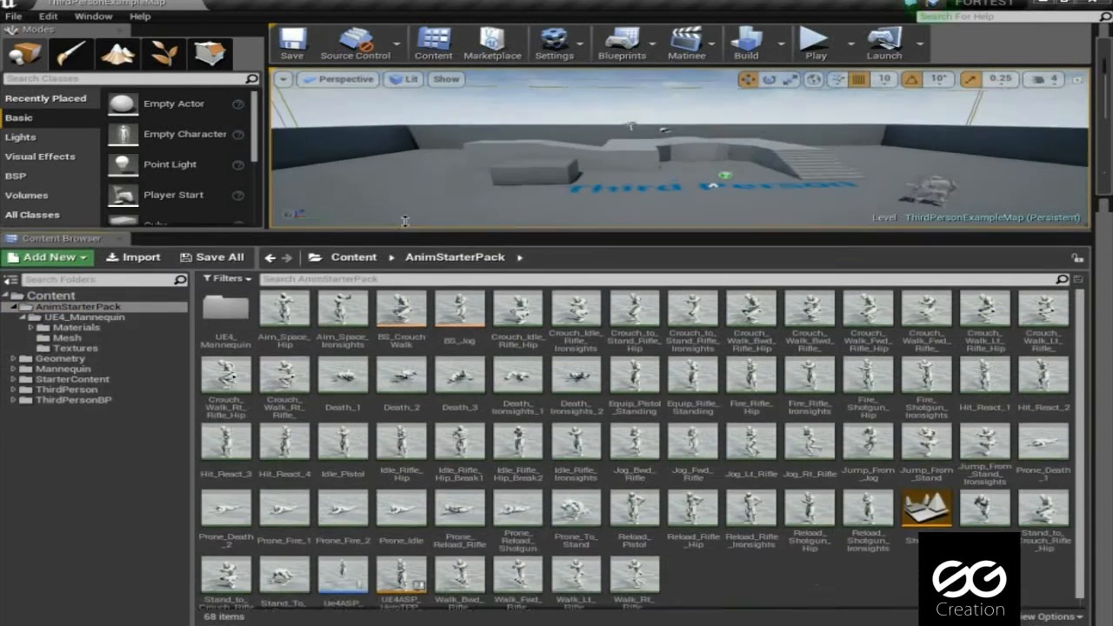
left_click(459, 574)
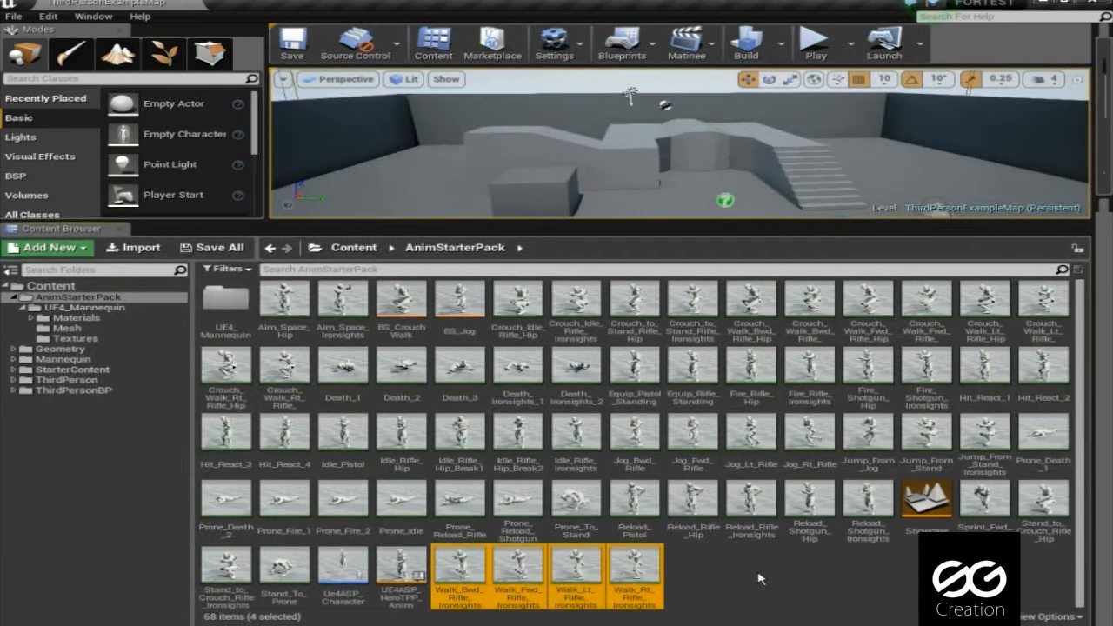
mouse_move(576, 435)
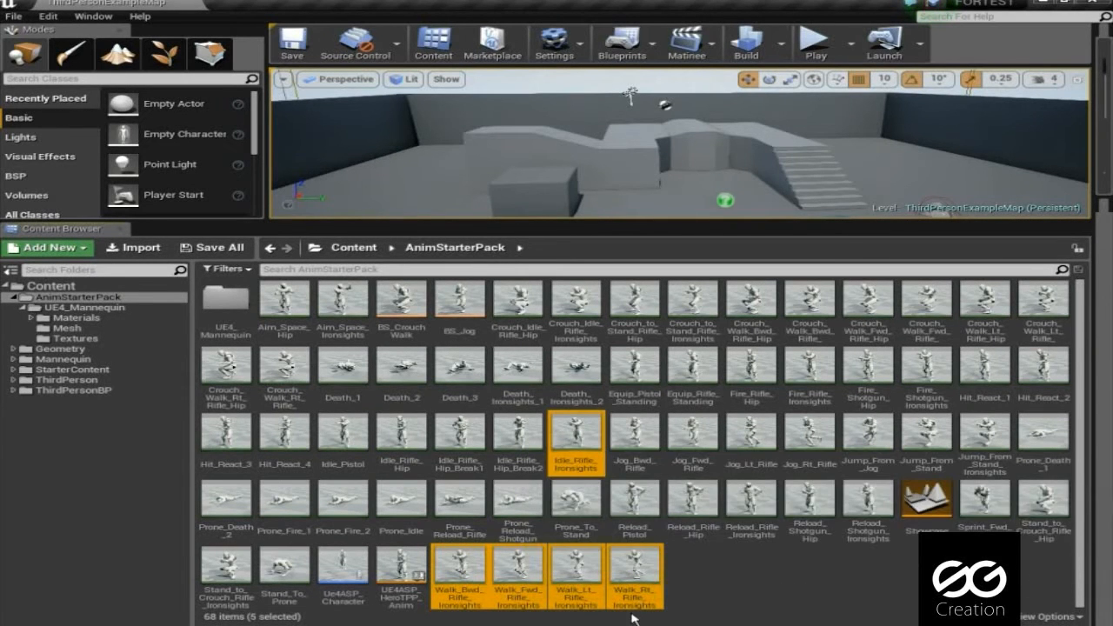
mouse_move(576, 433)
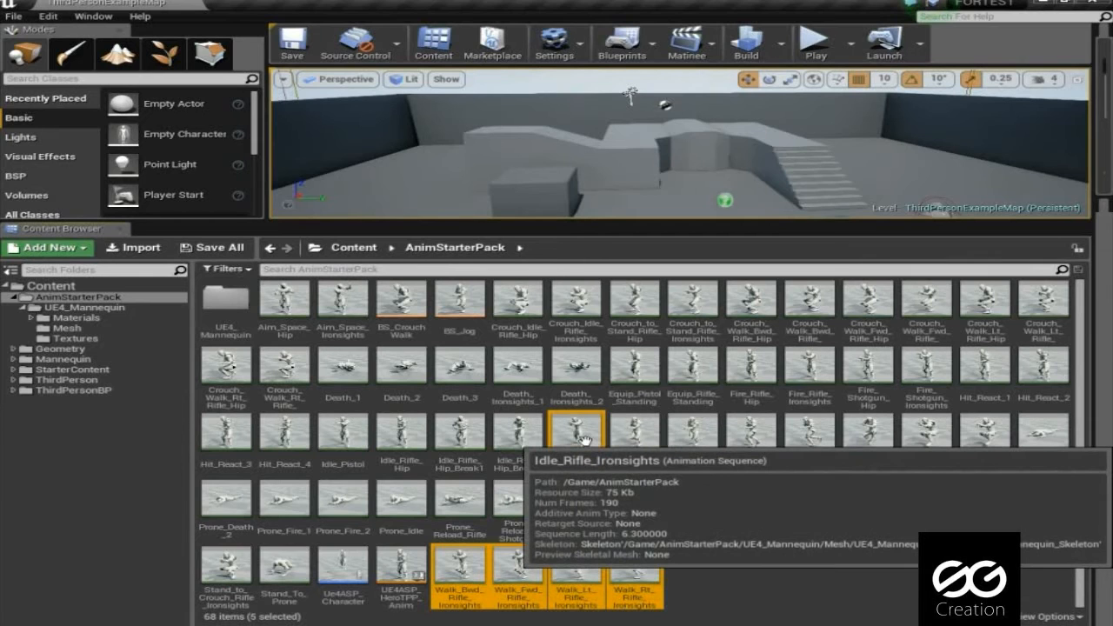
right_click(576, 430)
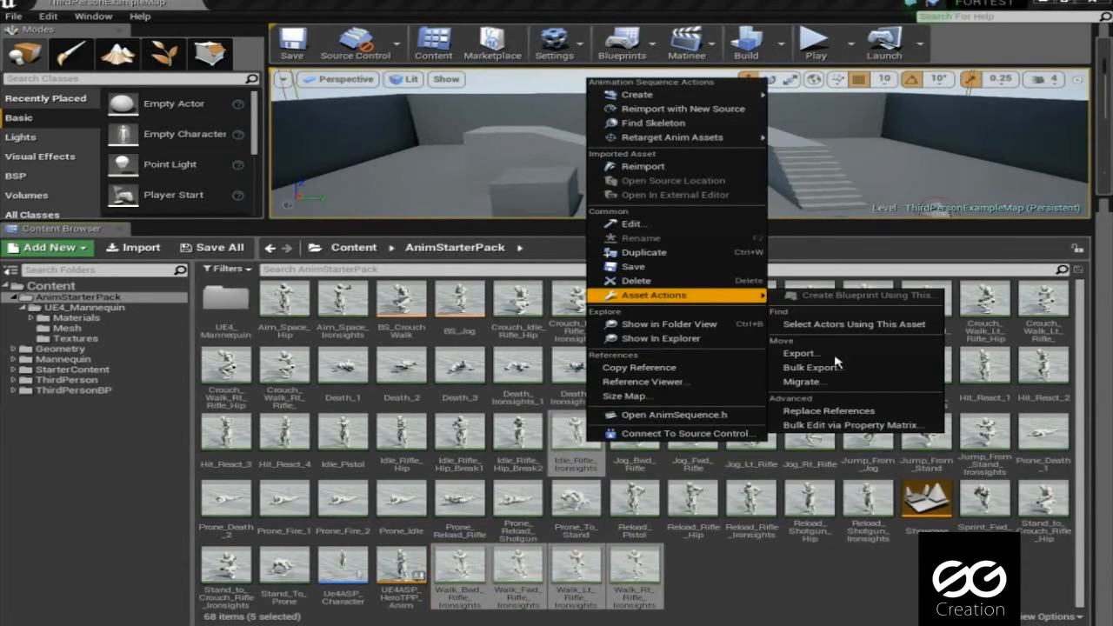
mouse_move(813, 367)
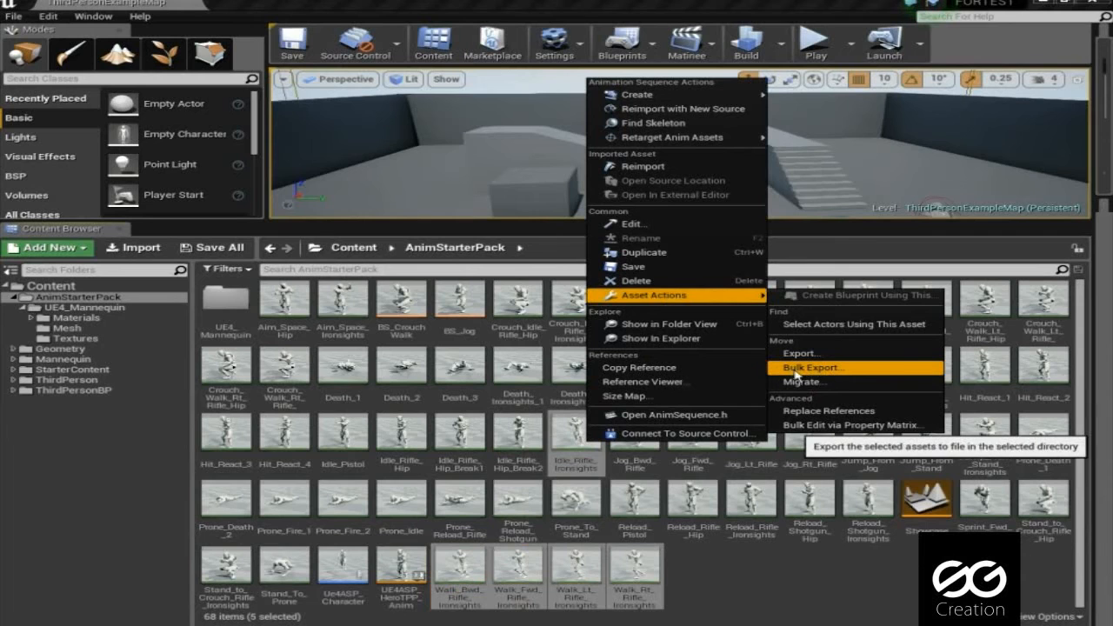
left_click(813, 367)
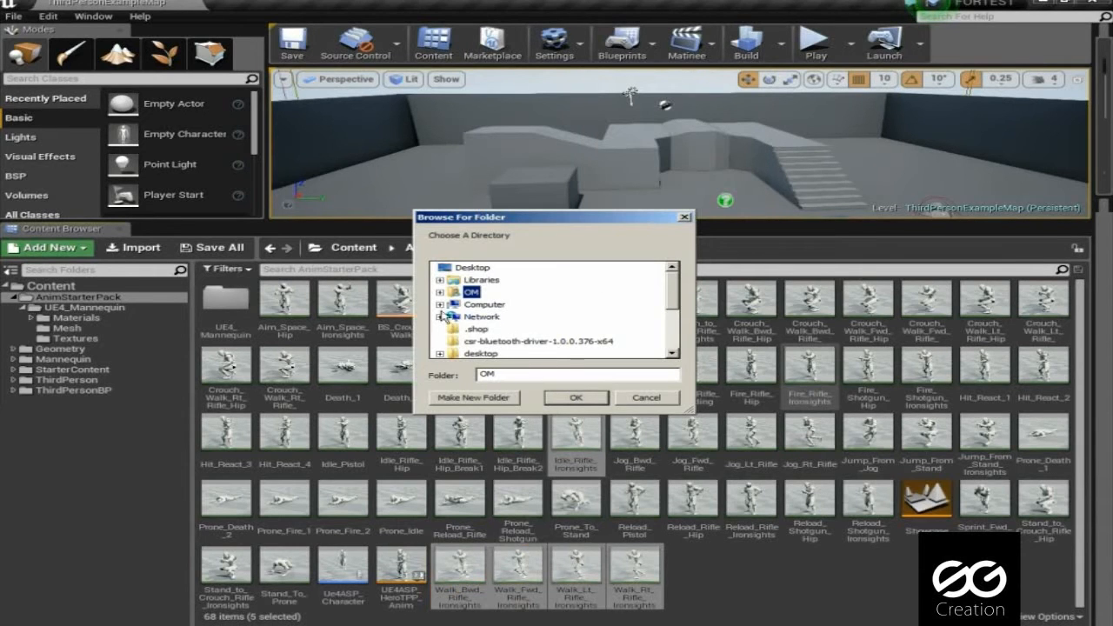
scroll("down", 3)
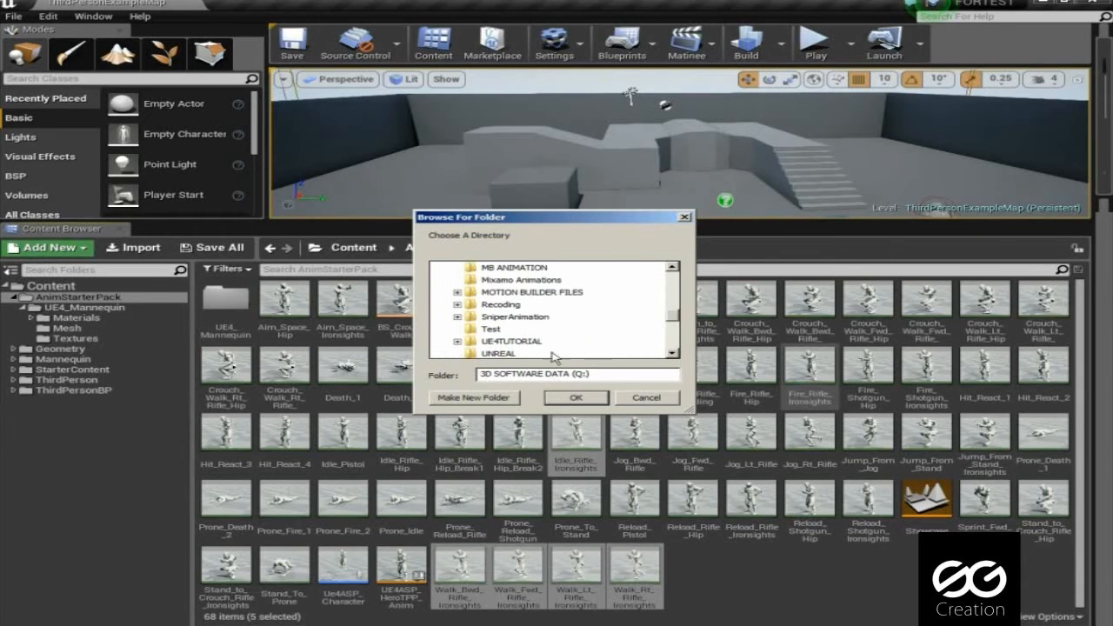
left_click(575, 397)
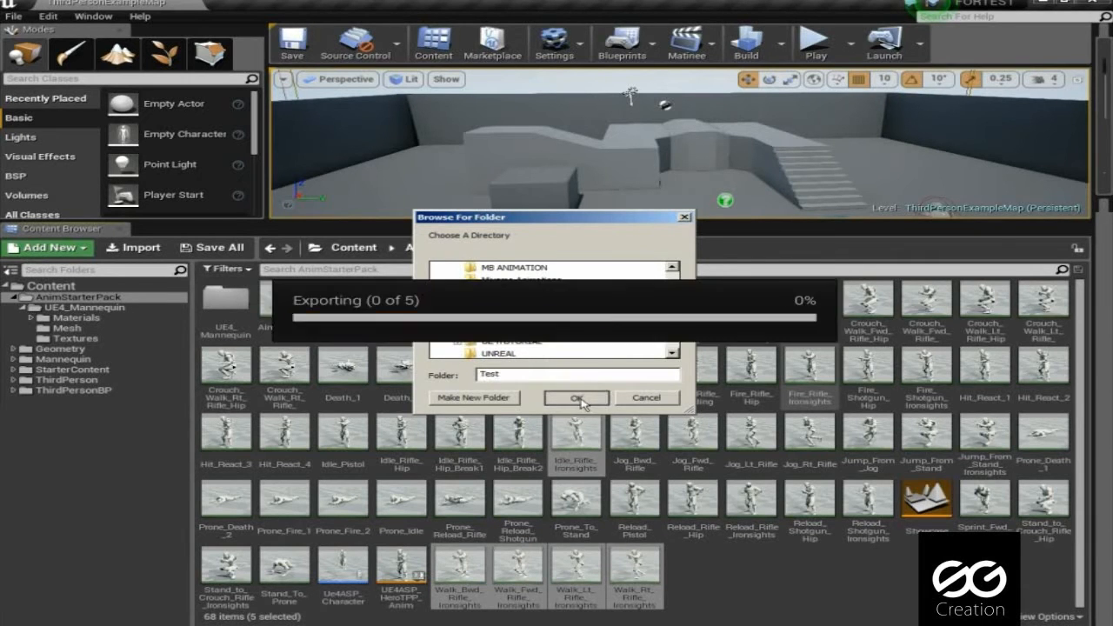
Step: Confirm the Test folder export and check the exported animation files in Explorer
left_click(576, 398)
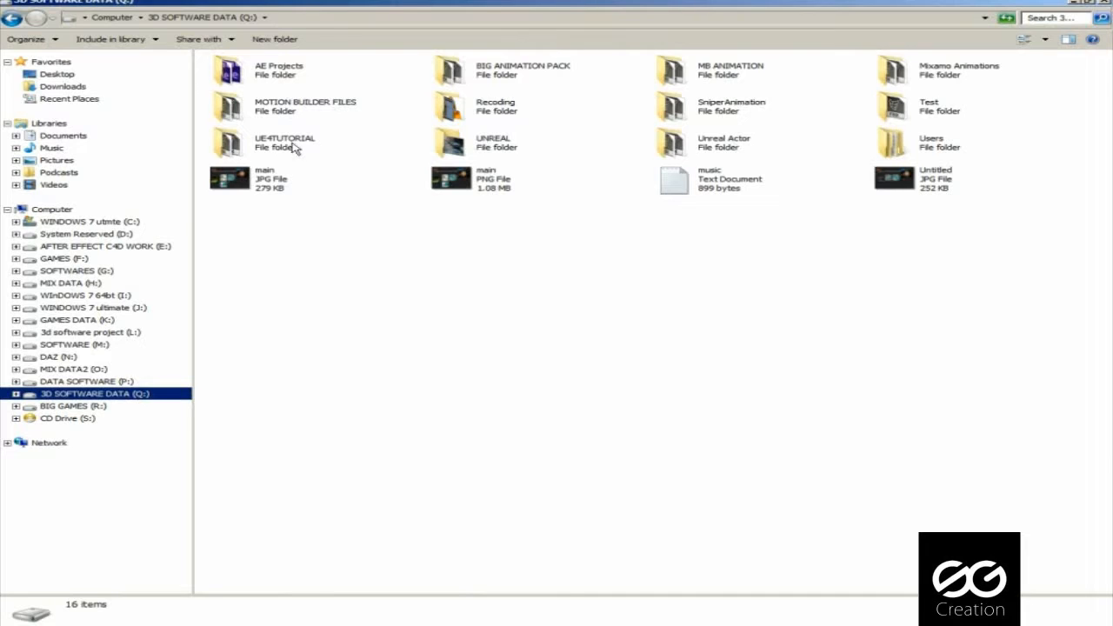
double_click(930, 106)
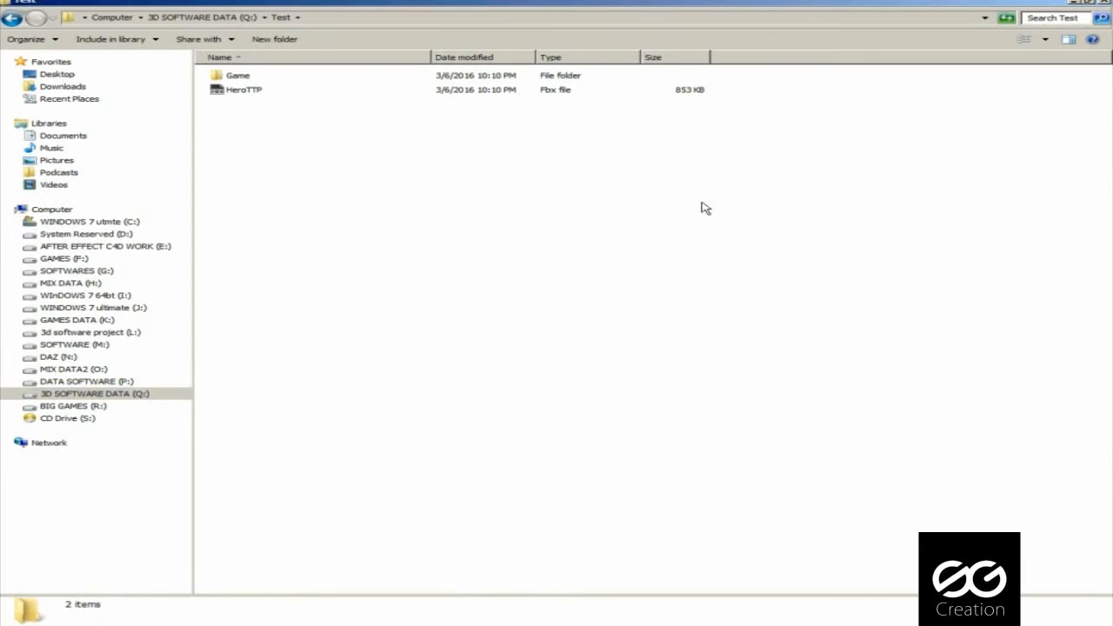
mouse_move(235, 77)
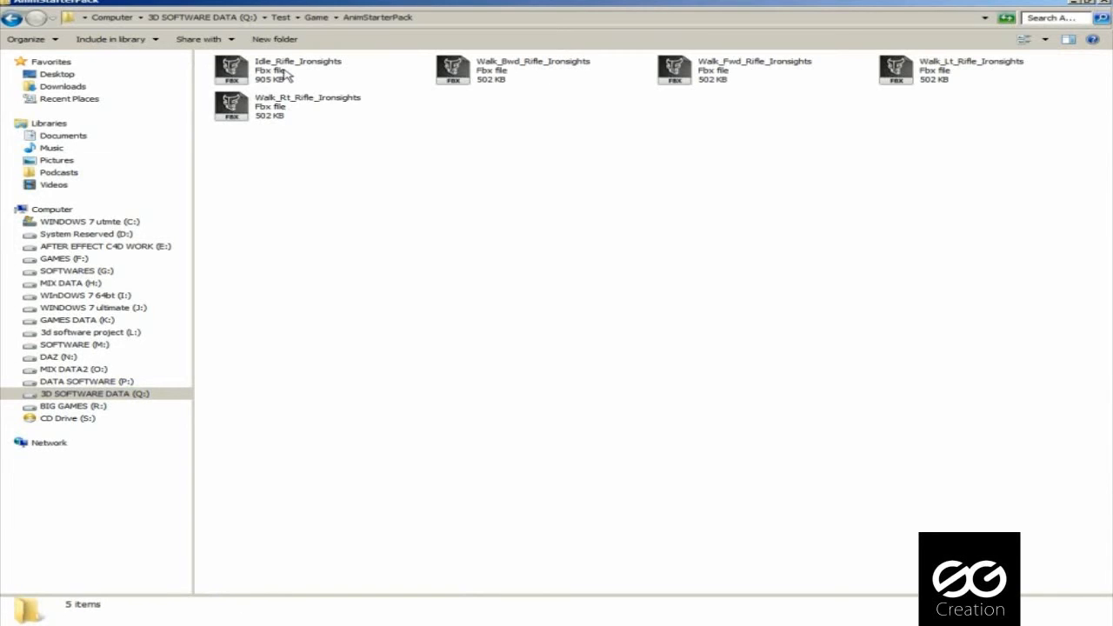
mouse_move(284, 108)
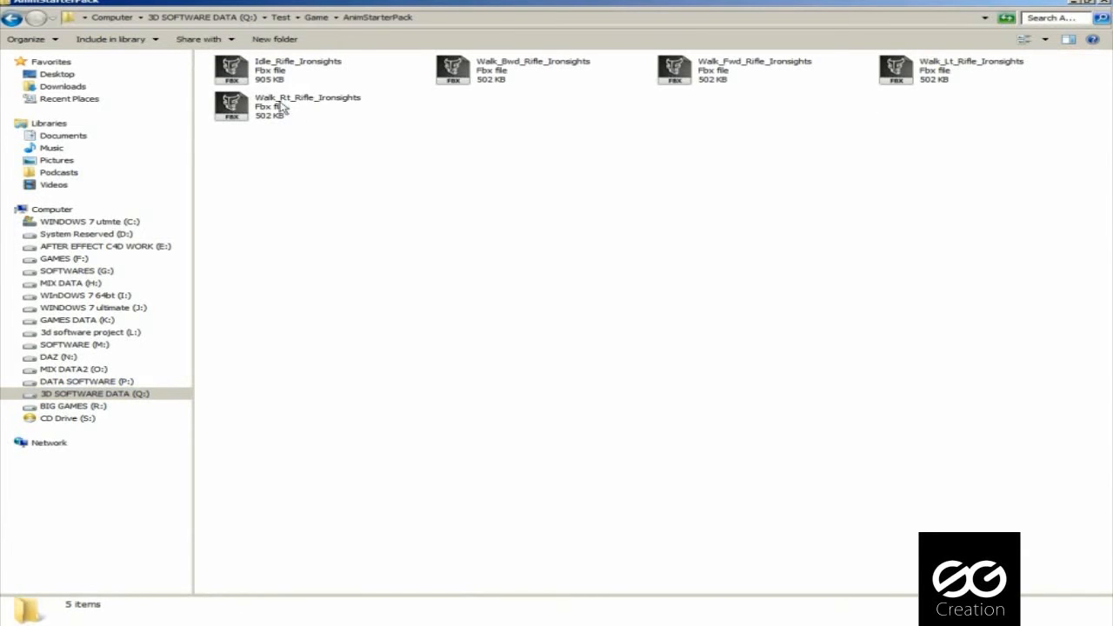
left_click(33, 17)
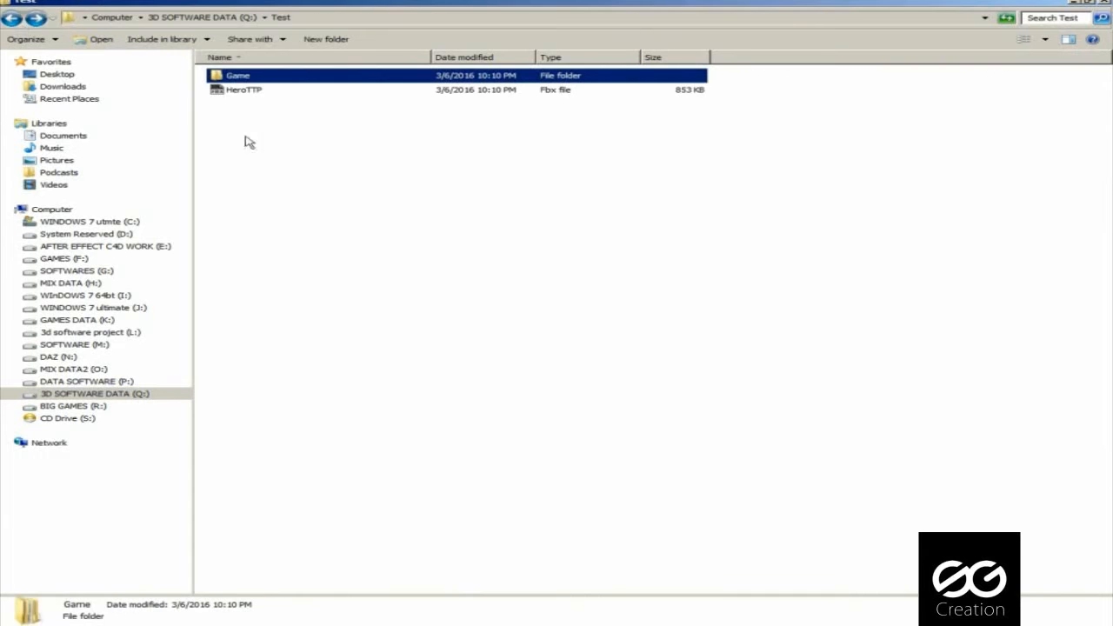
Step: Open HeroTTP.FBX with Autodesk MotionBuilder
left_click(244, 89)
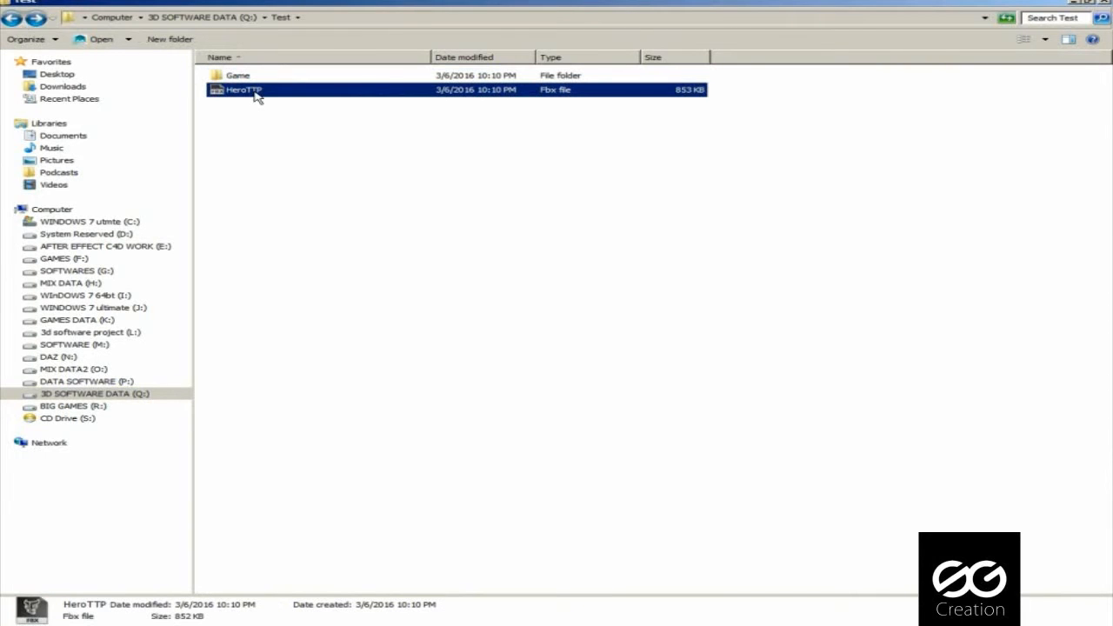
right_click(243, 89)
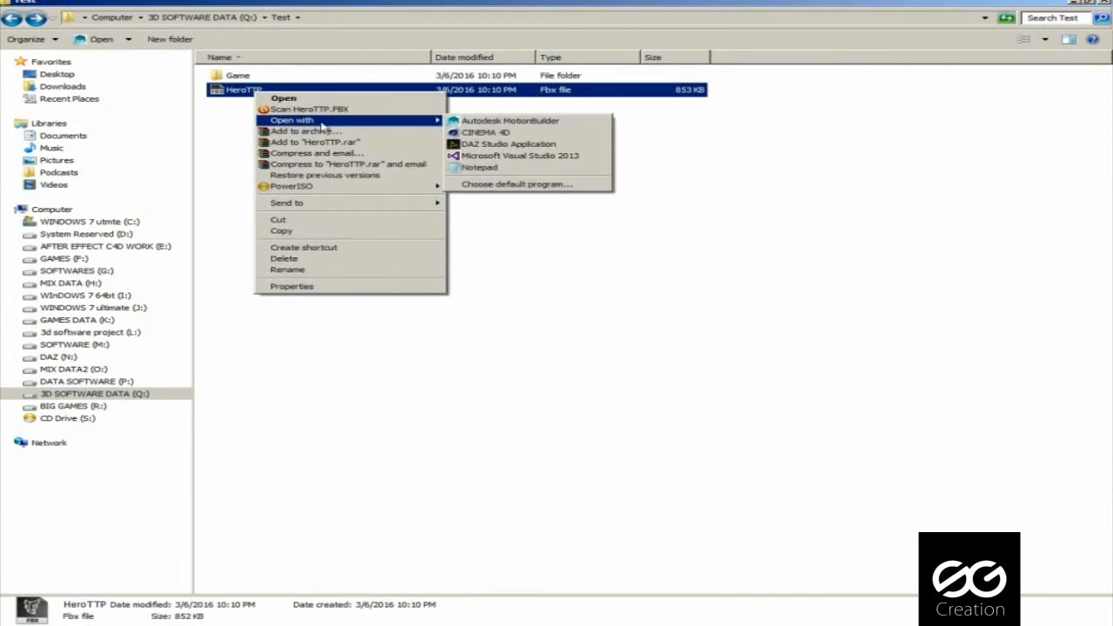
left_click(707, 165)
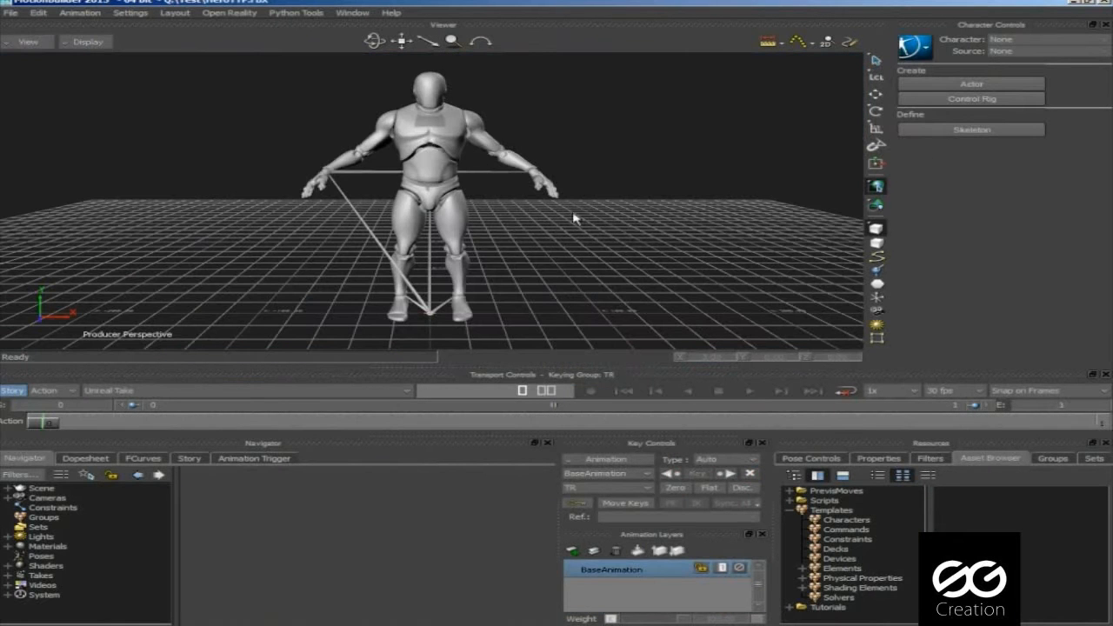
mouse_move(580, 266)
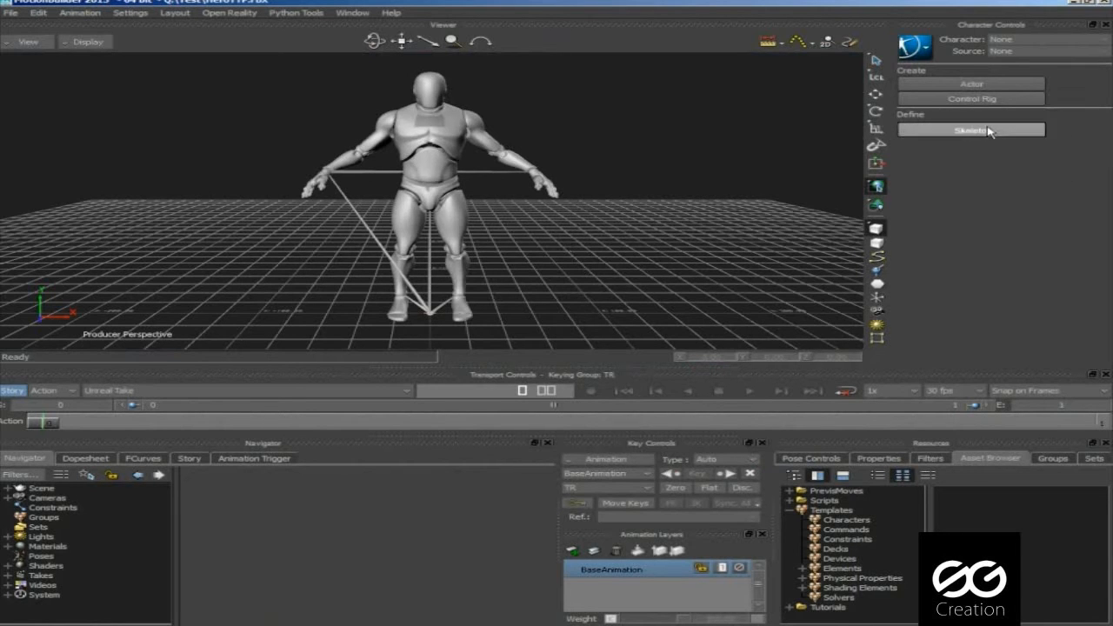
Step: Define a new skeleton character, view HeroTTP from the front, select the left upper arm
left_click(970, 129)
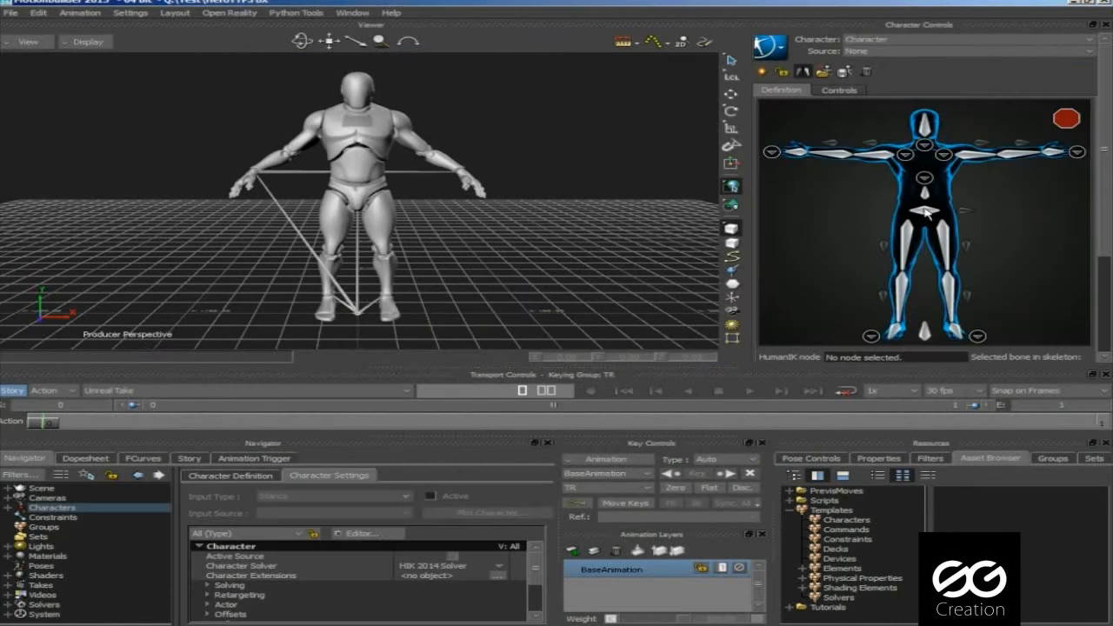
key("ctrl+f")
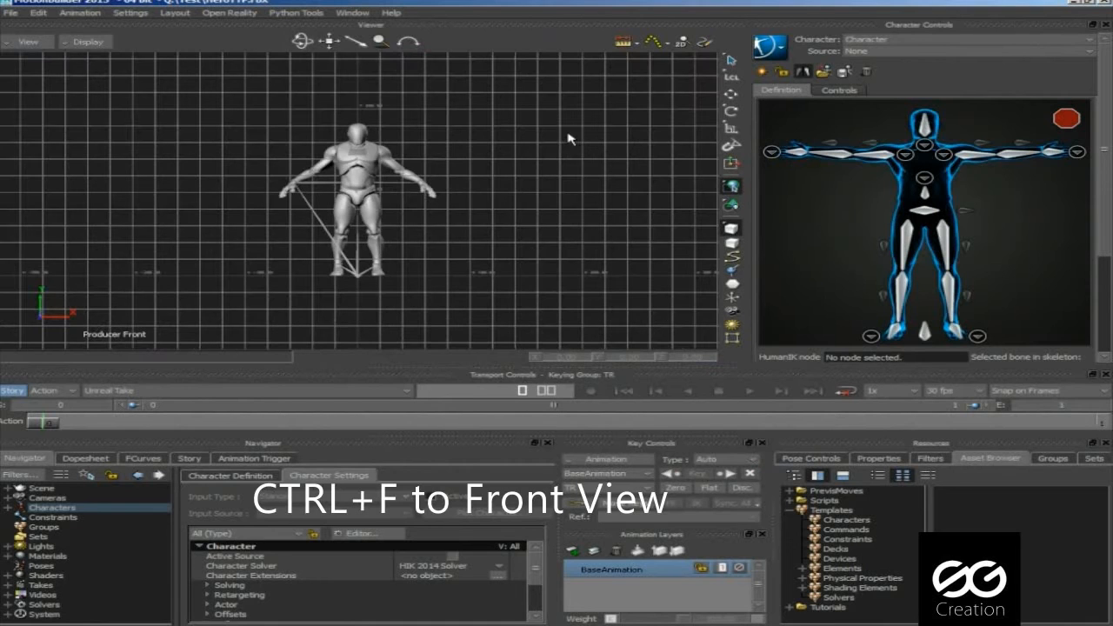
mouse_move(458, 403)
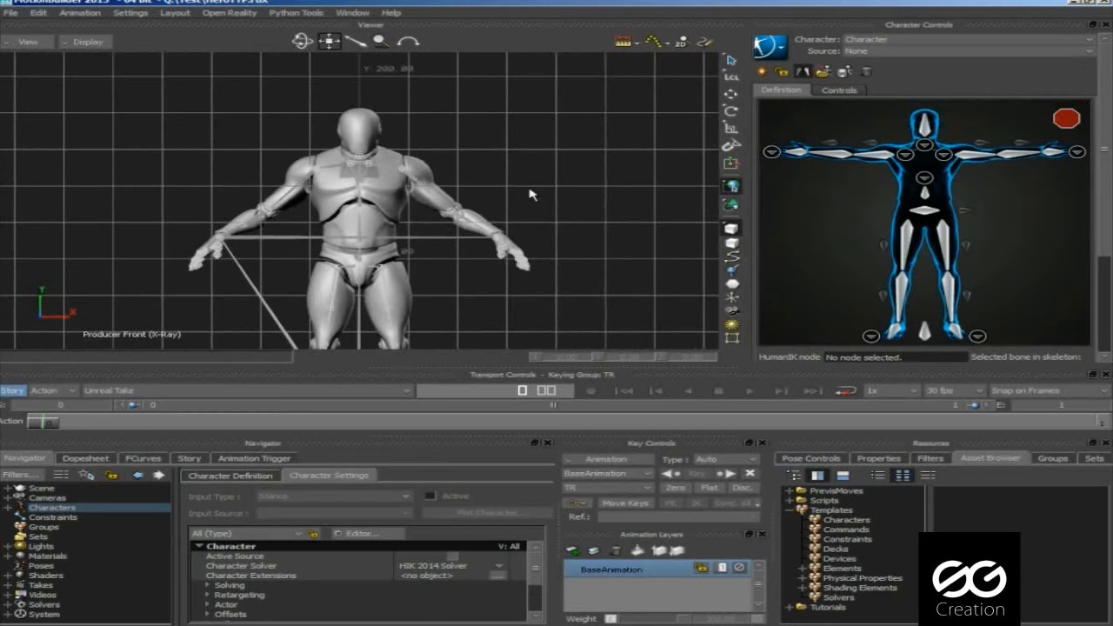
left_click(417, 184)
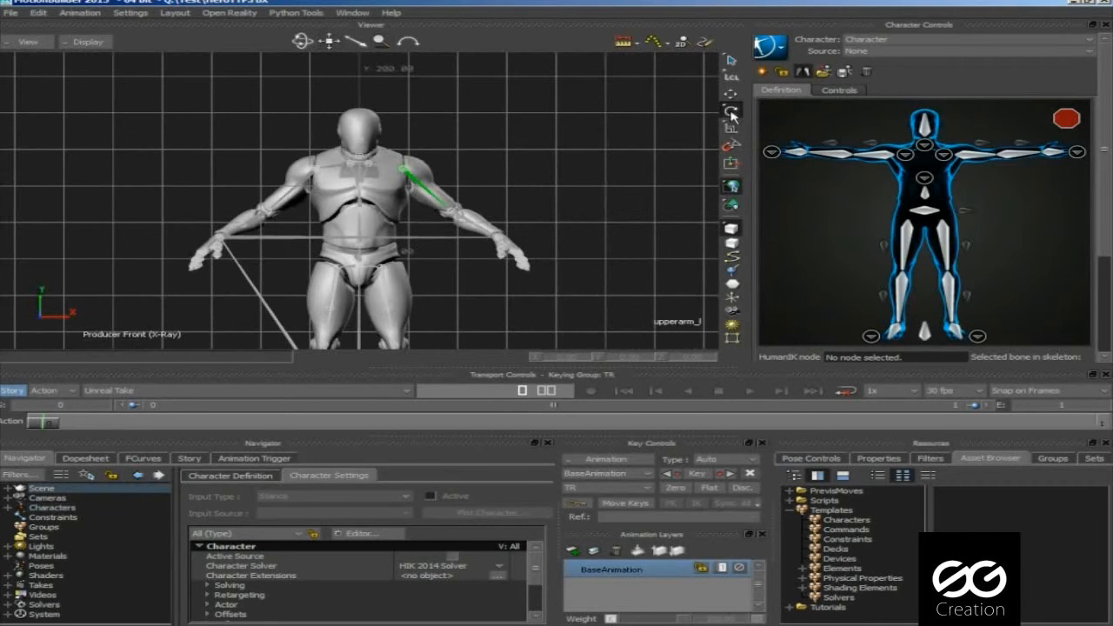
Step: Rotate the upper arm bones until both arms are level in a T-pose
left_click(731, 112)
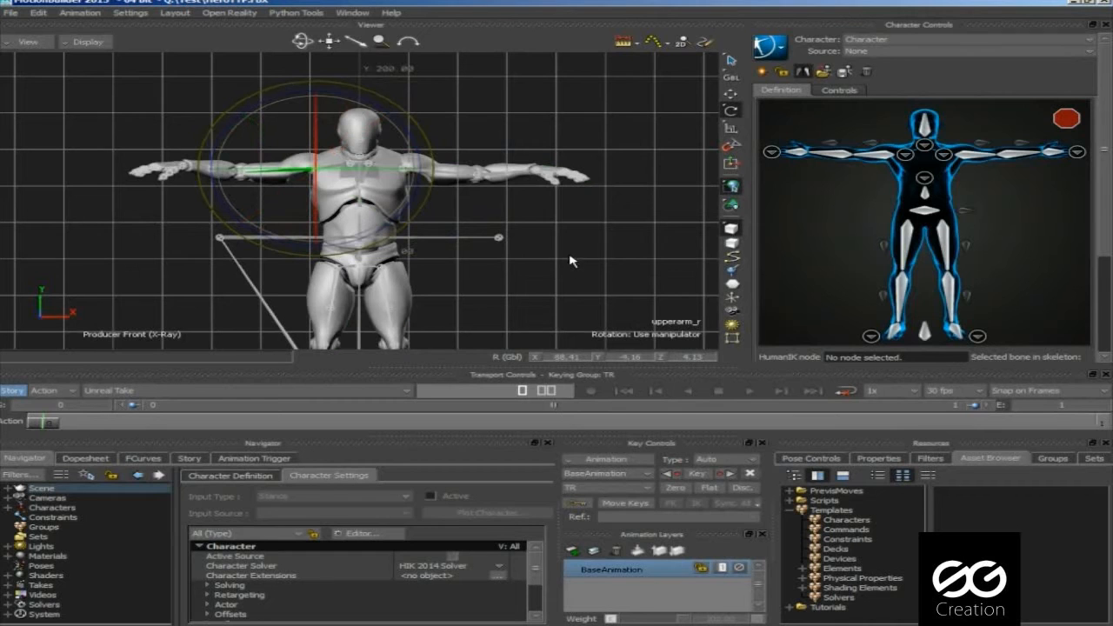
mouse_move(600, 218)
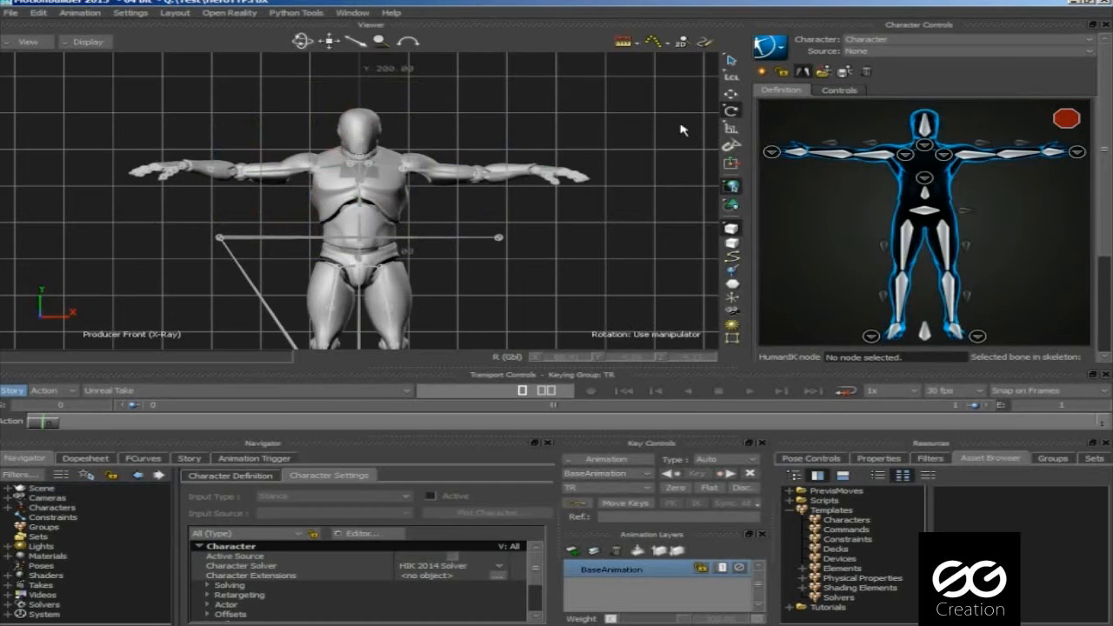
mouse_move(735, 100)
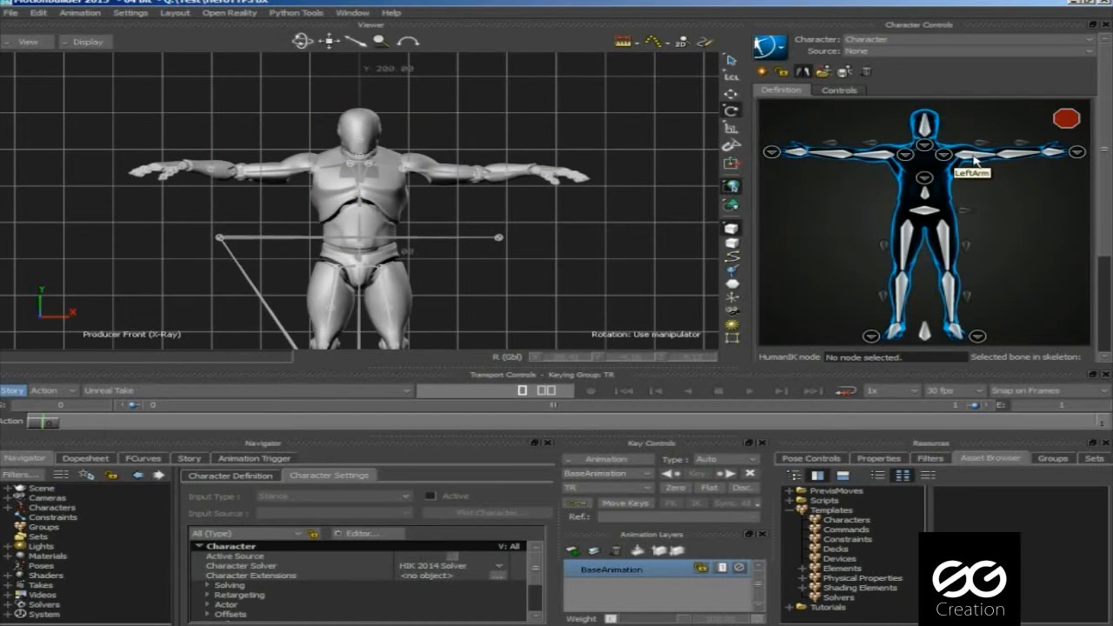
Step: Map the left upper arm, forearm and hand bones to their HumanIK slots
left_click(972, 161)
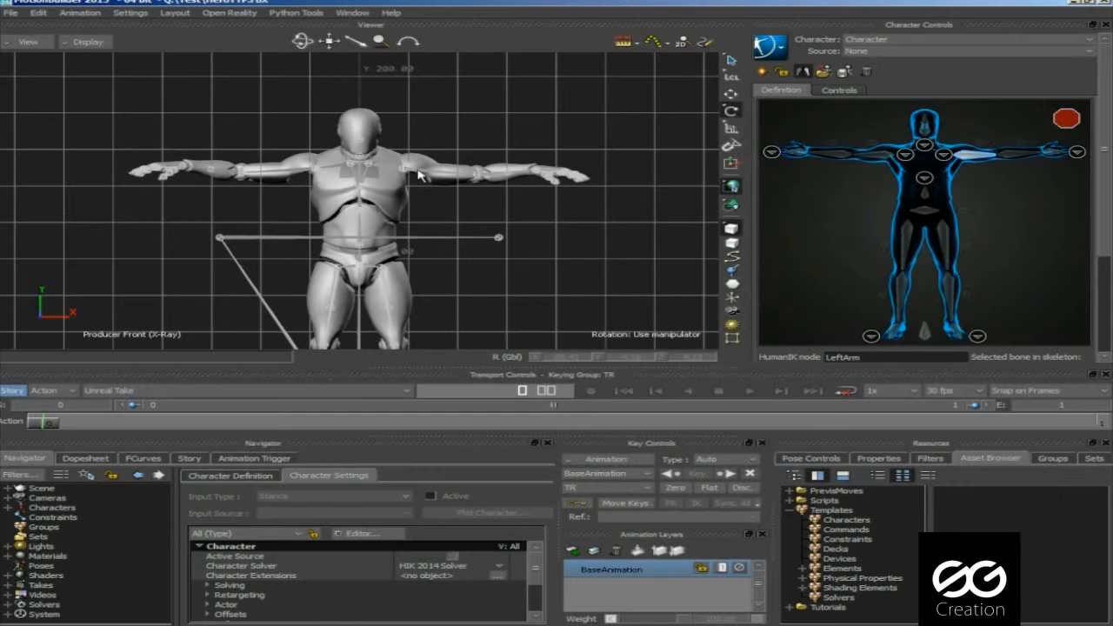
left_click(991, 155)
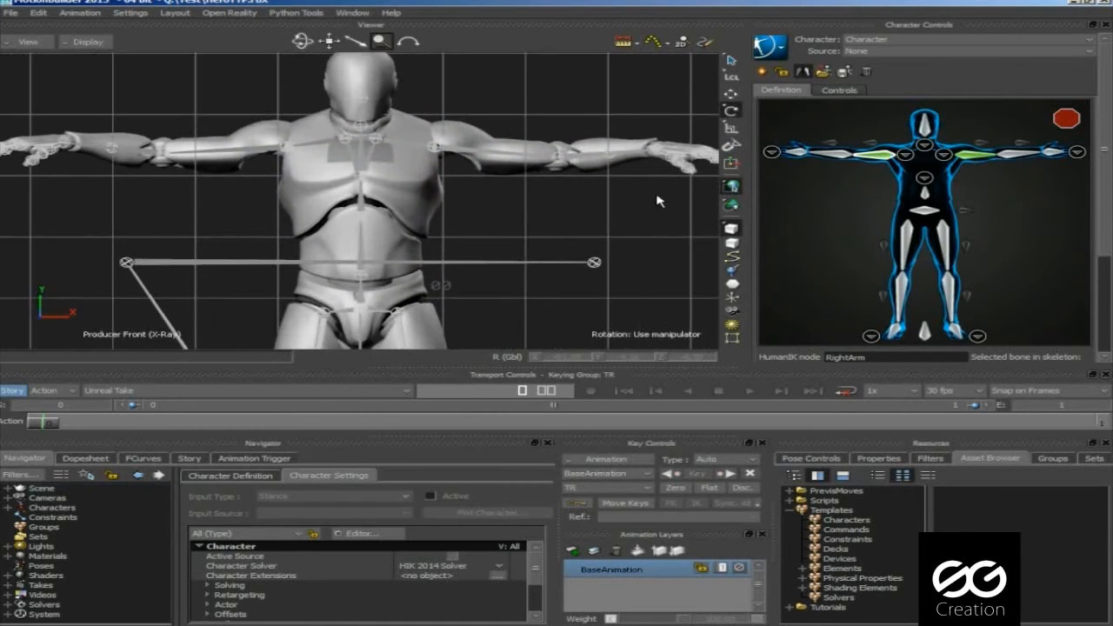
mouse_move(1019, 156)
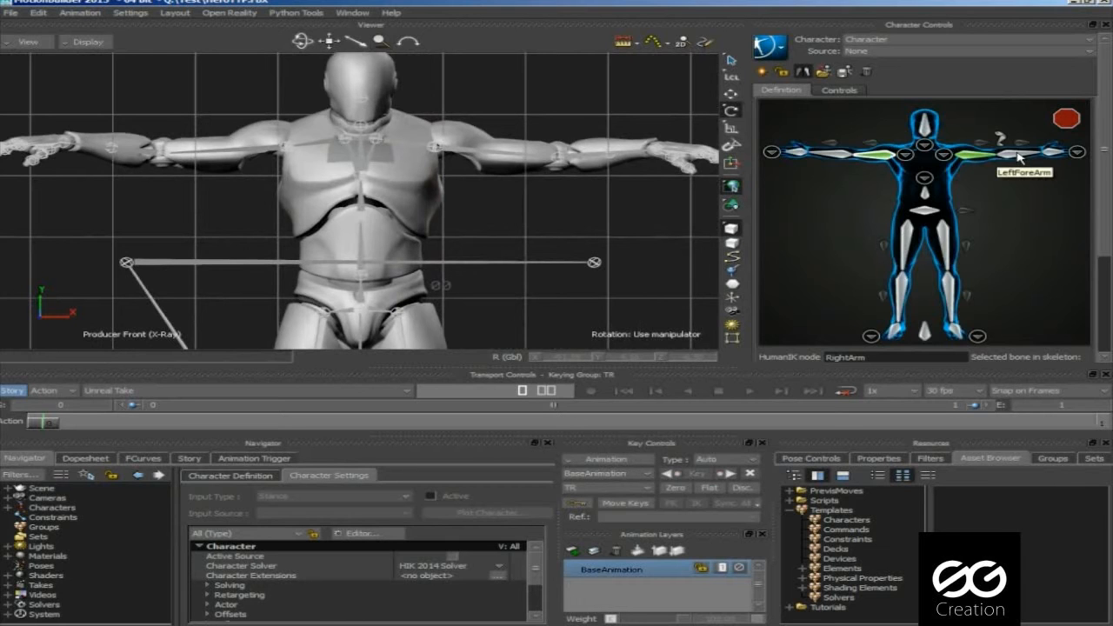
left_click(1022, 151)
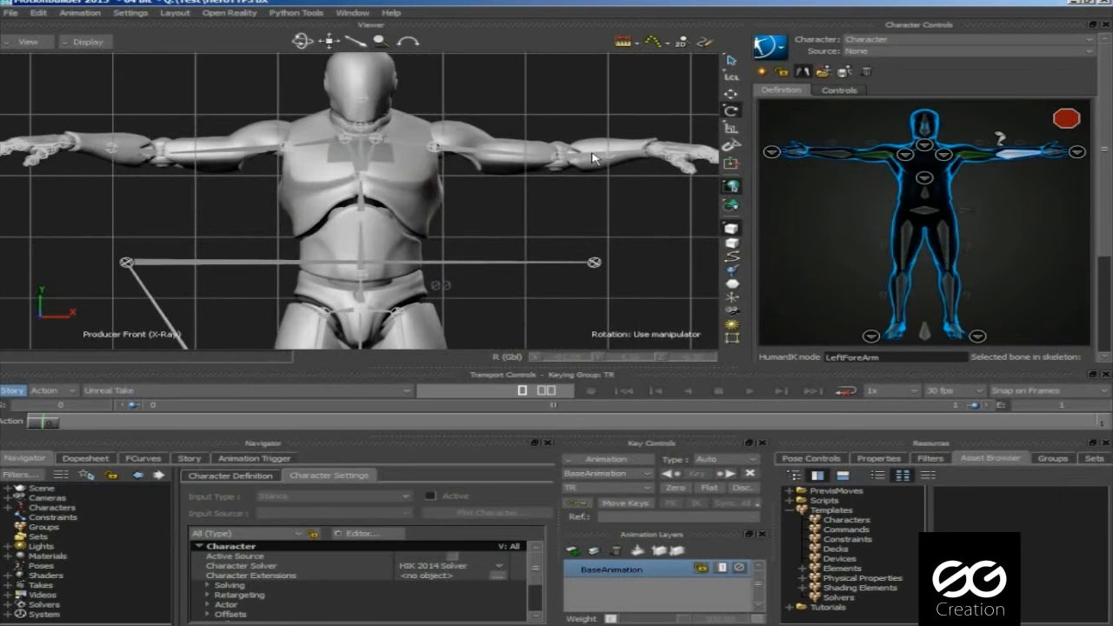
left_click(1050, 152)
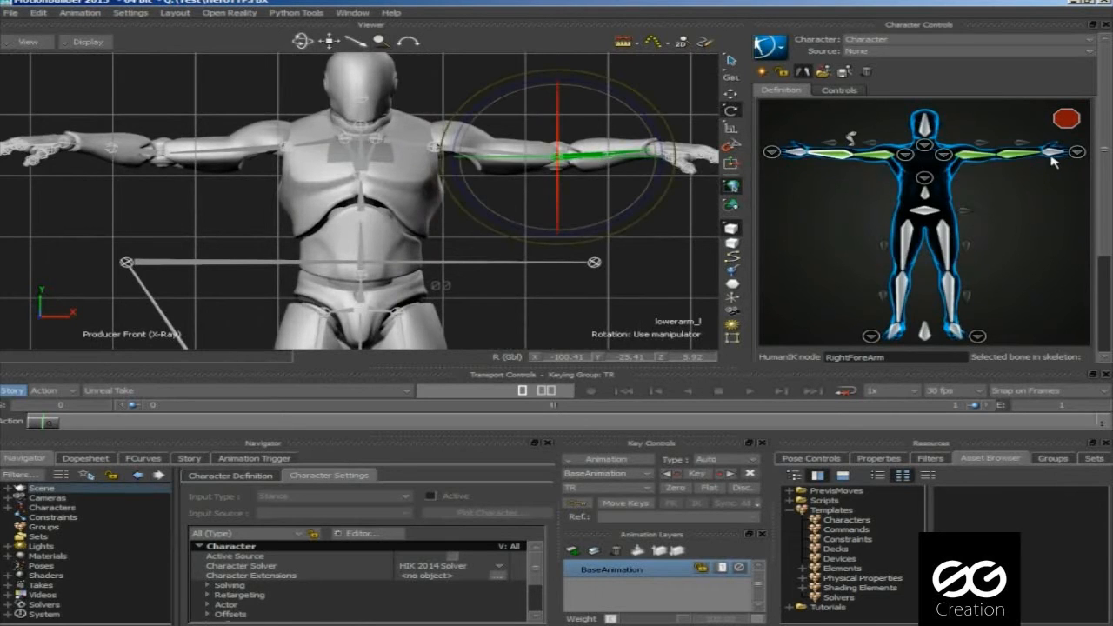
left_click(1077, 153)
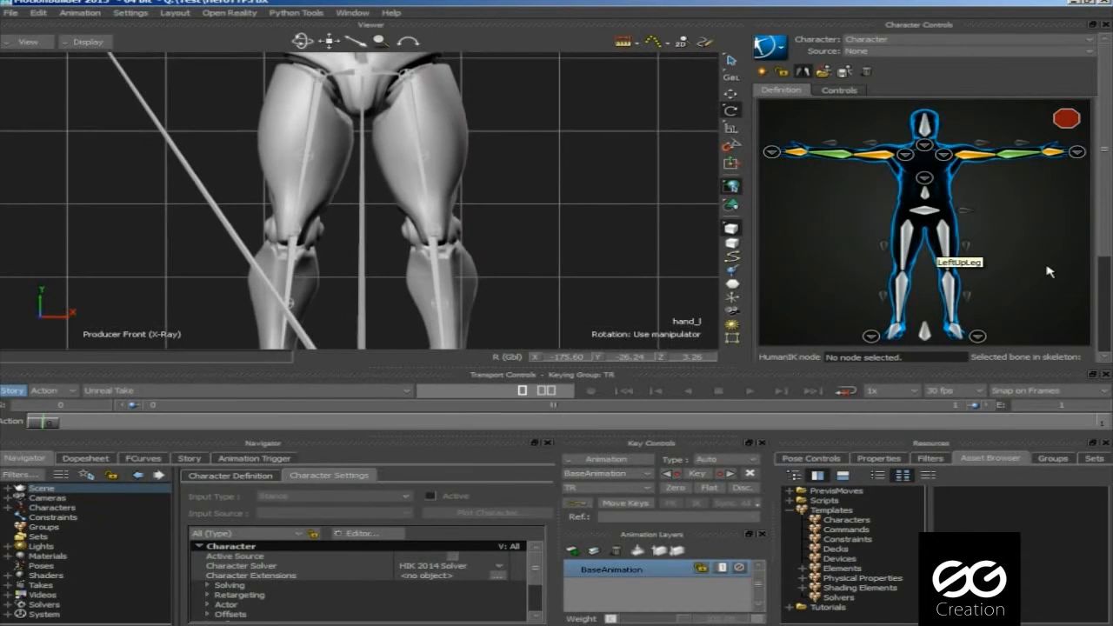
Step: Map the leg bones and assign the root bone to the Reference slot
left_click(941, 248)
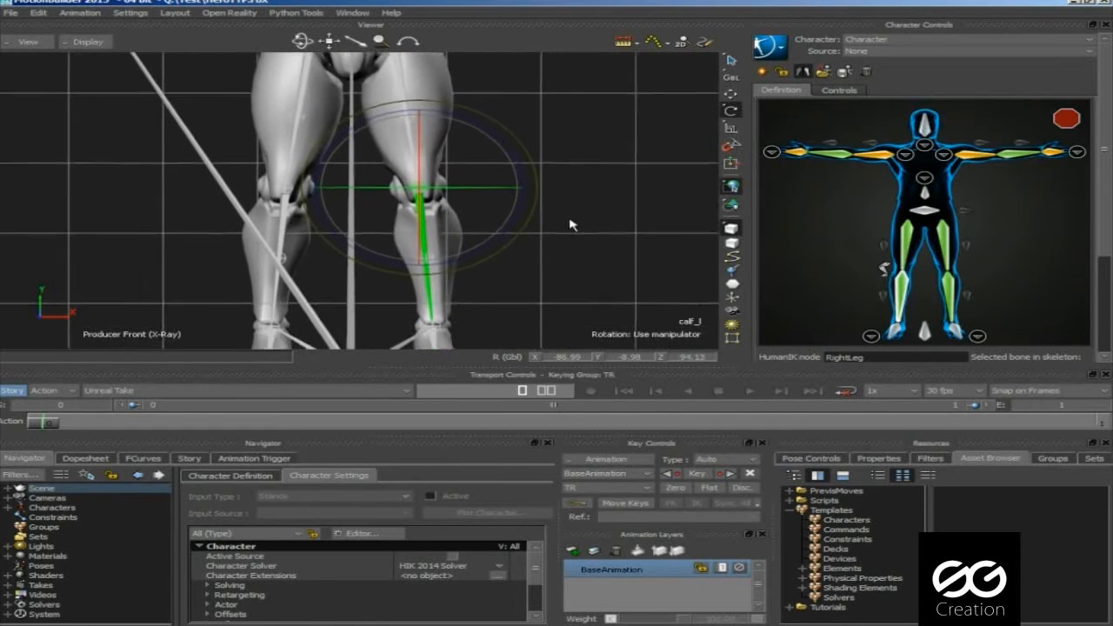
left_click(957, 338)
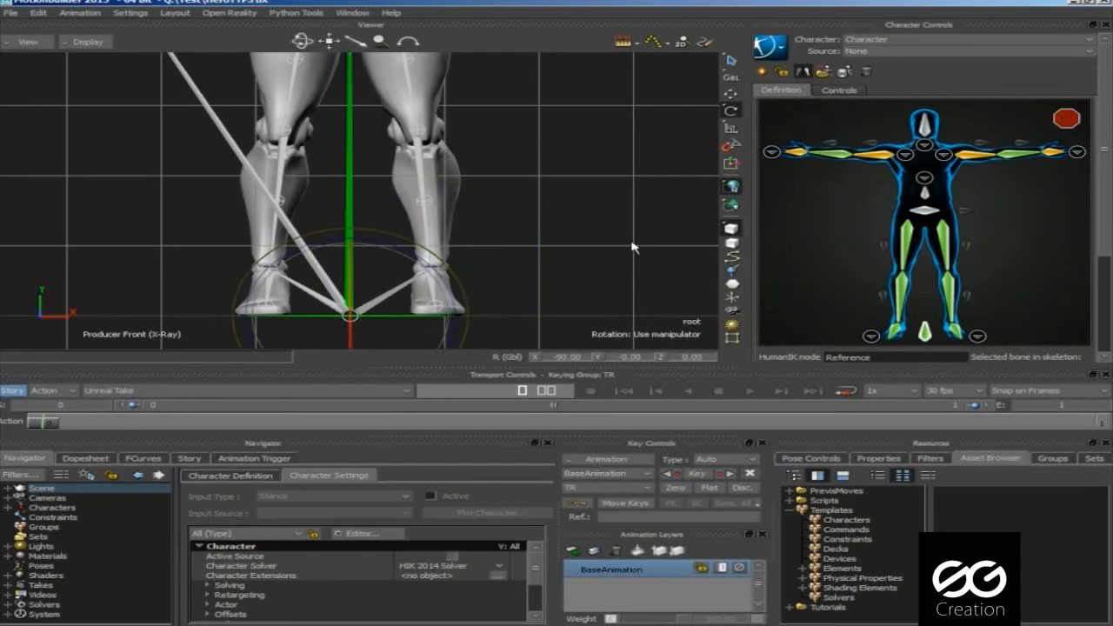
left_click(732, 111)
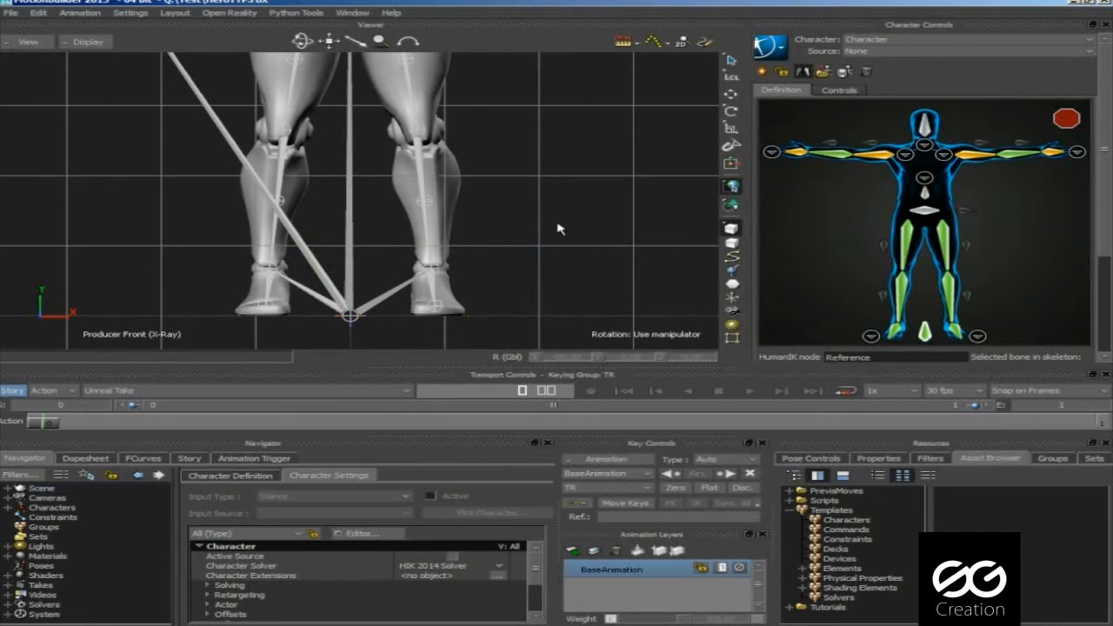
mouse_move(602, 213)
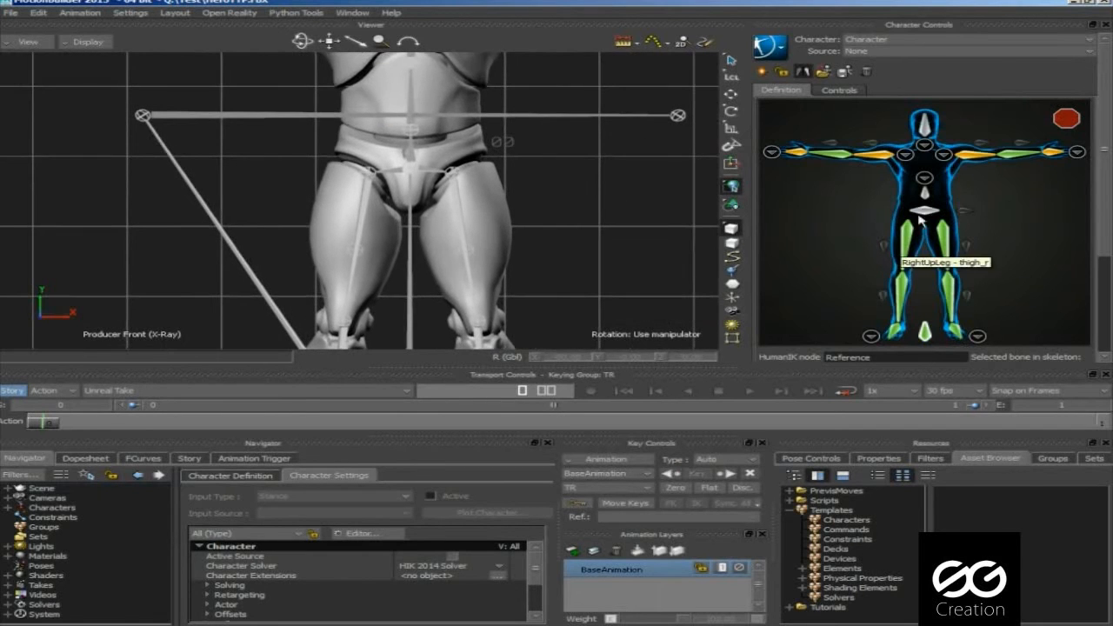
Step: Map the pelvis to Hips, then the spine bones and the neck bone
left_click(924, 215)
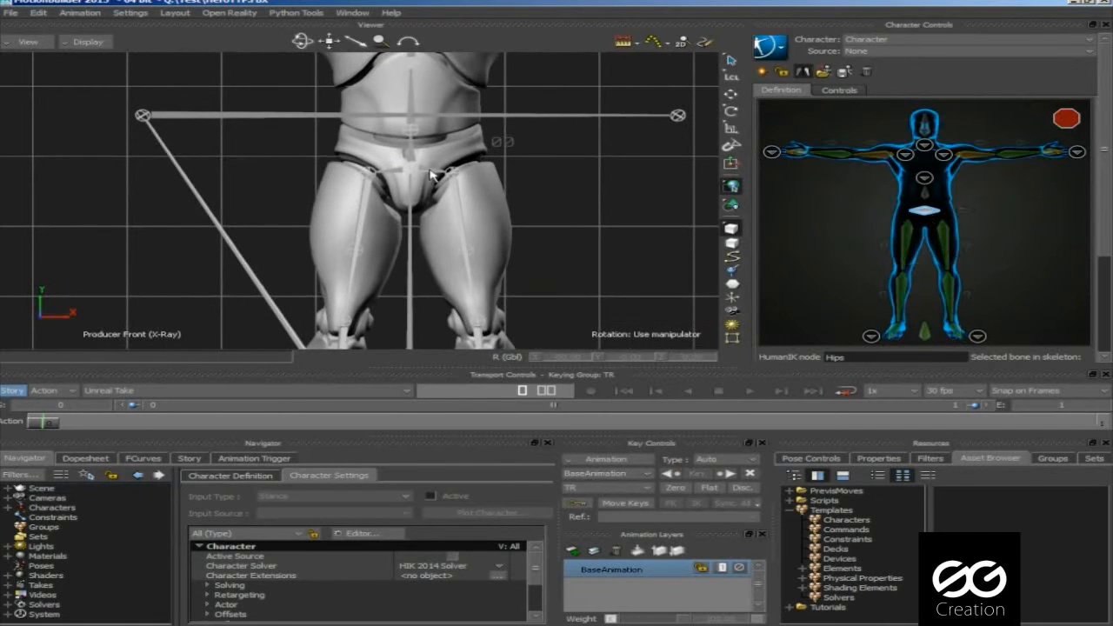
left_click(409, 161)
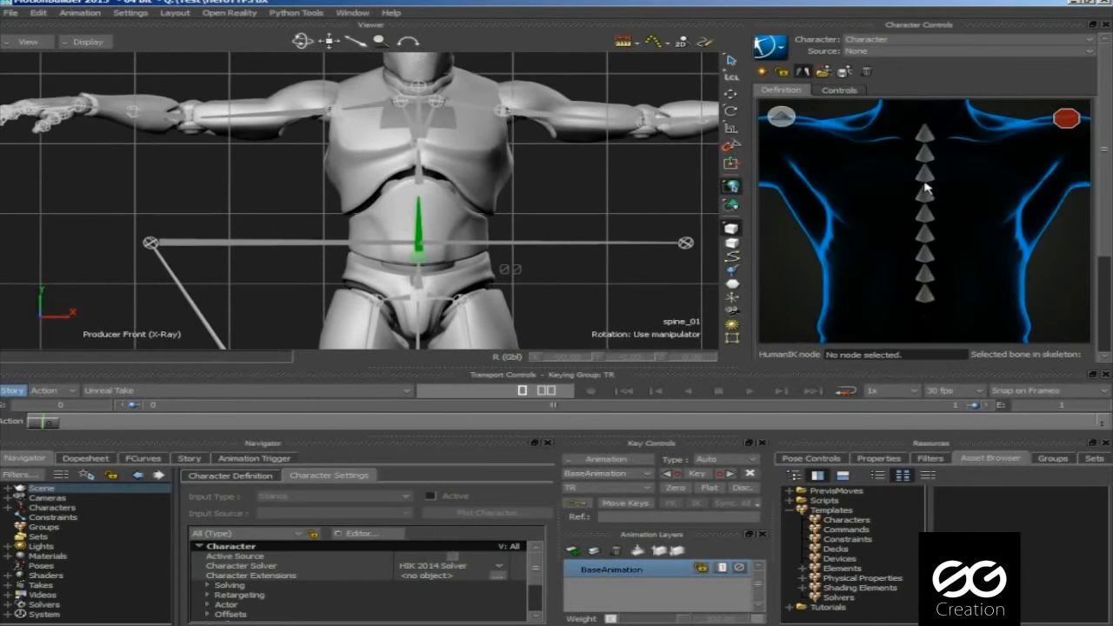
left_click(924, 294)
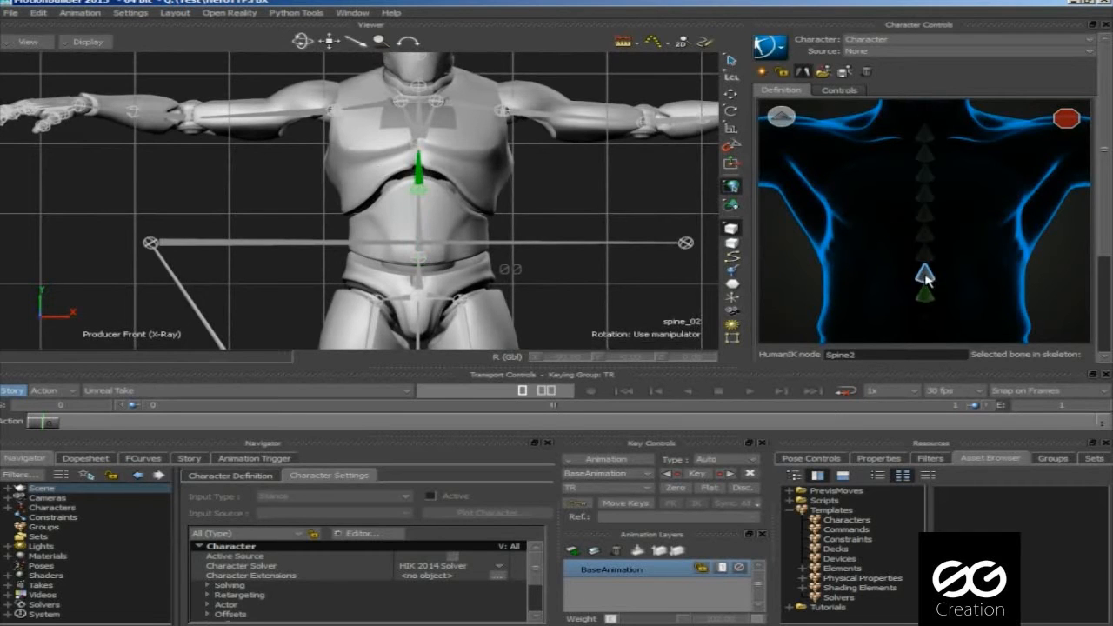
left_click(924, 274)
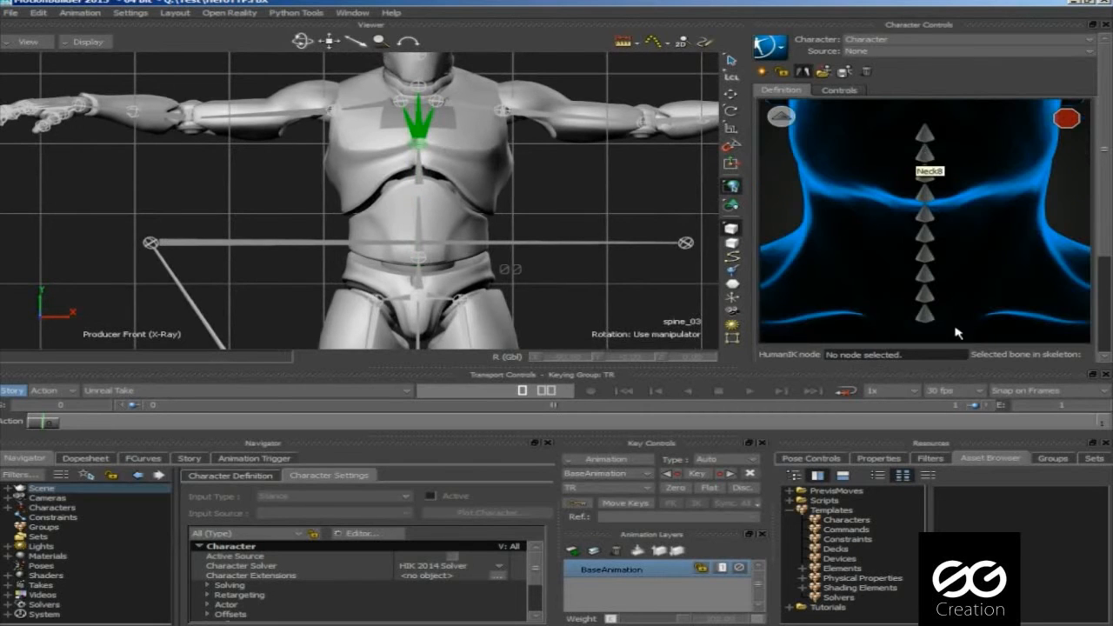
left_click(924, 313)
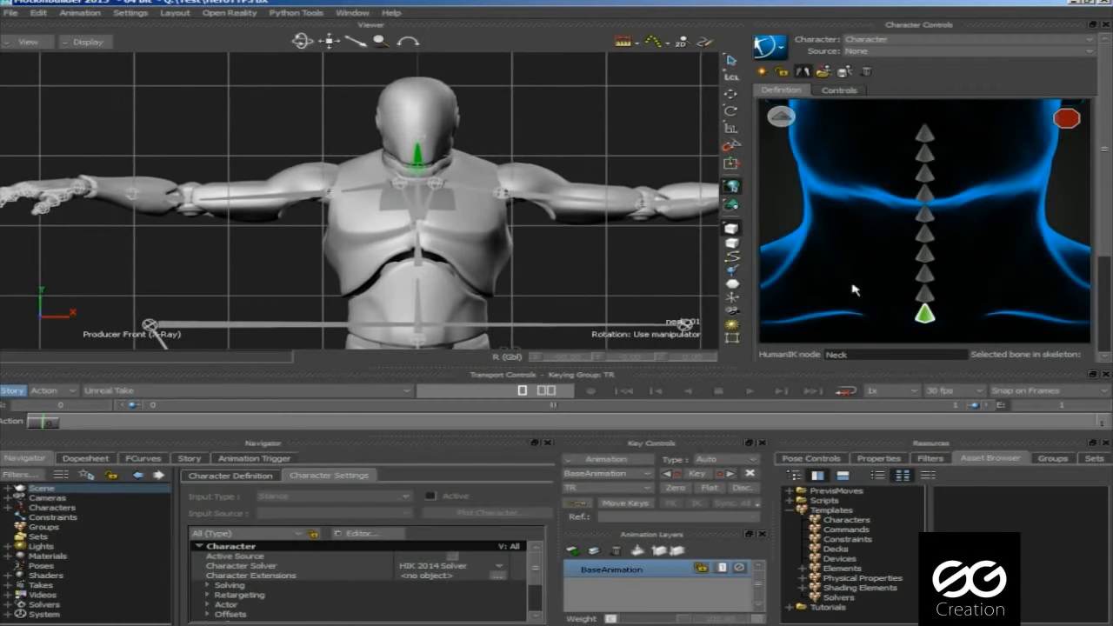
left_click(780, 115)
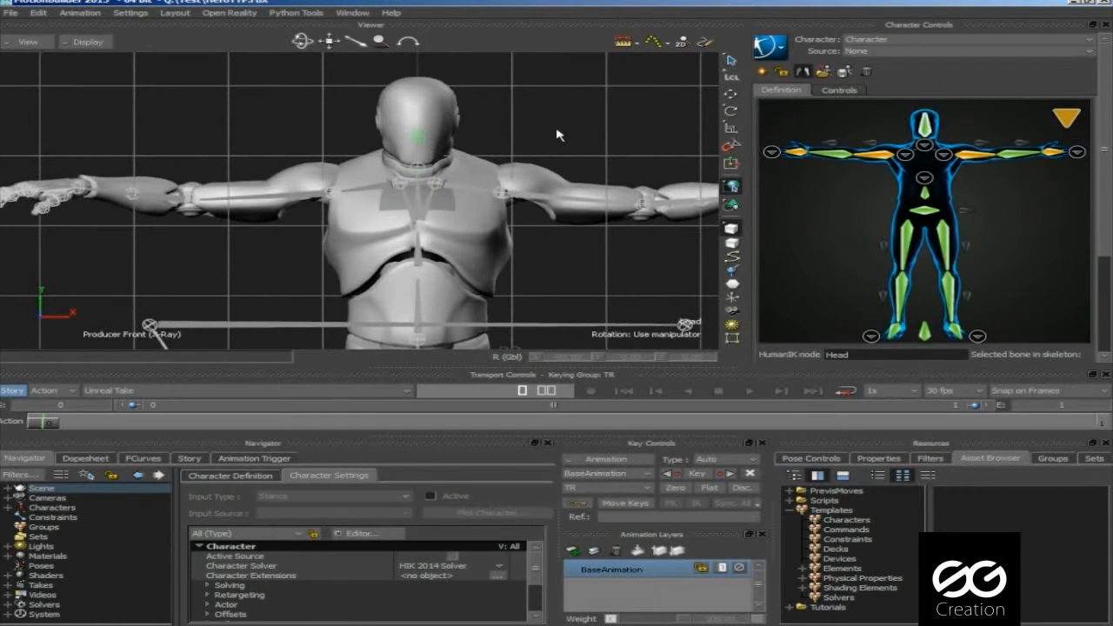
mouse_move(968, 155)
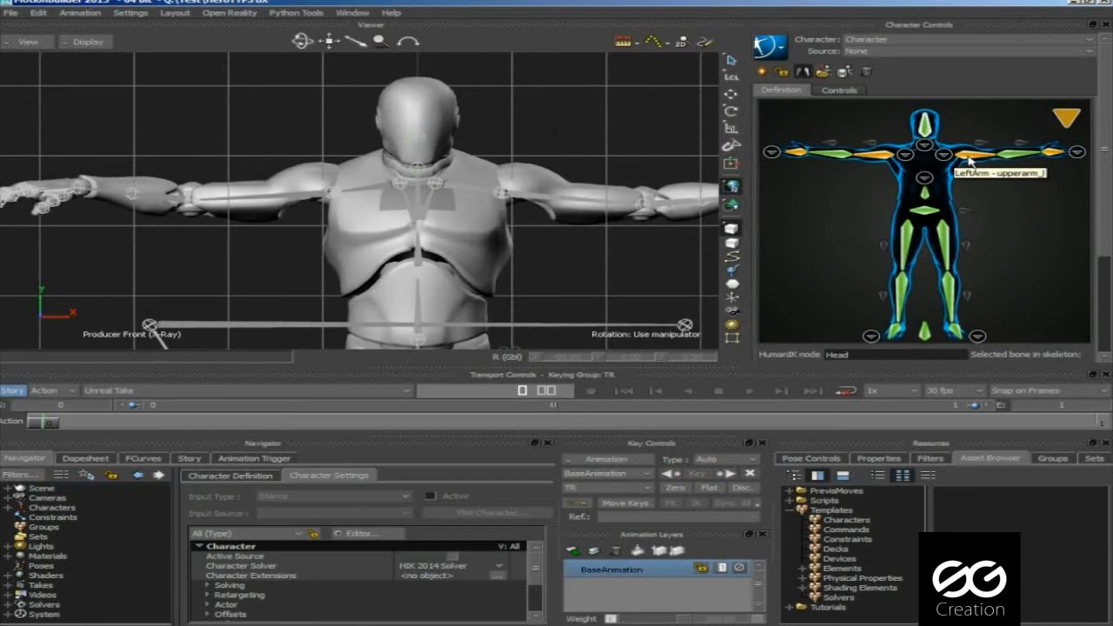
mouse_move(1068, 113)
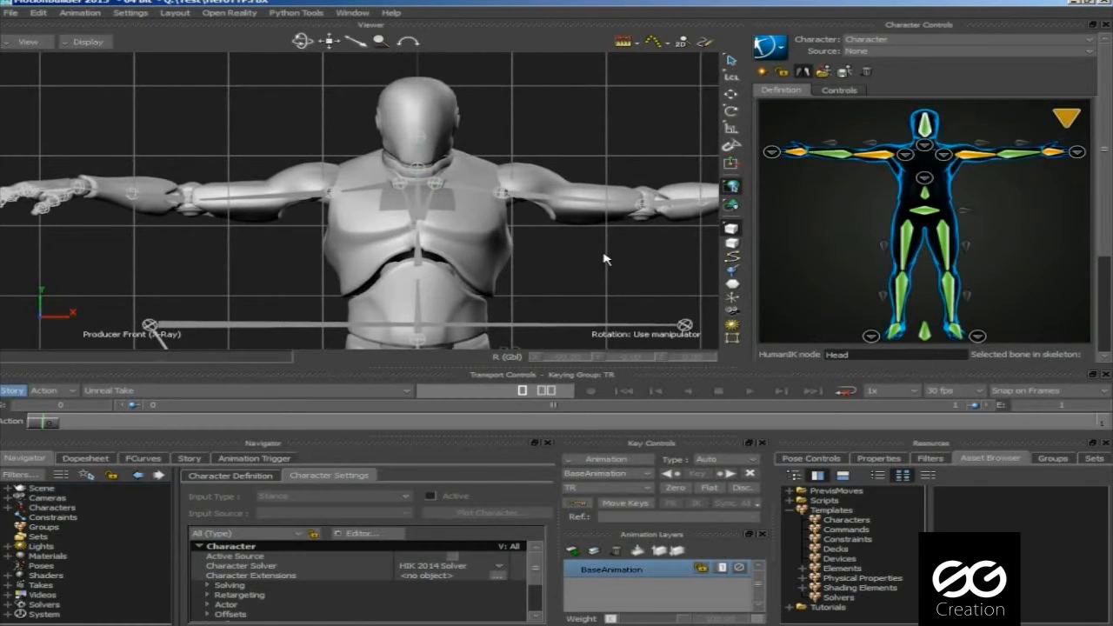
Step: In top view, straighten the left forearm and select the right forearm for mapping
key("ctrl+t")
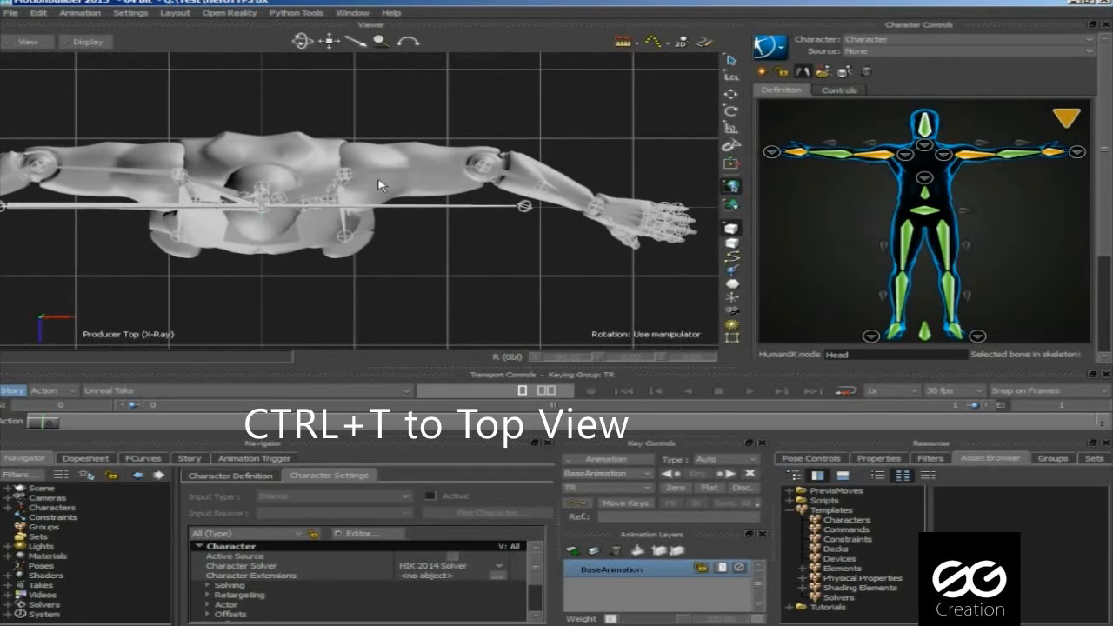
left_click(379, 183)
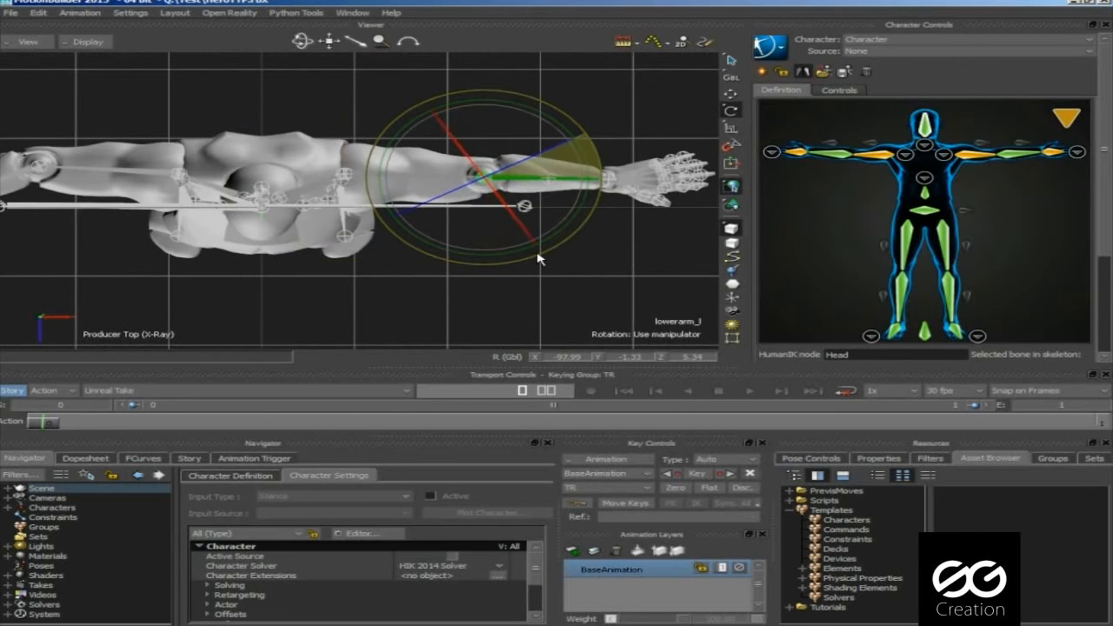
left_click_drag(539, 259, 404, 178)
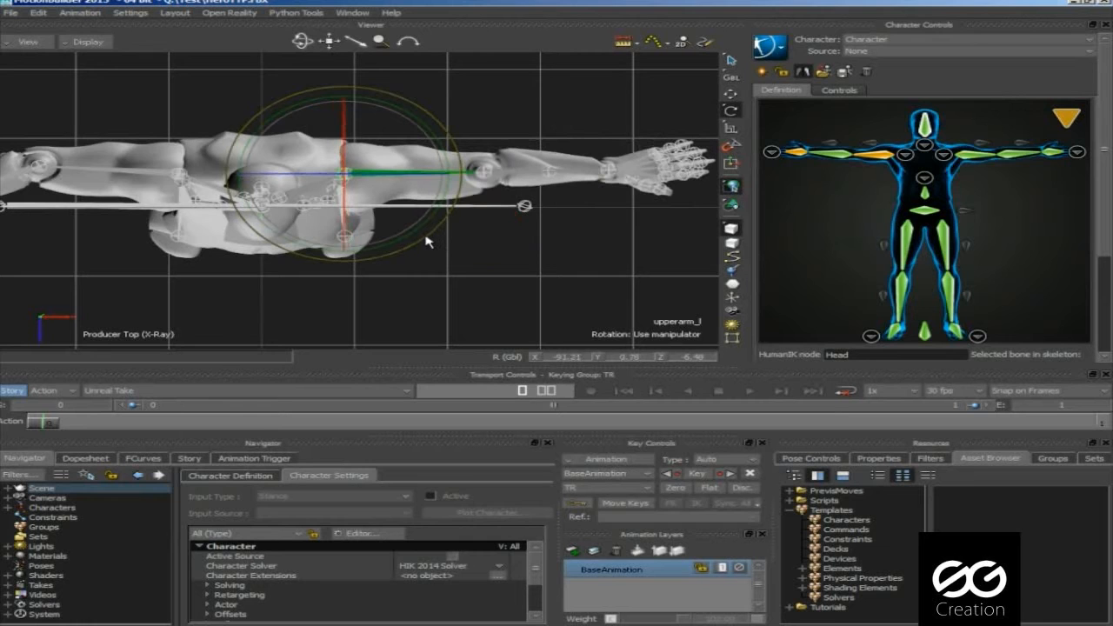
mouse_move(1041, 159)
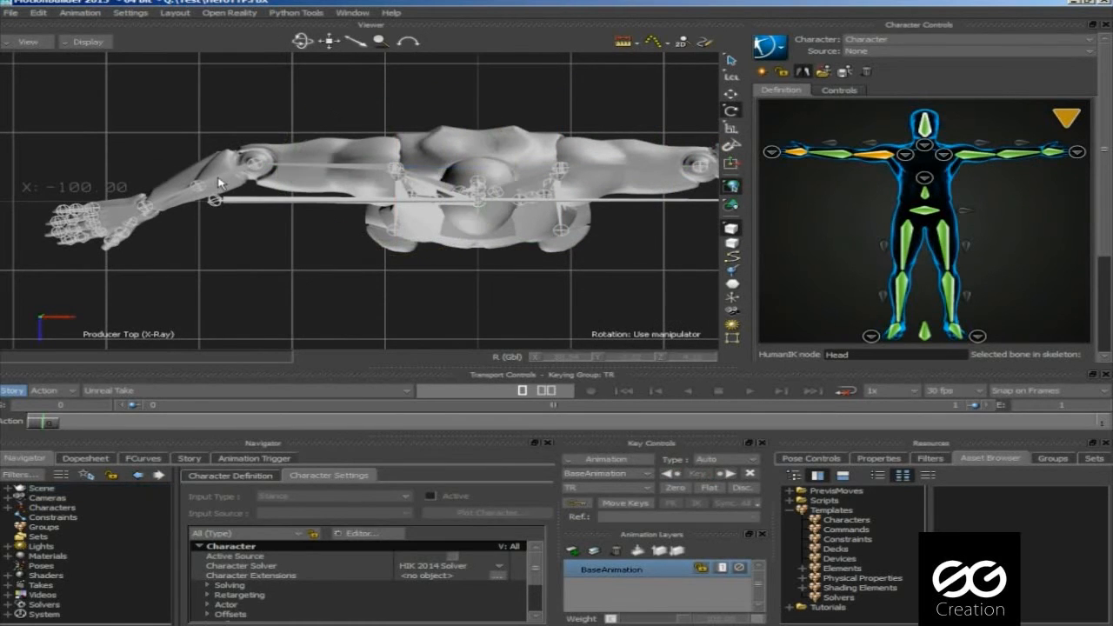
left_click(217, 179)
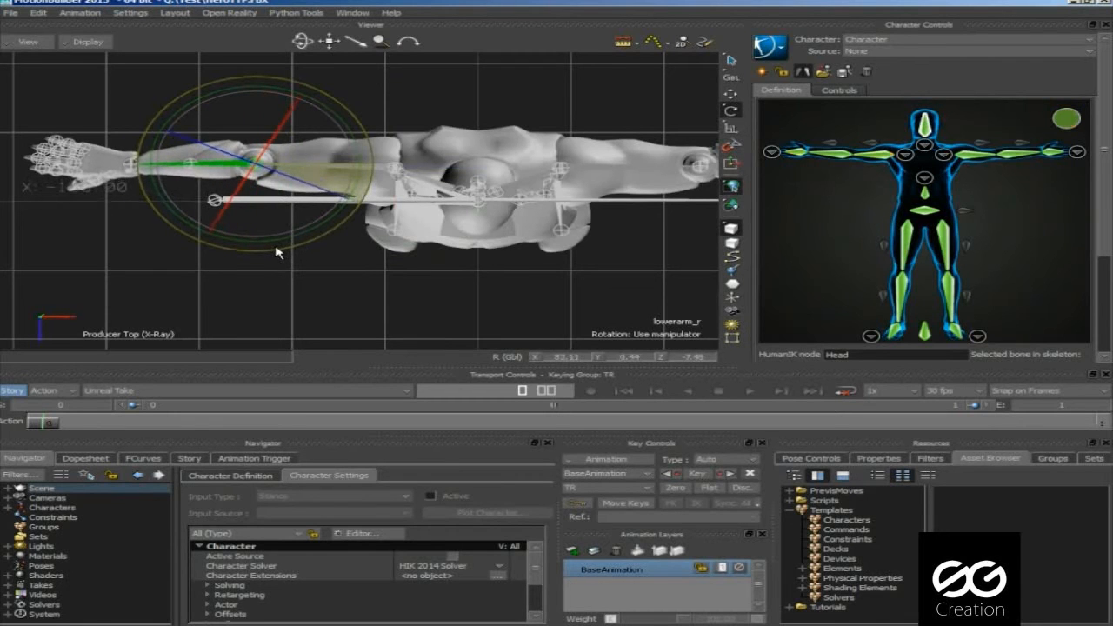
mouse_move(825, 166)
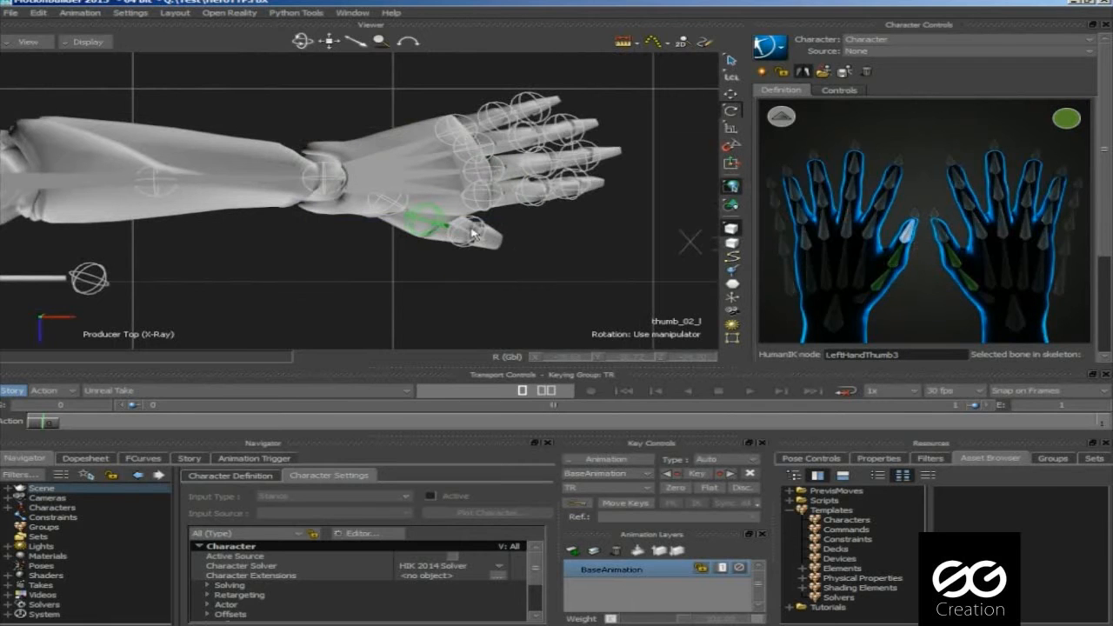
Step: Map the index, middle and pinky finger bones to their HumanIK finger slots
left_click(468, 232)
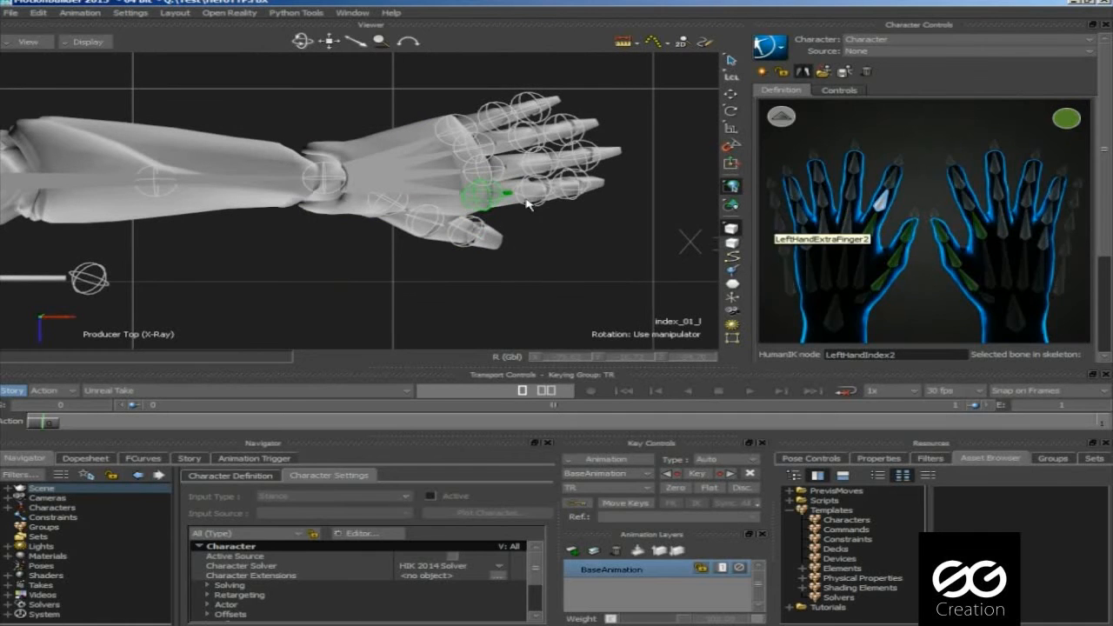
left_click(530, 185)
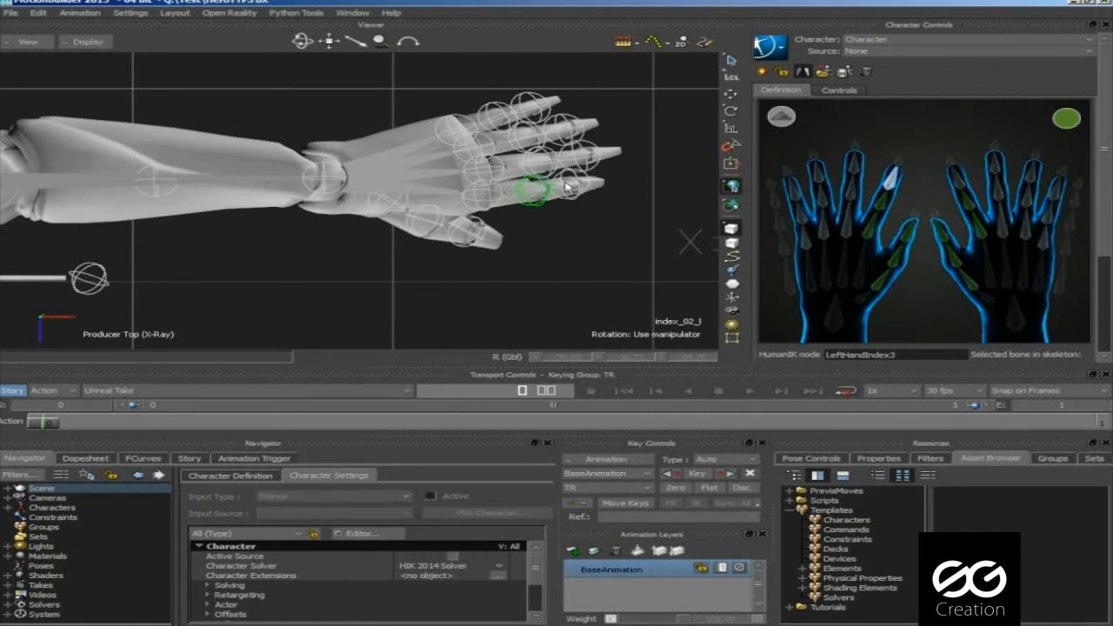
left_click(566, 185)
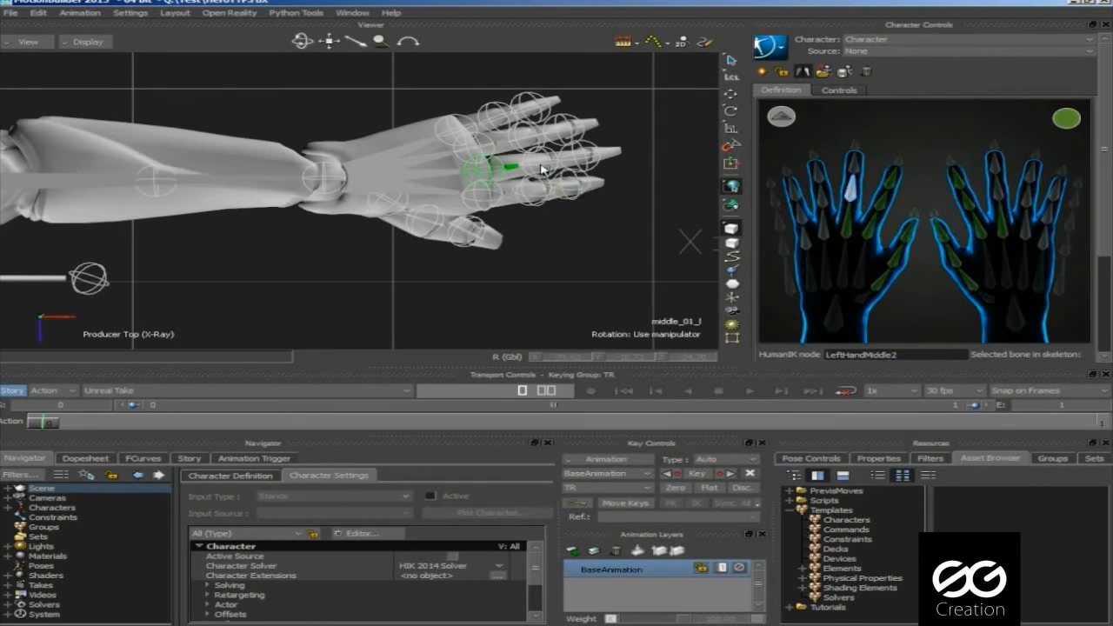
left_click(535, 165)
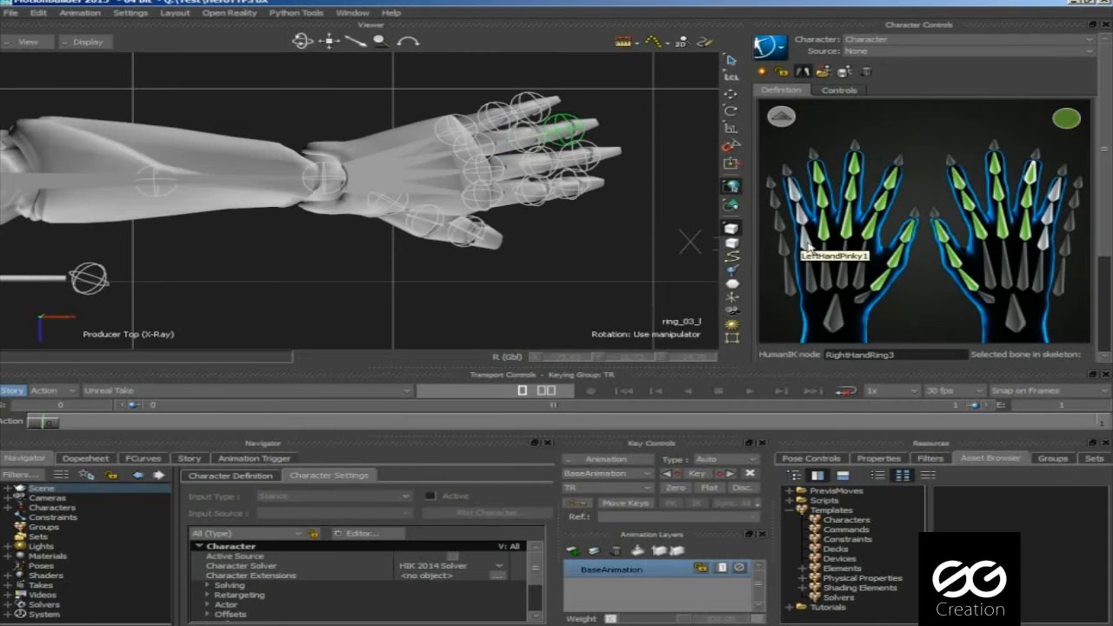
left_click(453, 126)
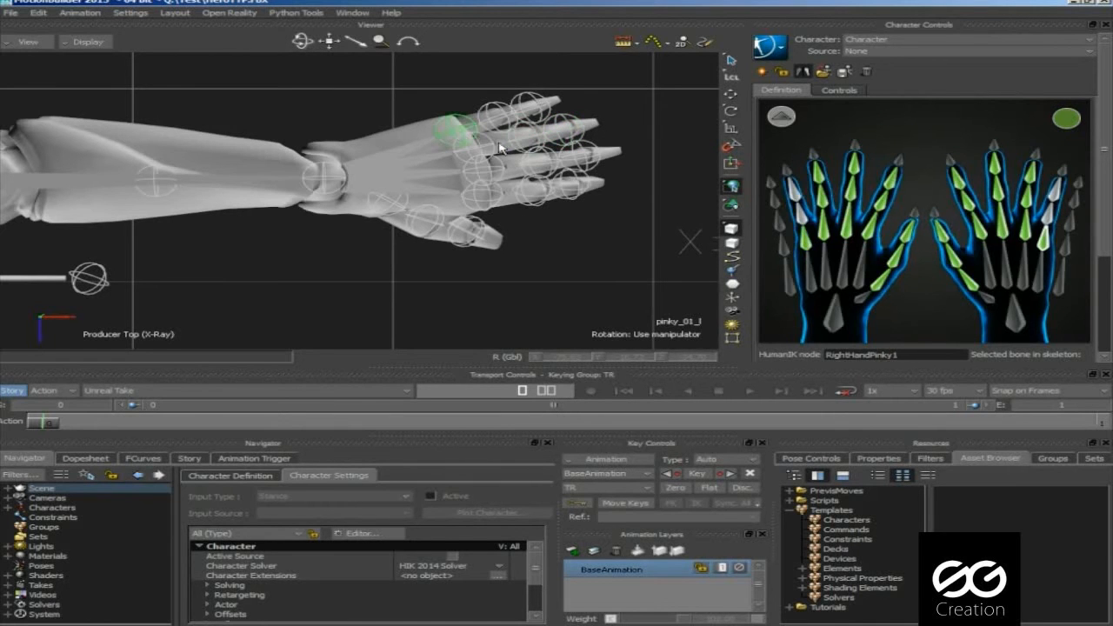
left_click(799, 216)
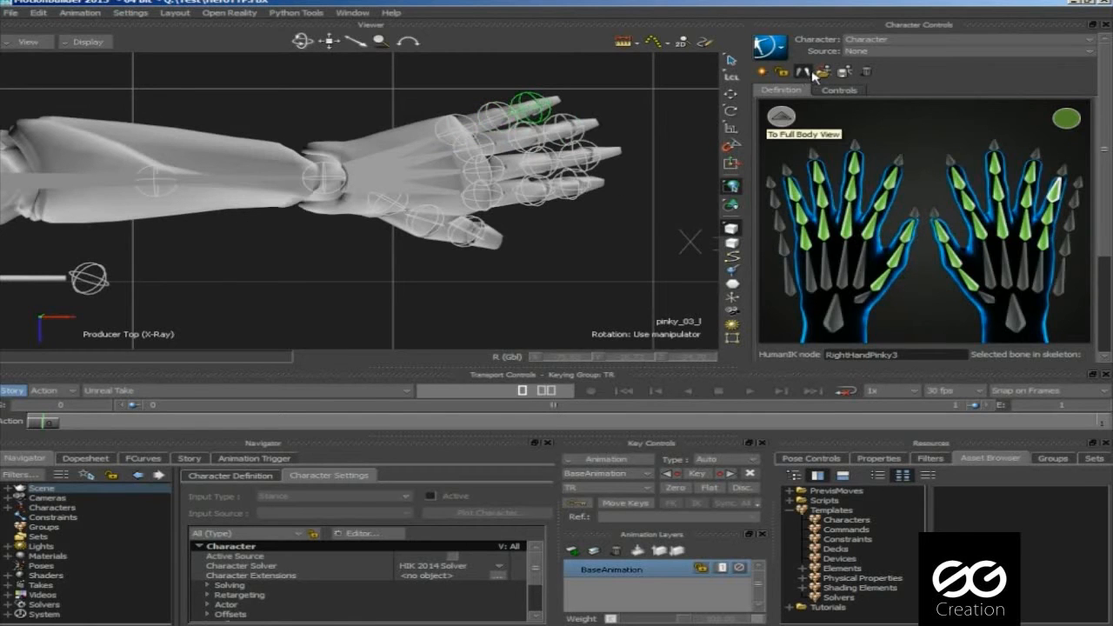
mouse_move(802, 73)
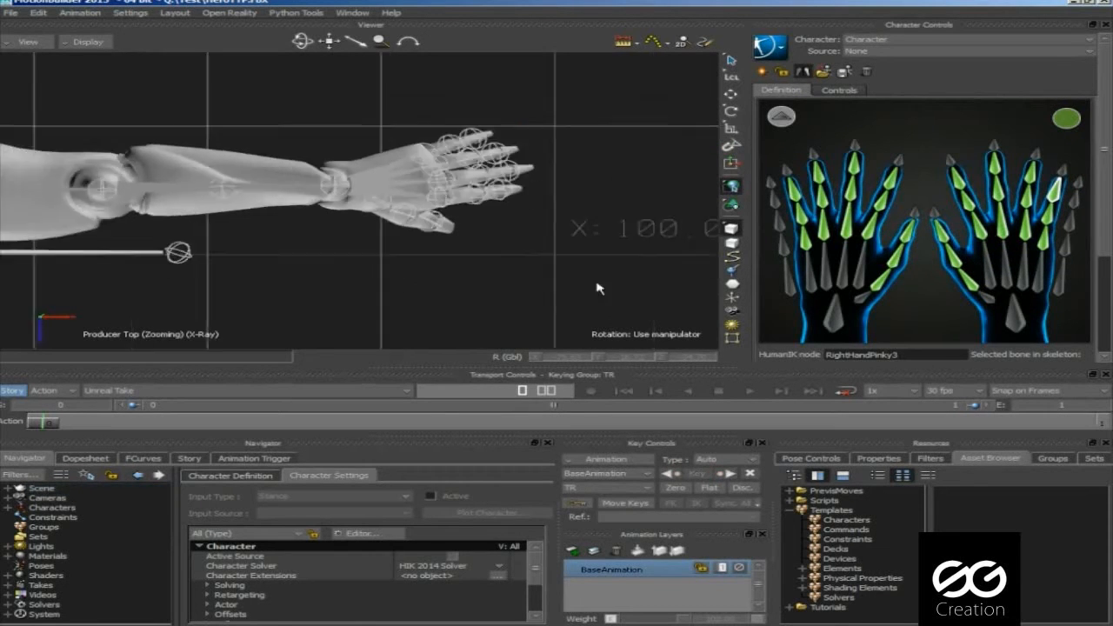
Step: Bake the character to its skeleton and pick Idle_Rifle_Ironsights among the rifle FBX files for import
left_click(915, 50)
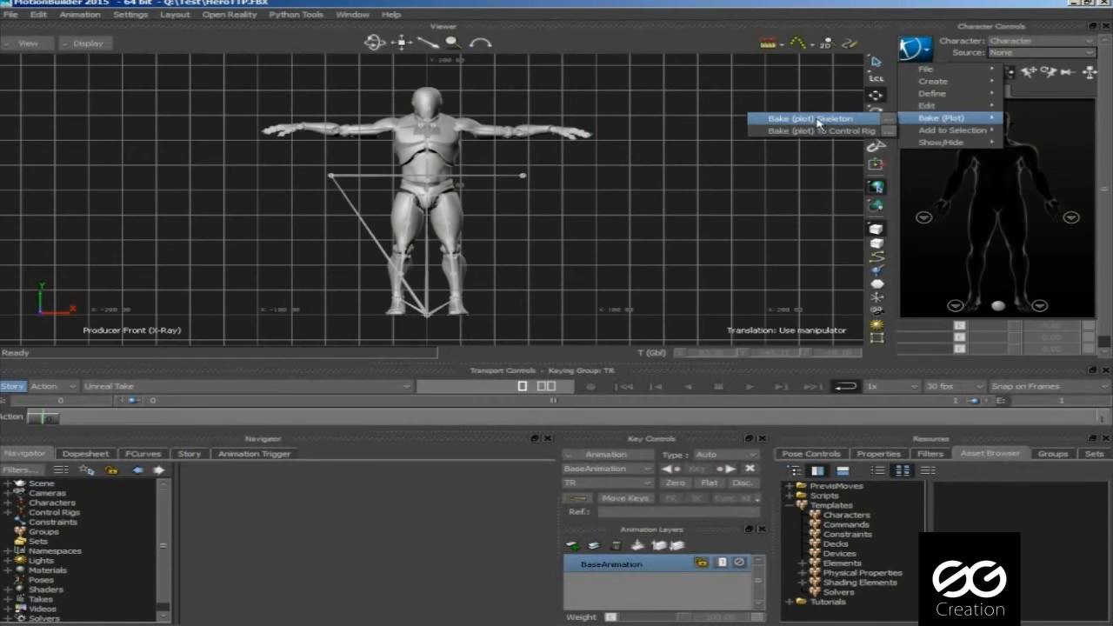
left_click(806, 118)
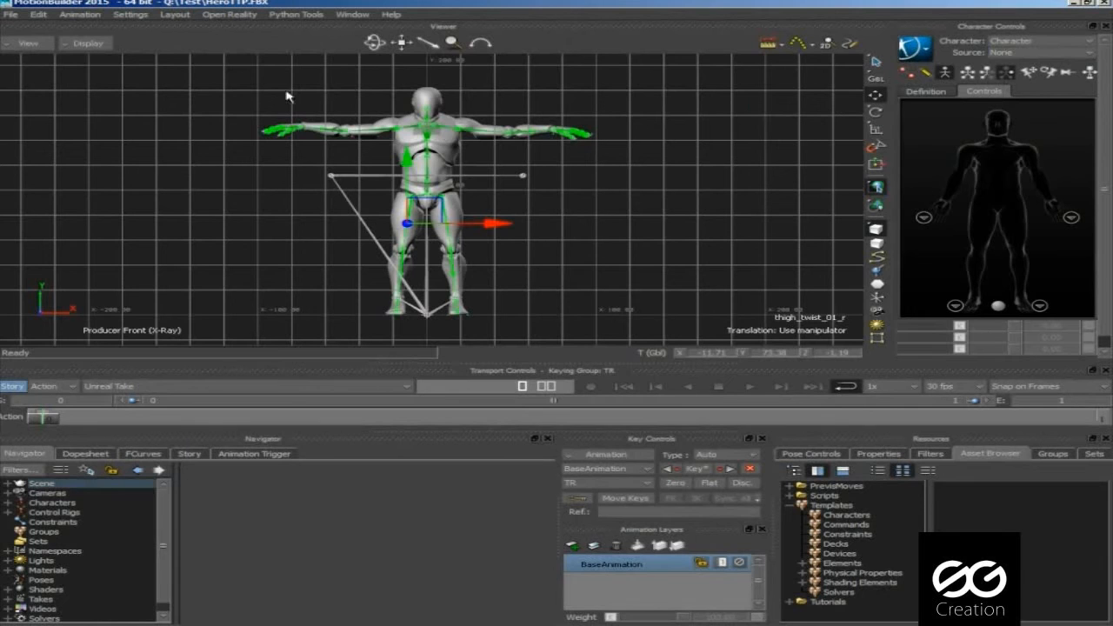
mouse_move(176, 186)
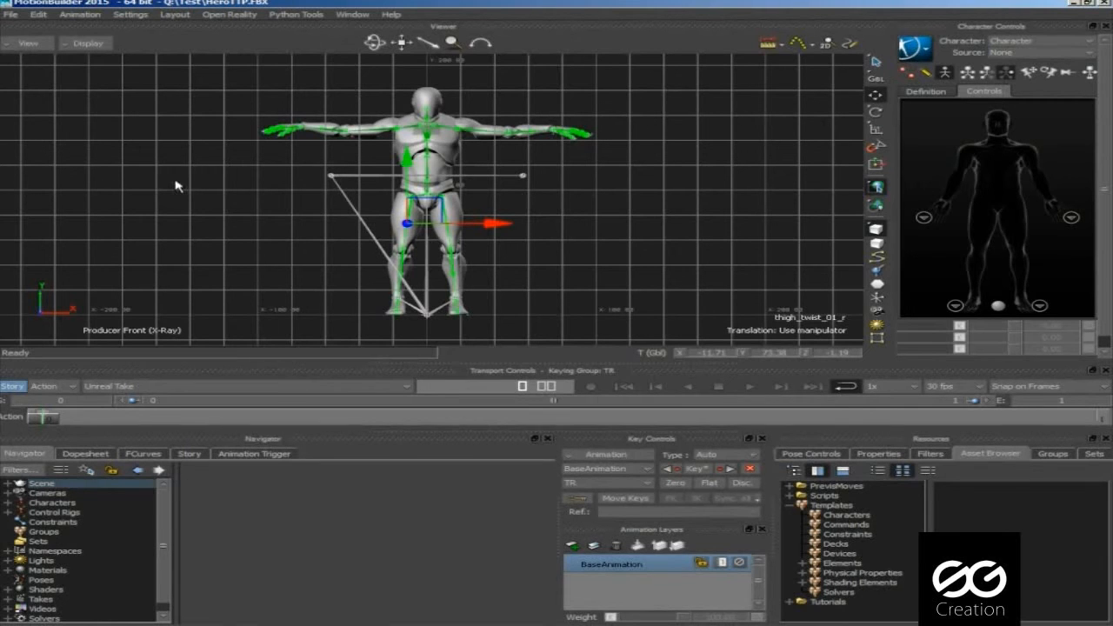
left_click(11, 14)
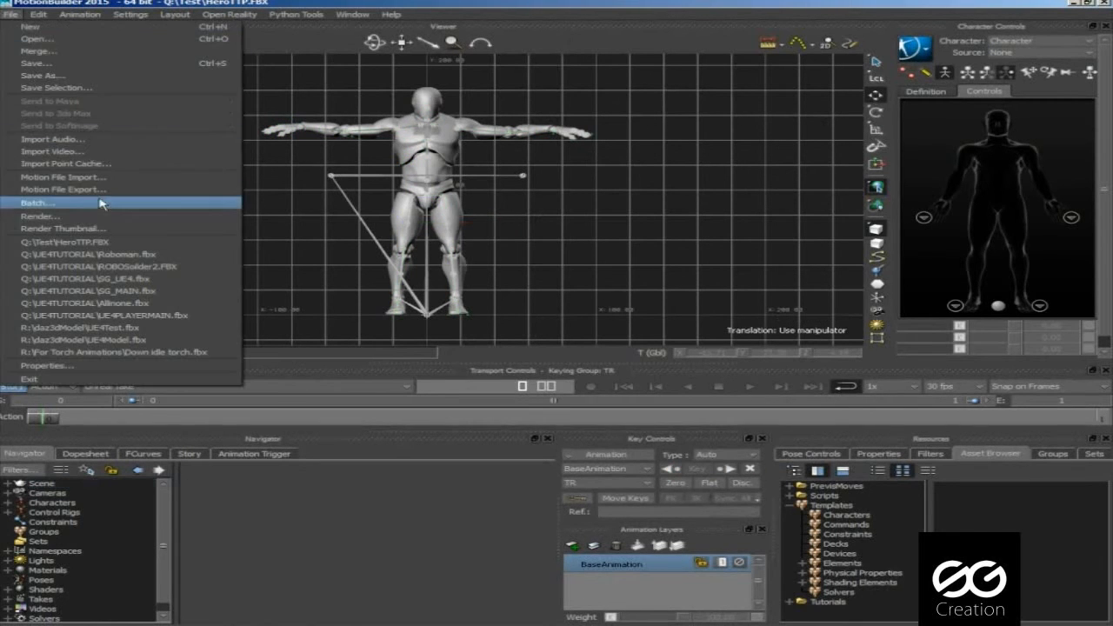
mouse_move(61, 177)
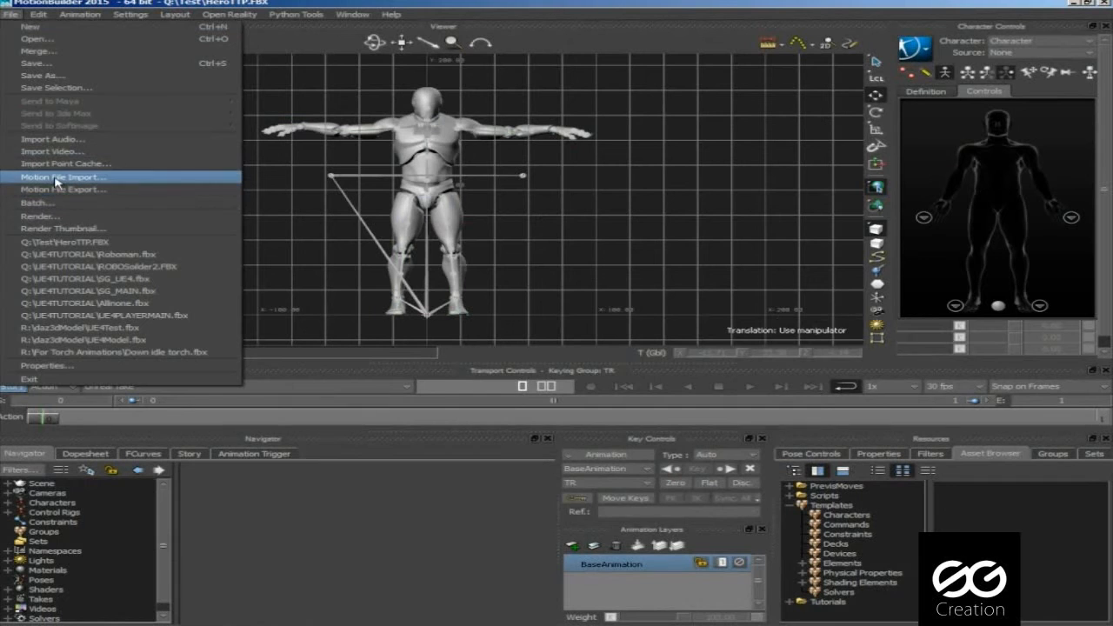
left_click(62, 176)
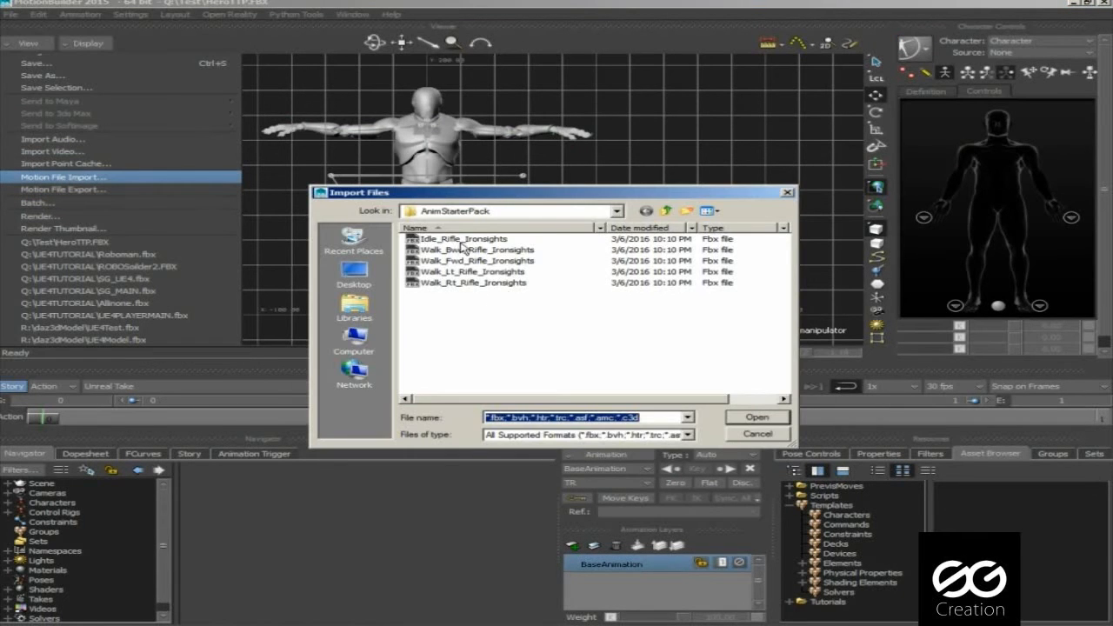
left_click(466, 238)
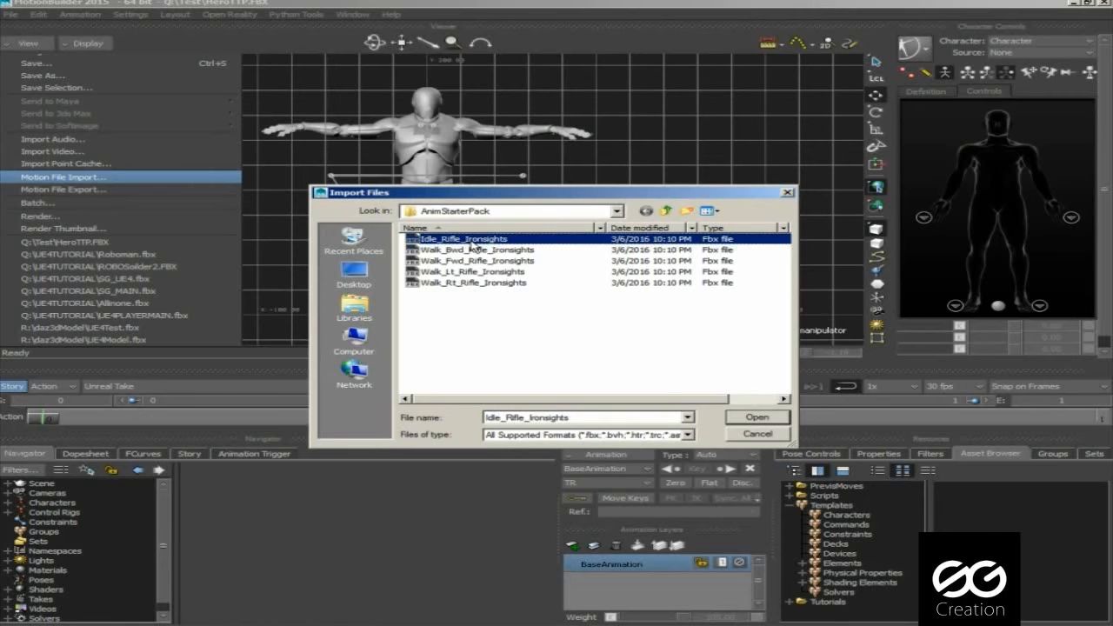
right_click(470, 239)
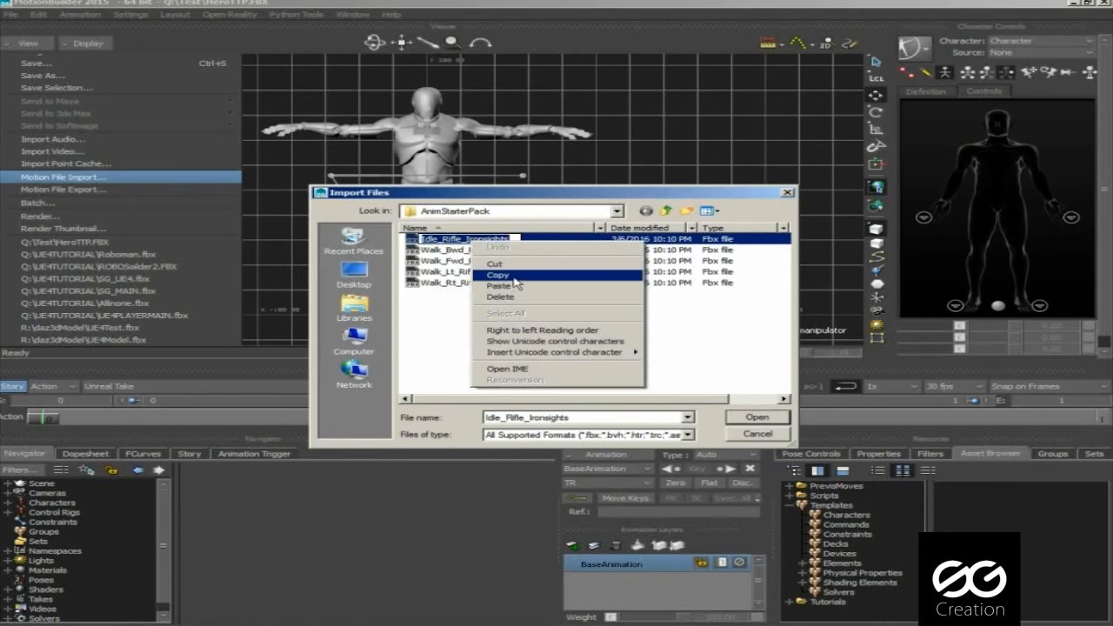
left_click(479, 283)
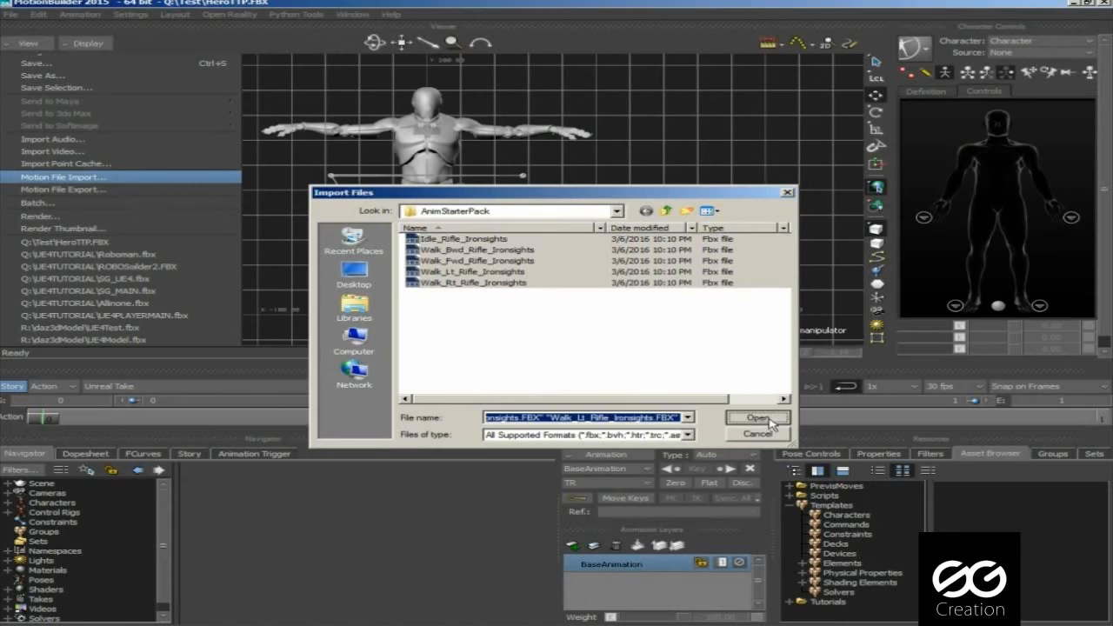
Step: Import the rifle files, renaming takes to match their file names such as Idle_Rifle_Ironsights
left_click(757, 418)
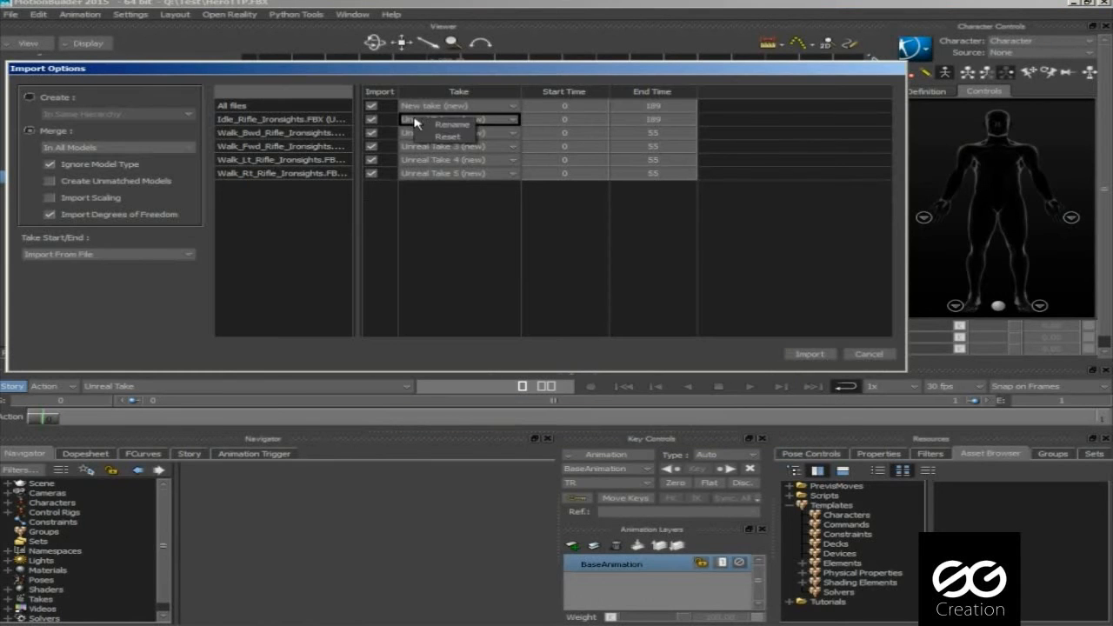
left_click(452, 125)
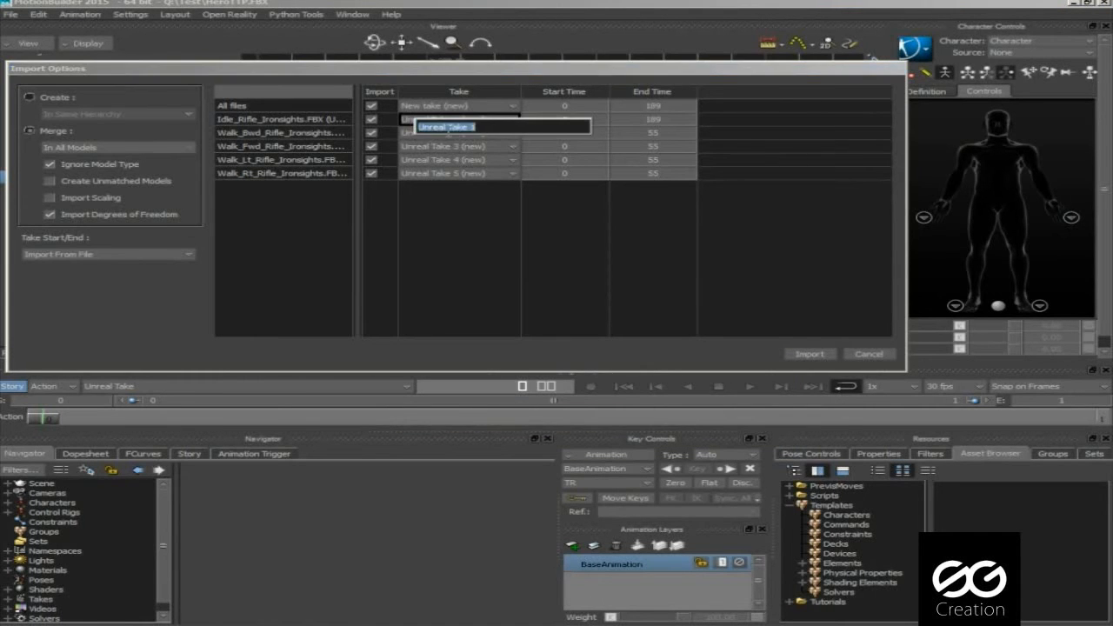
type("Idle_Rifle_Ironsights (n...")
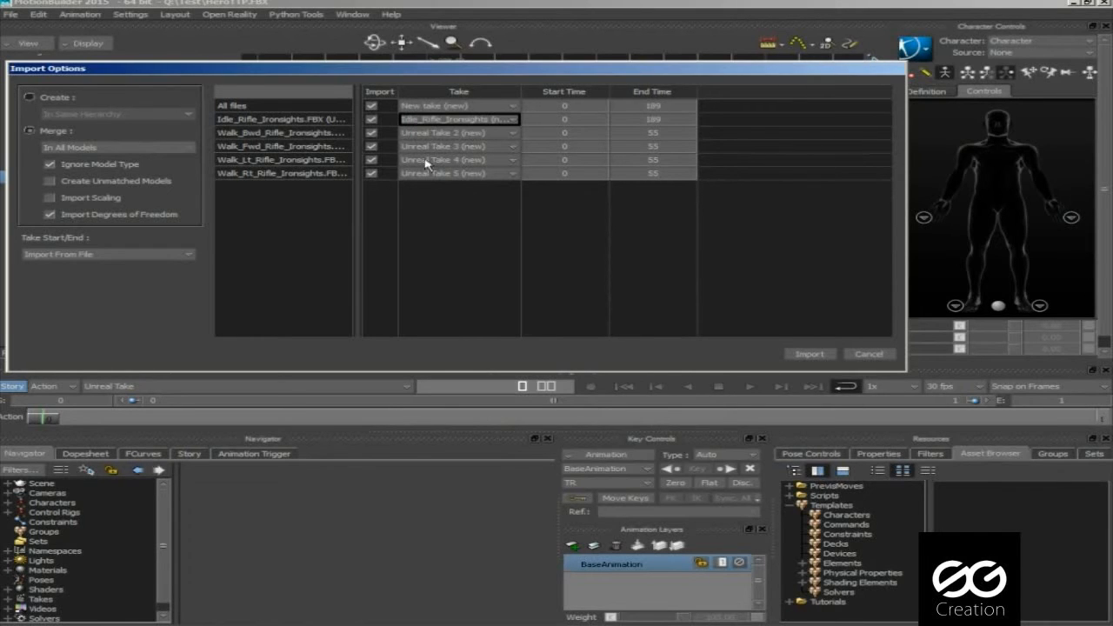
right_click(443, 146)
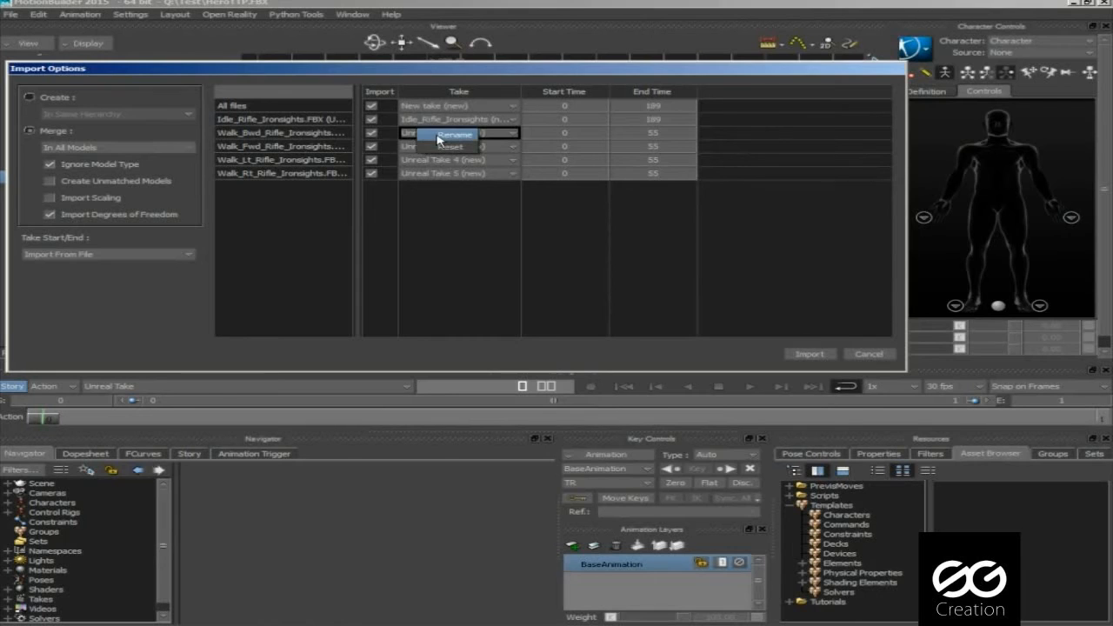
type("WALK+")
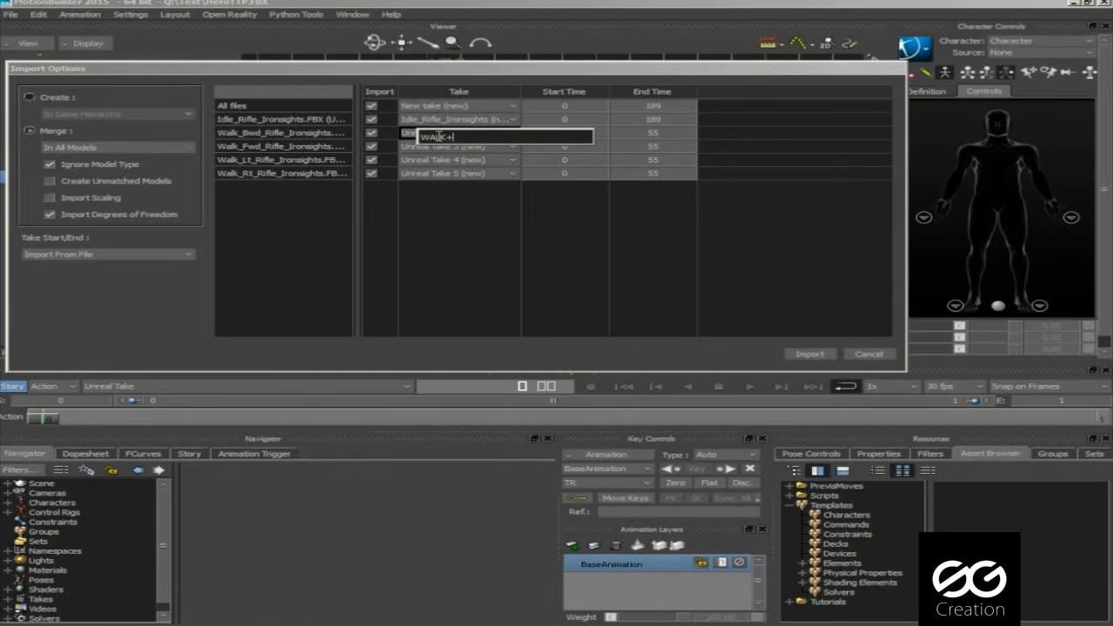
key("BackSpace")
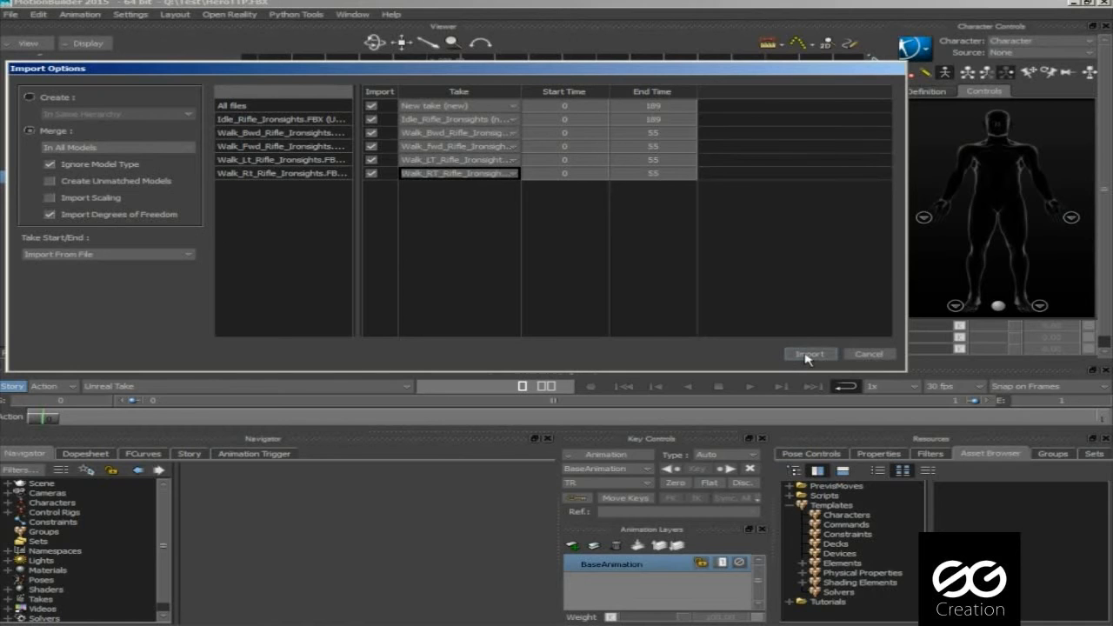
left_click(809, 354)
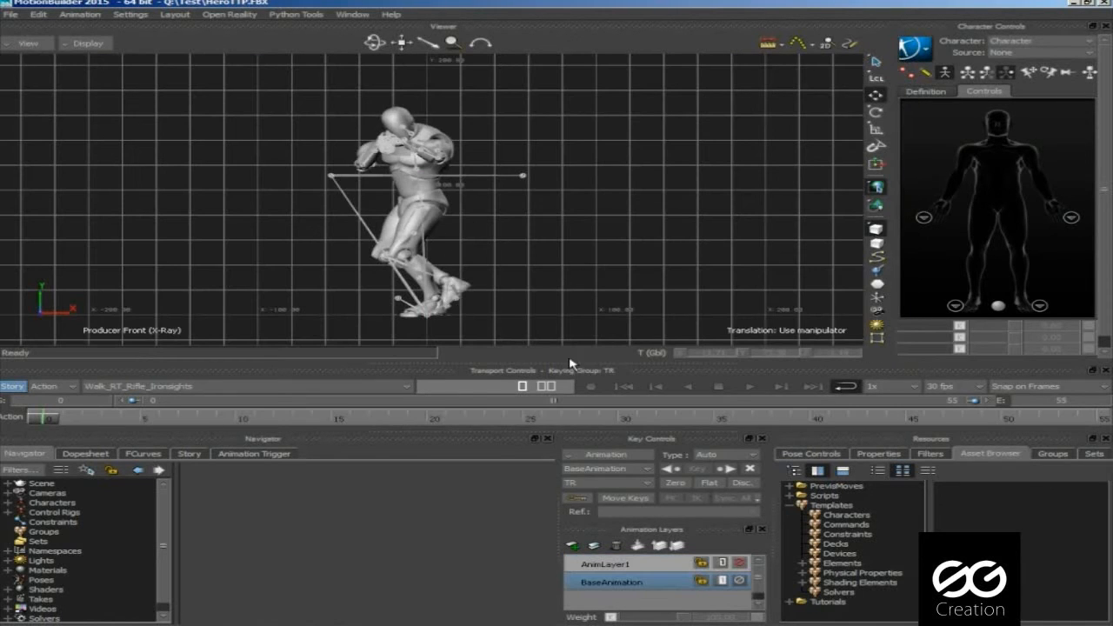
Step: Preview the Walk_Bwd and Idle_Rifle_Ironsights takes, then delete the Unreal Take
left_click(750, 386)
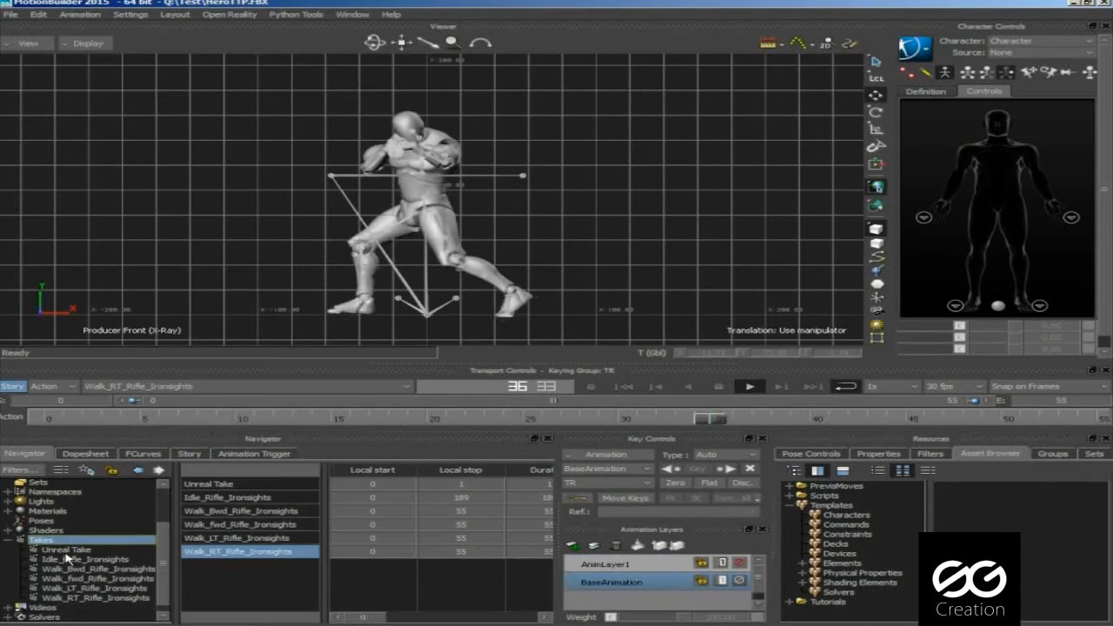
left_click(98, 568)
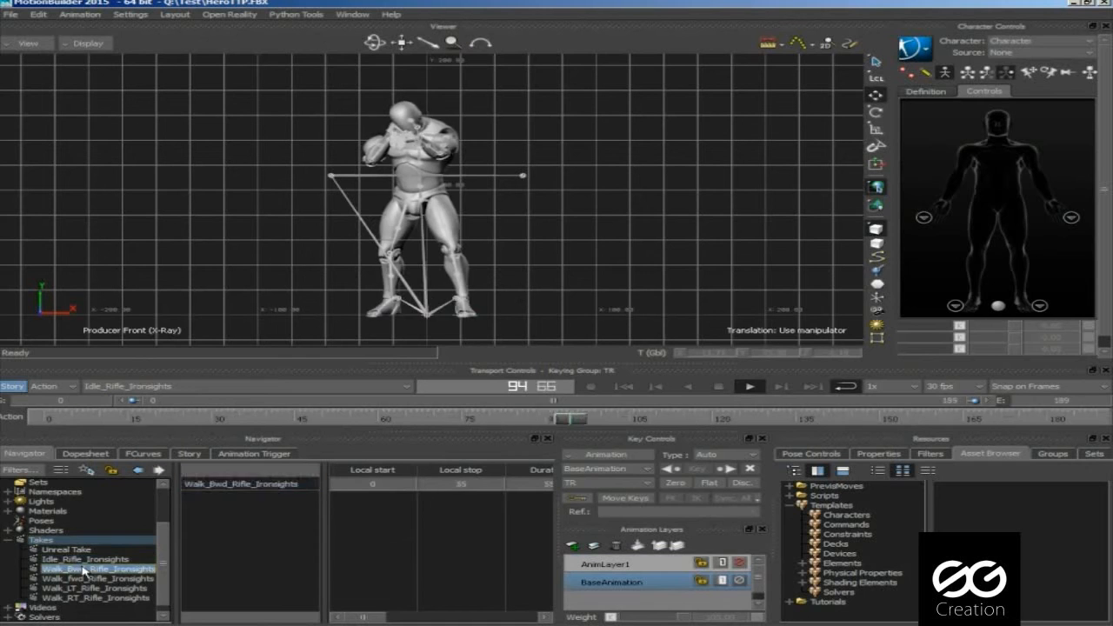
left_click(96, 578)
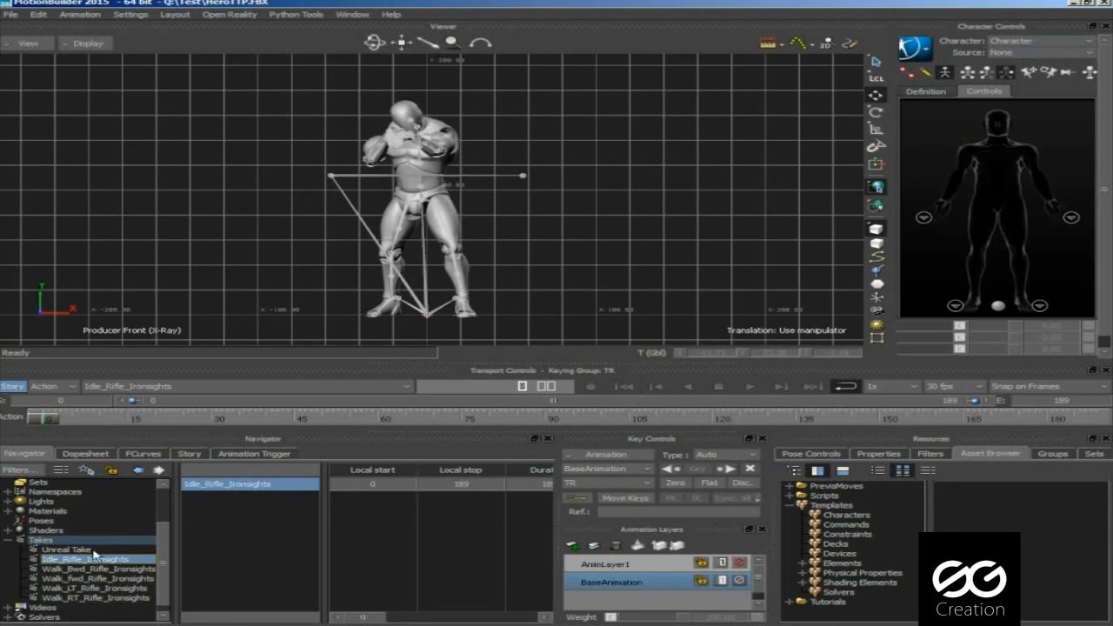
right_click(65, 548)
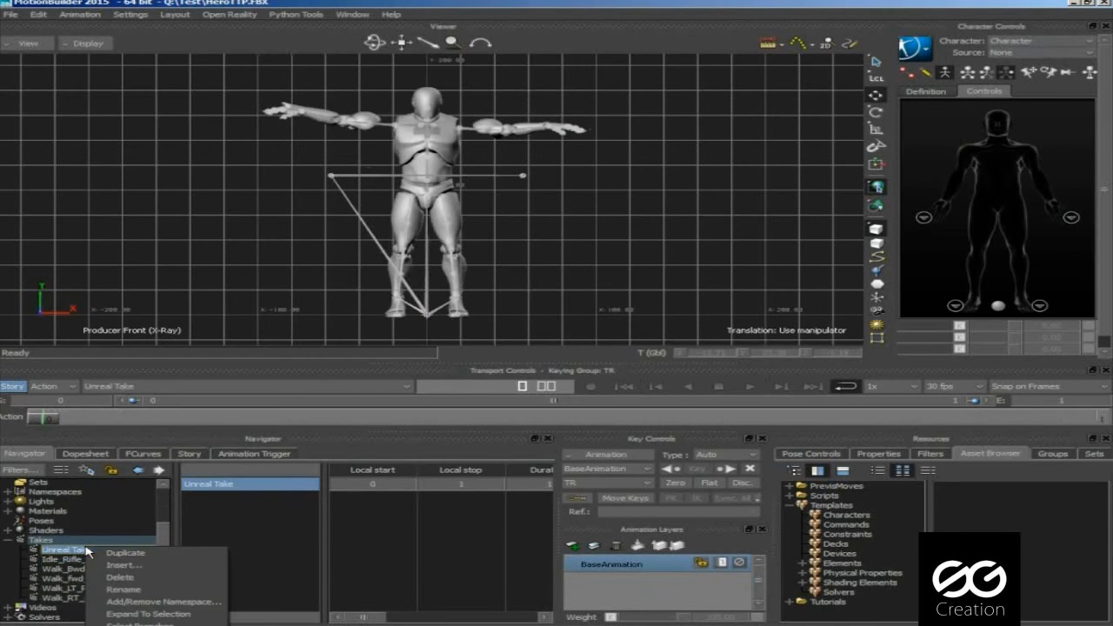
mouse_move(122, 577)
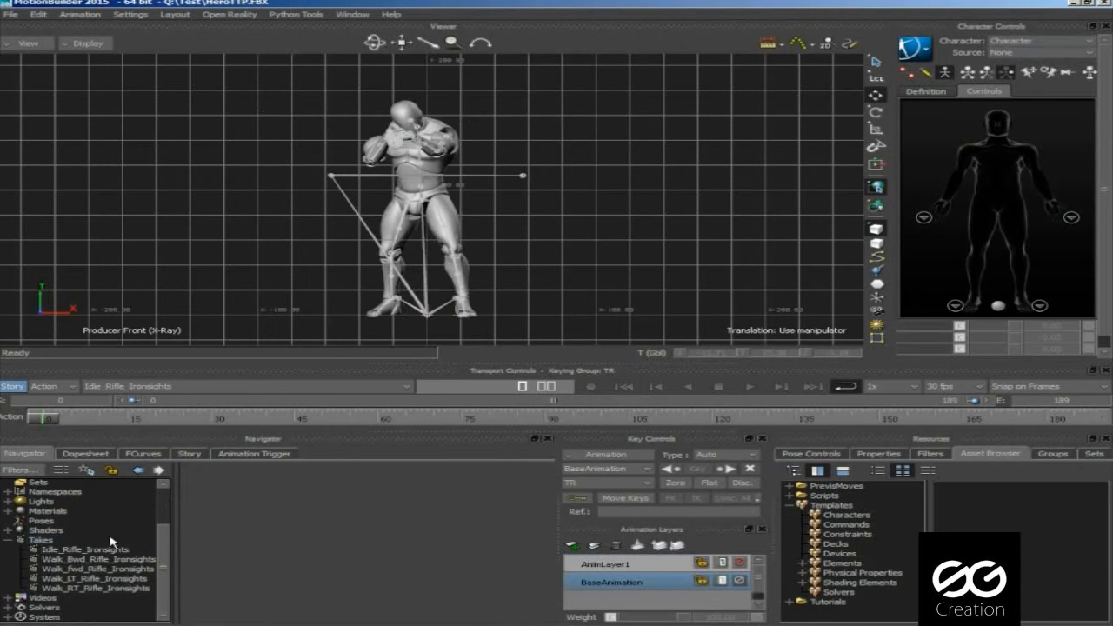
Step: Plot the Idle, Walk_Bwd and forward walk rifle takes onto the skeleton
left_click(82, 549)
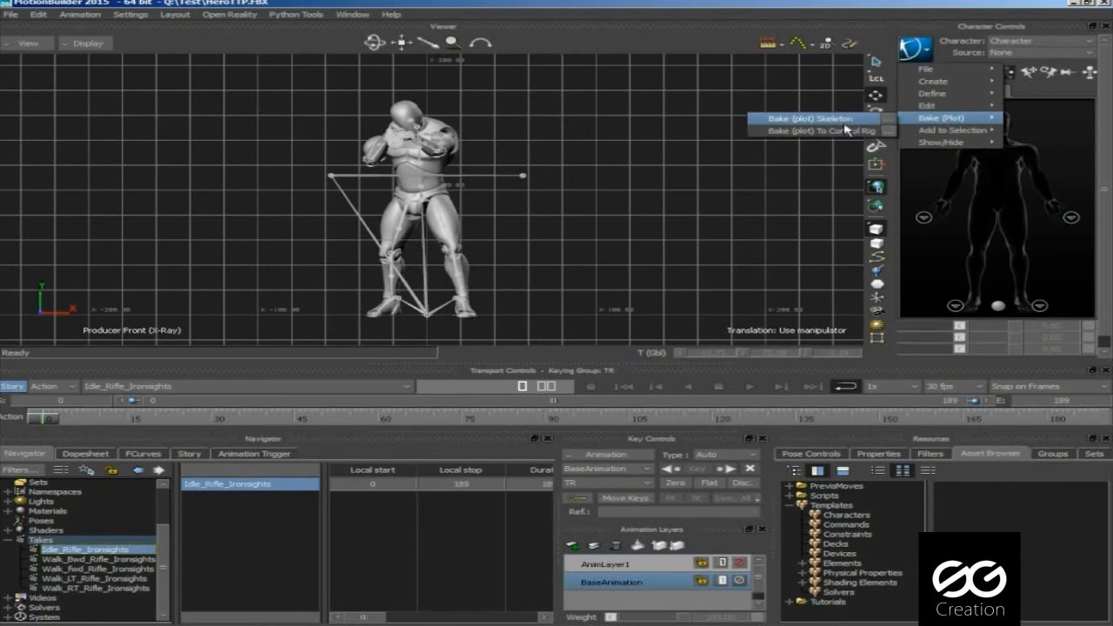
left_click(815, 130)
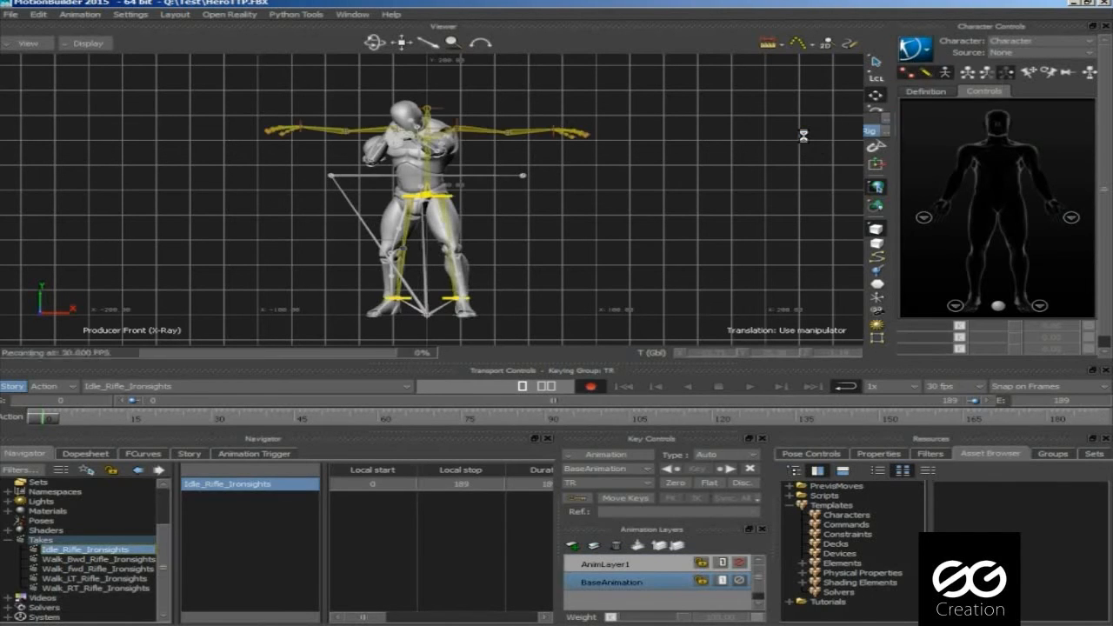
left_click(1039, 52)
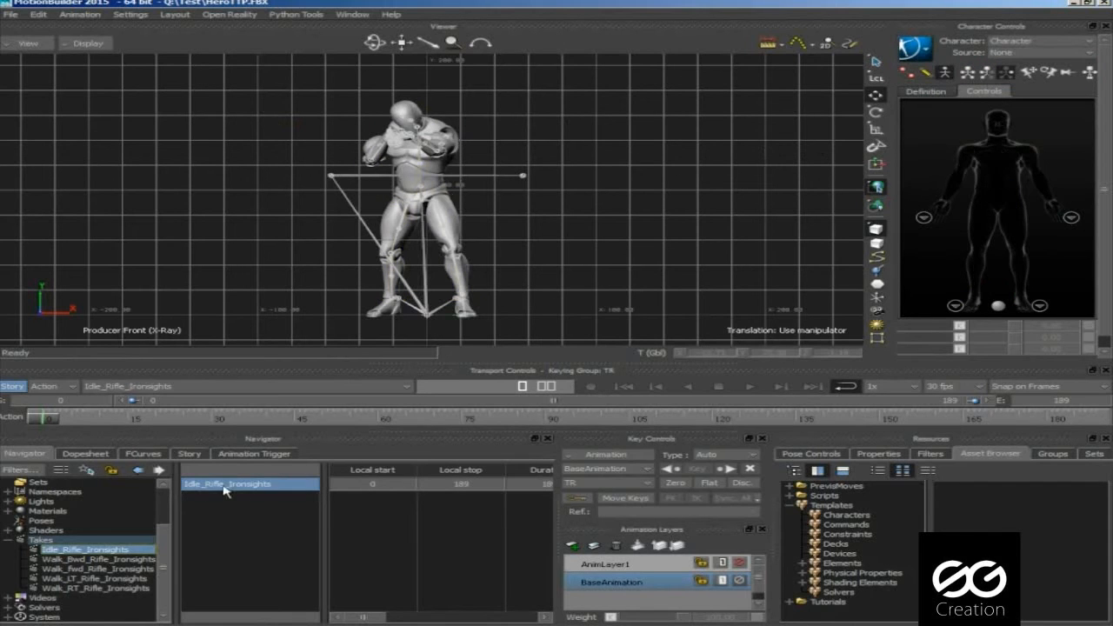
left_click(98, 559)
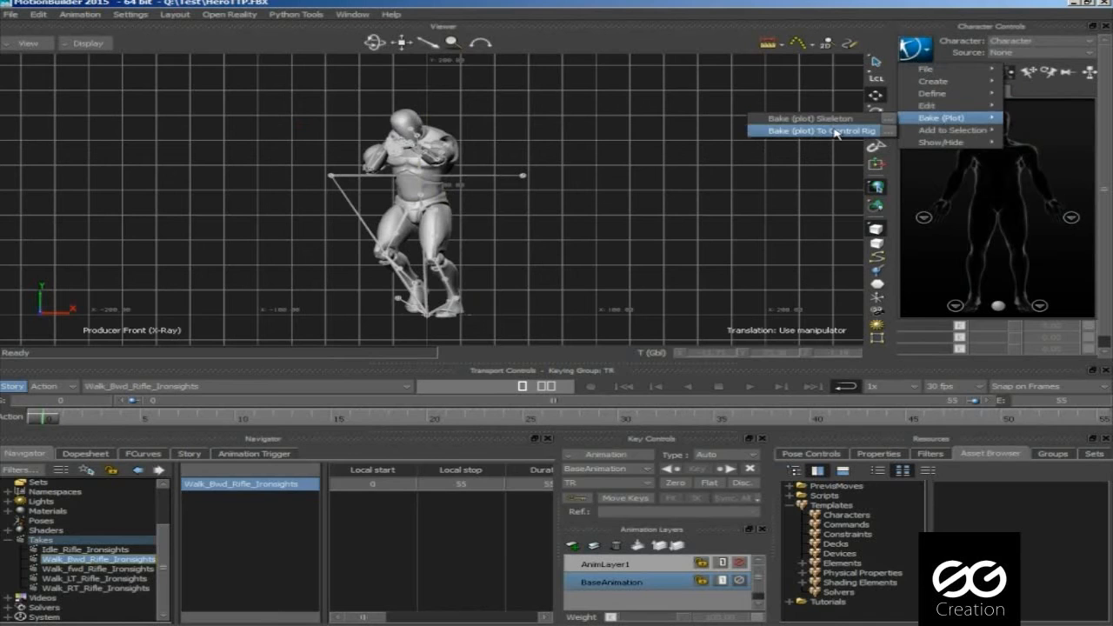
left_click(818, 131)
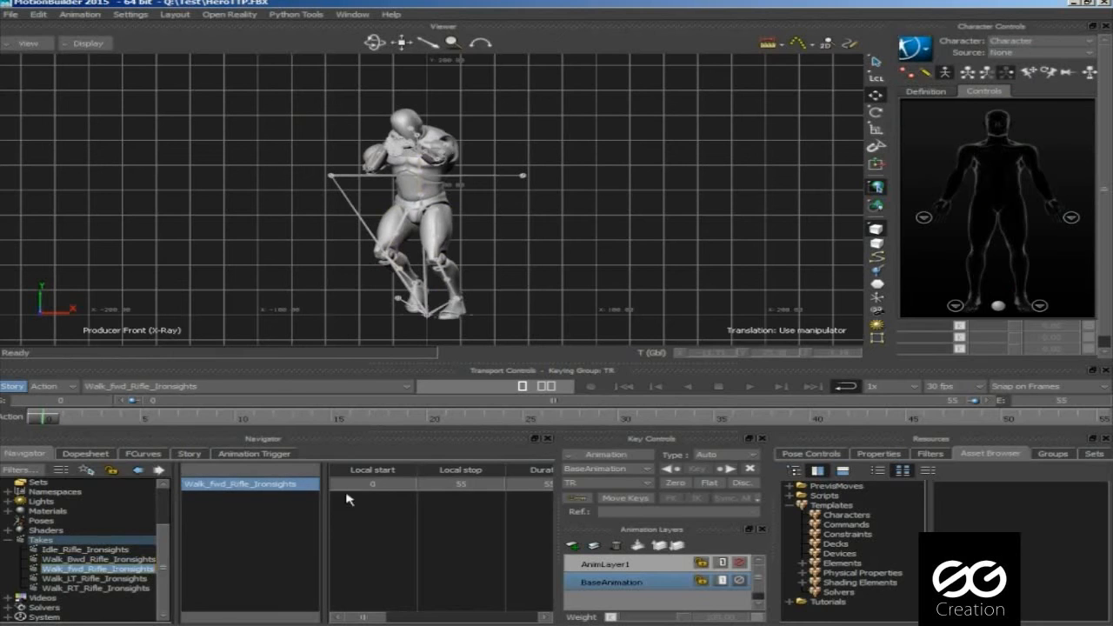
left_click(917, 49)
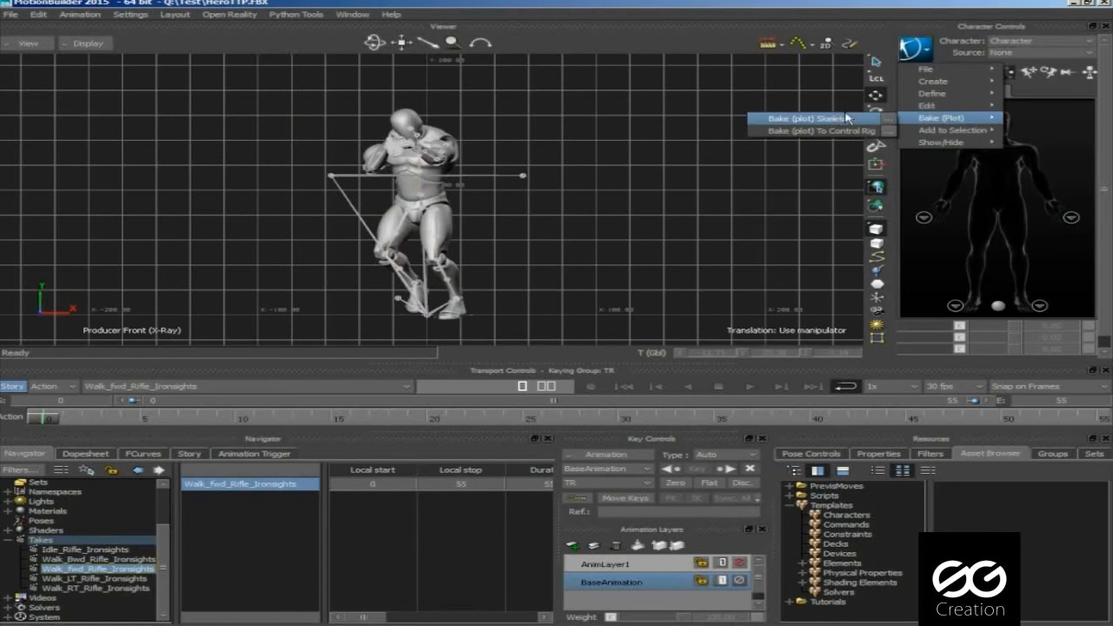
left_click(815, 131)
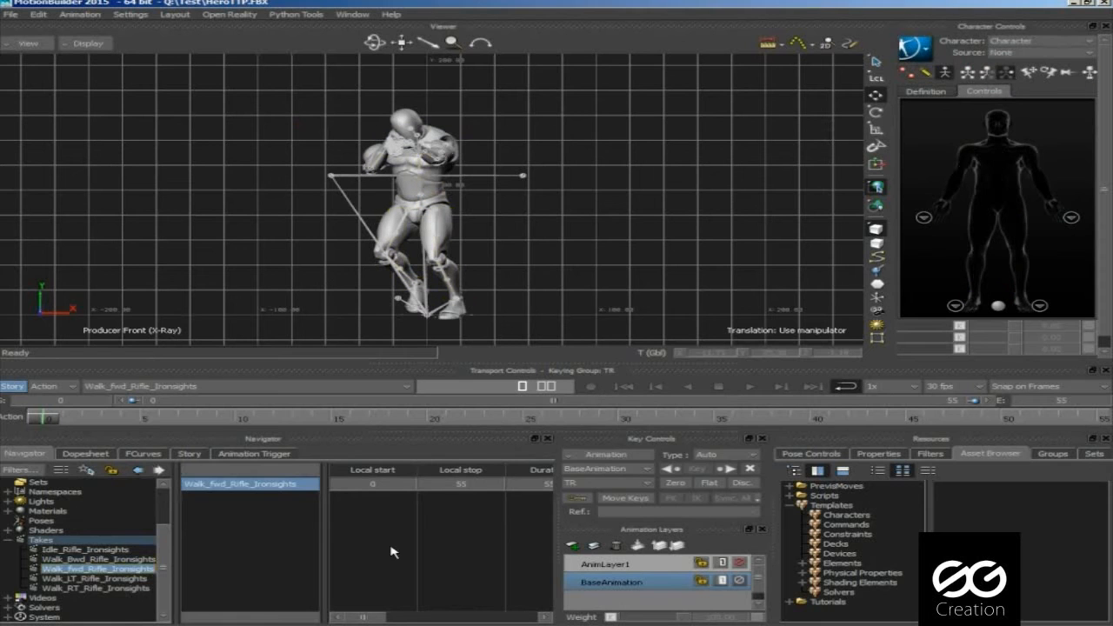
mouse_move(171, 587)
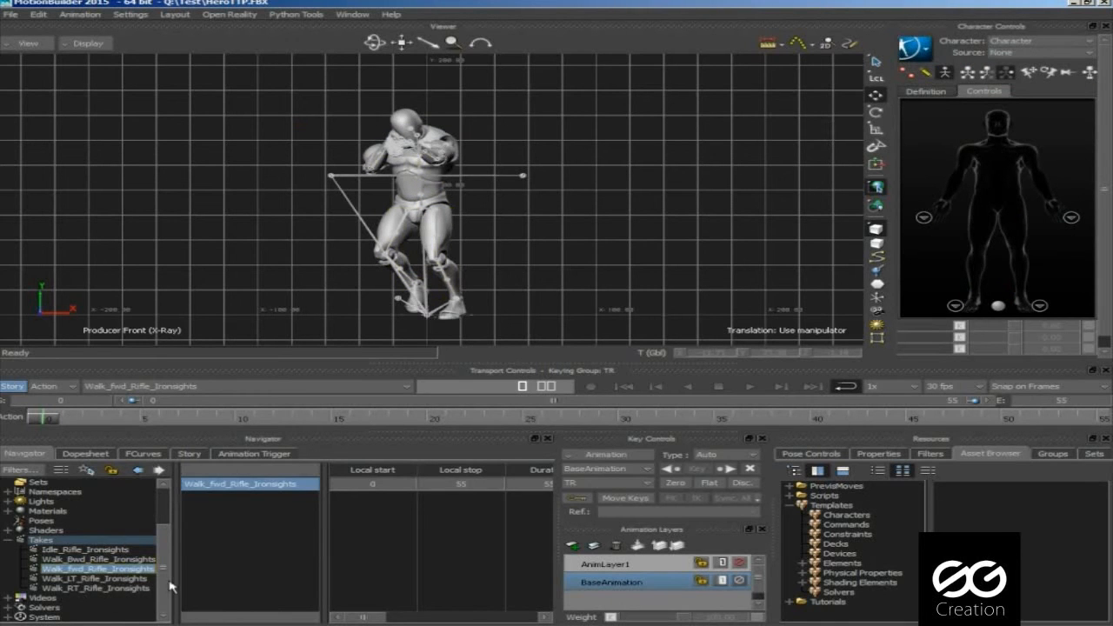
Step: Plot the Walk_LT and Walk_RT takes, ending on the control rig, then return to Idle_Rifle_Ironsights
left_click(97, 579)
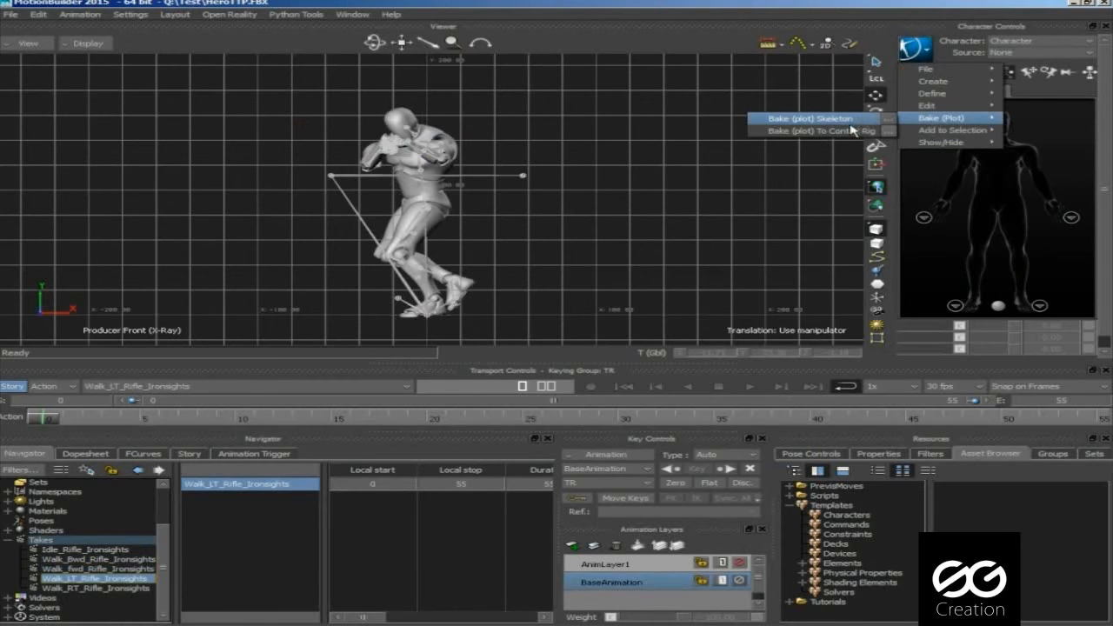
left_click(814, 131)
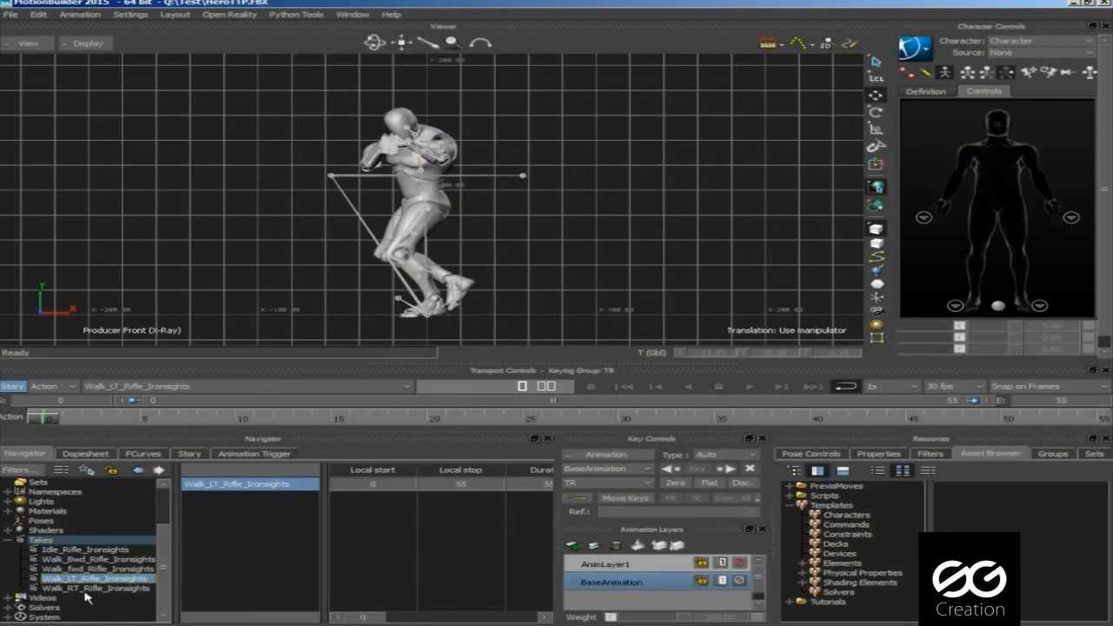
left_click(97, 588)
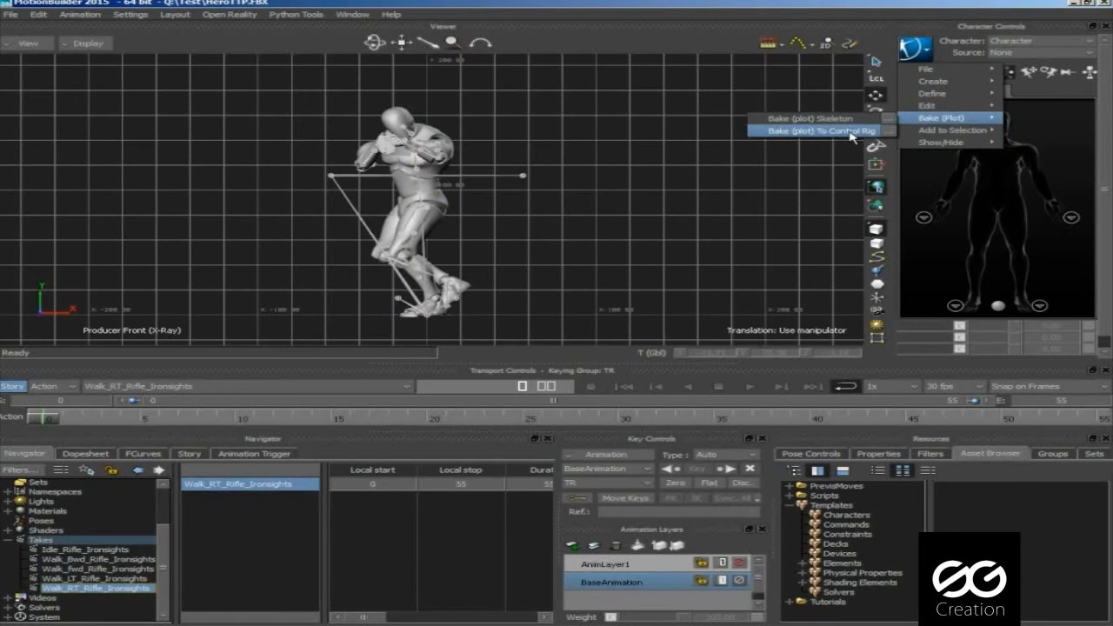
left_click(816, 130)
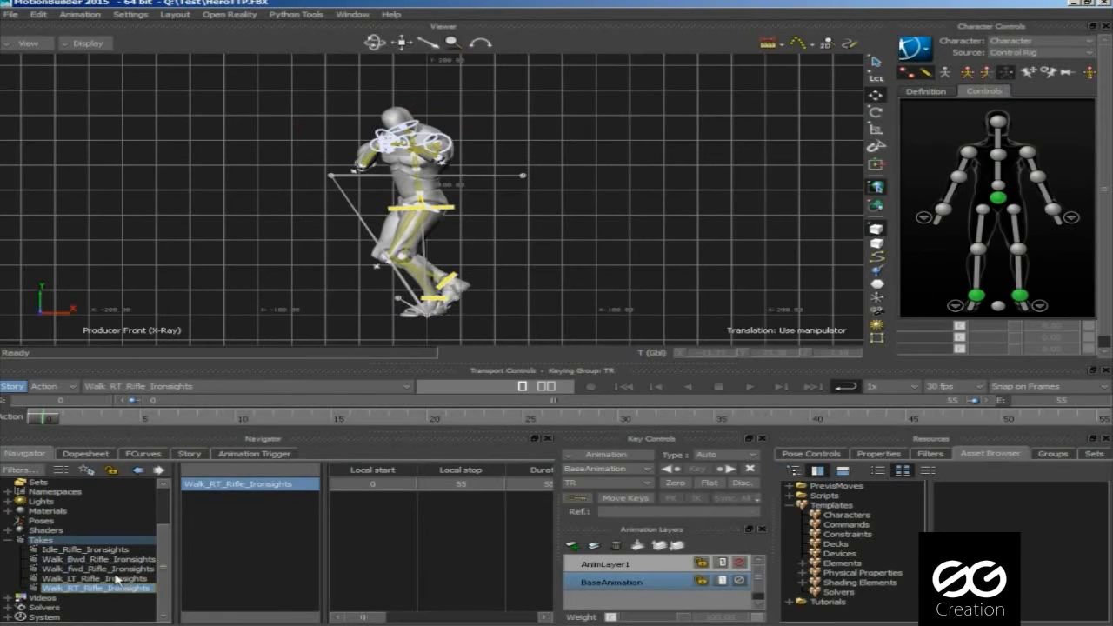
left_click(95, 578)
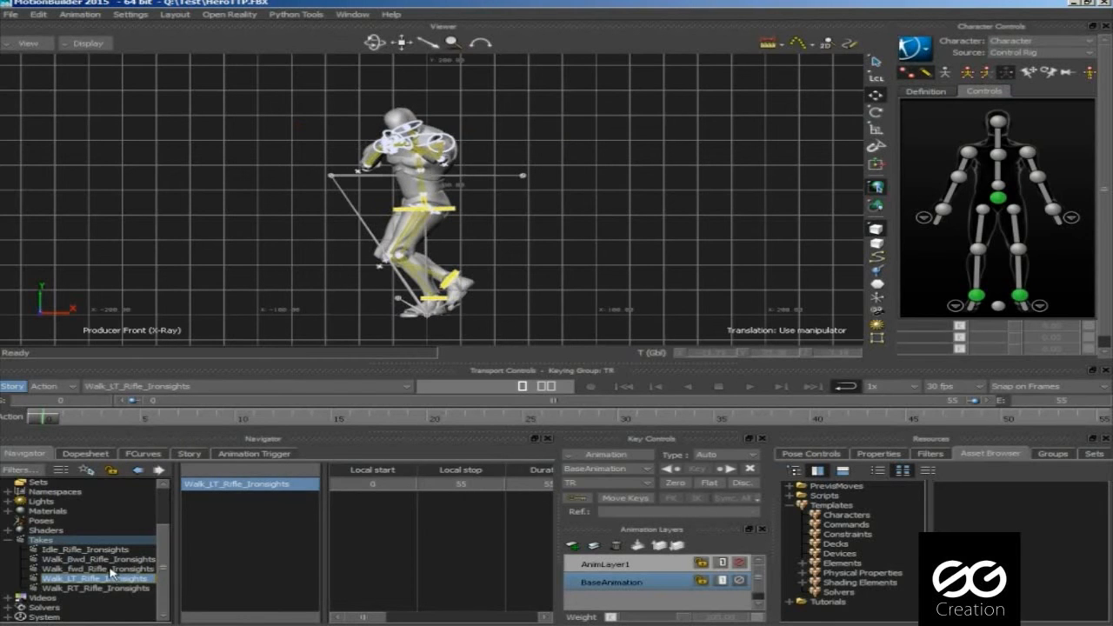
left_click(83, 548)
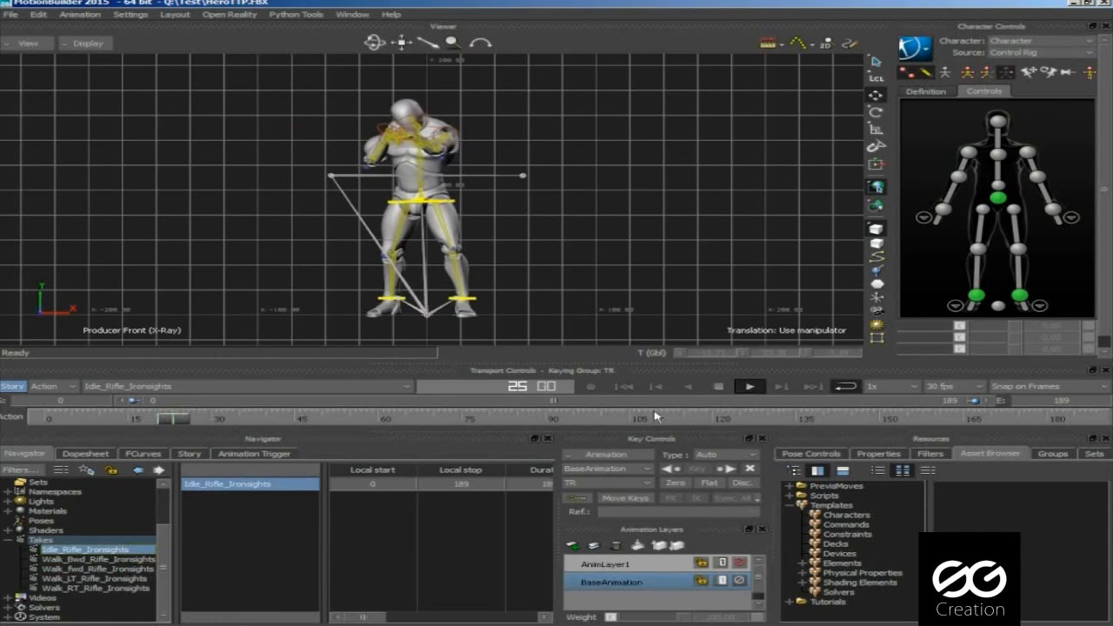
left_click(98, 559)
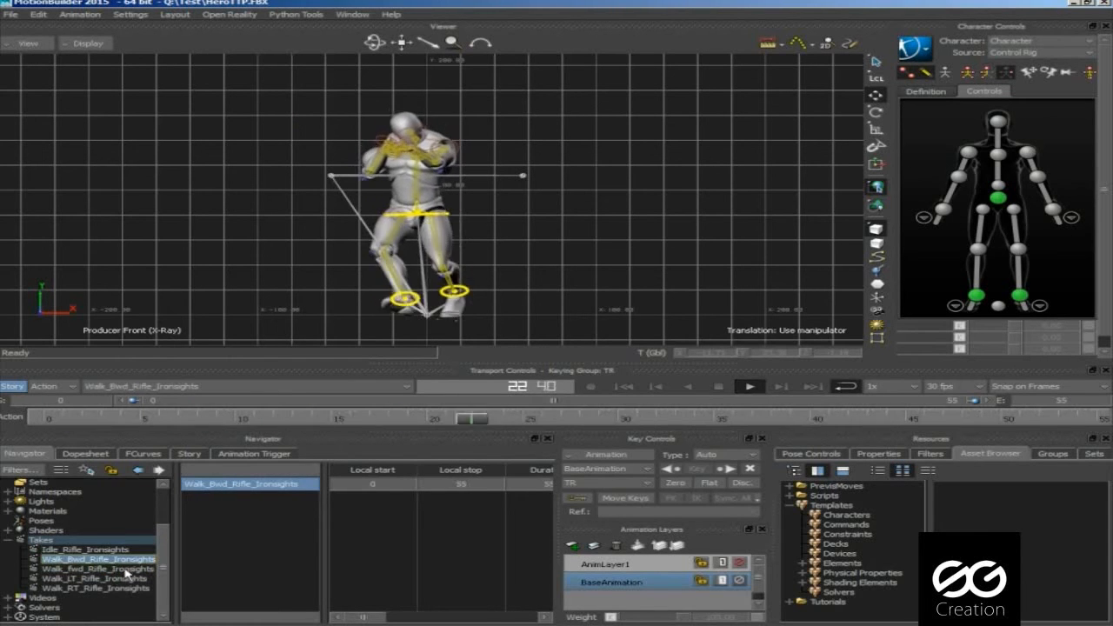
left_click(95, 578)
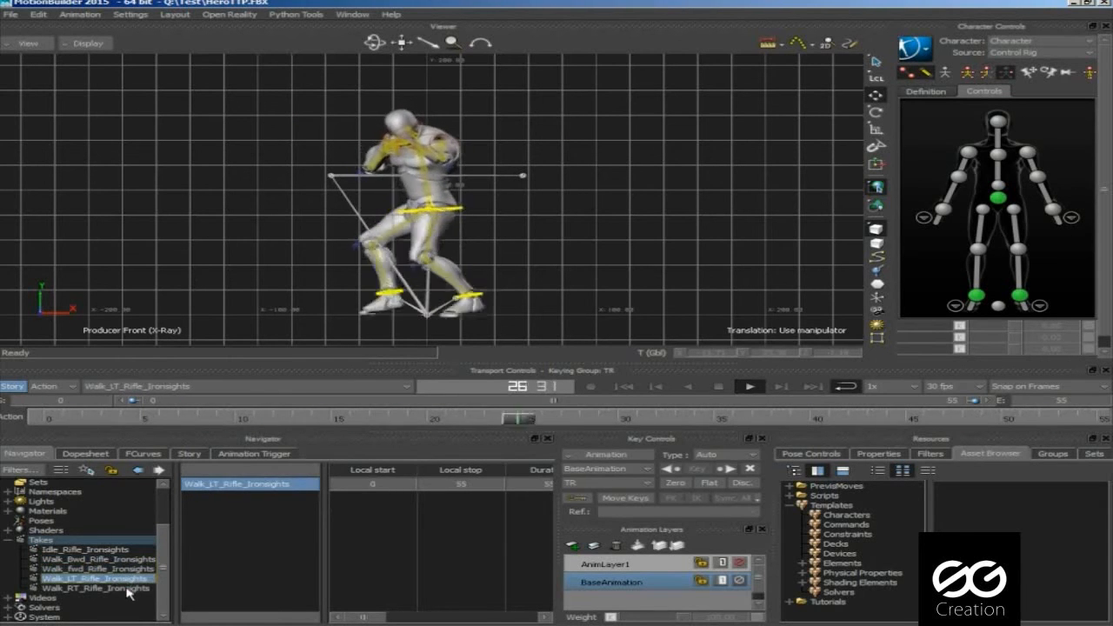
left_click(96, 588)
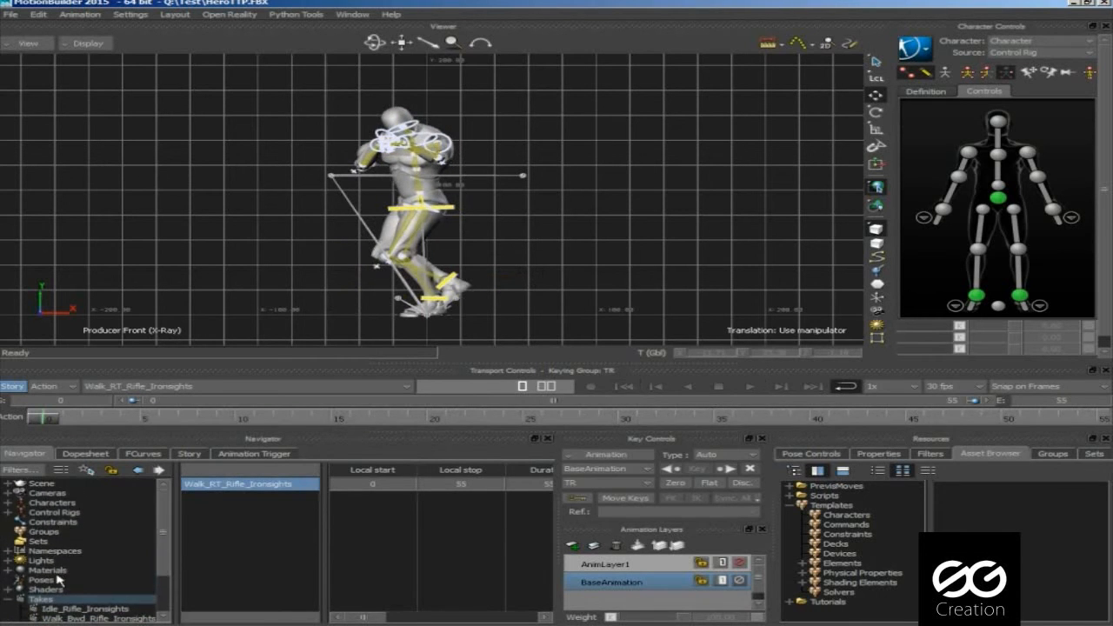
Step: Expand the full Scene branch, hide the SK_Mannequin body mesh, and play and rewind Walk_RT
left_click(42, 482)
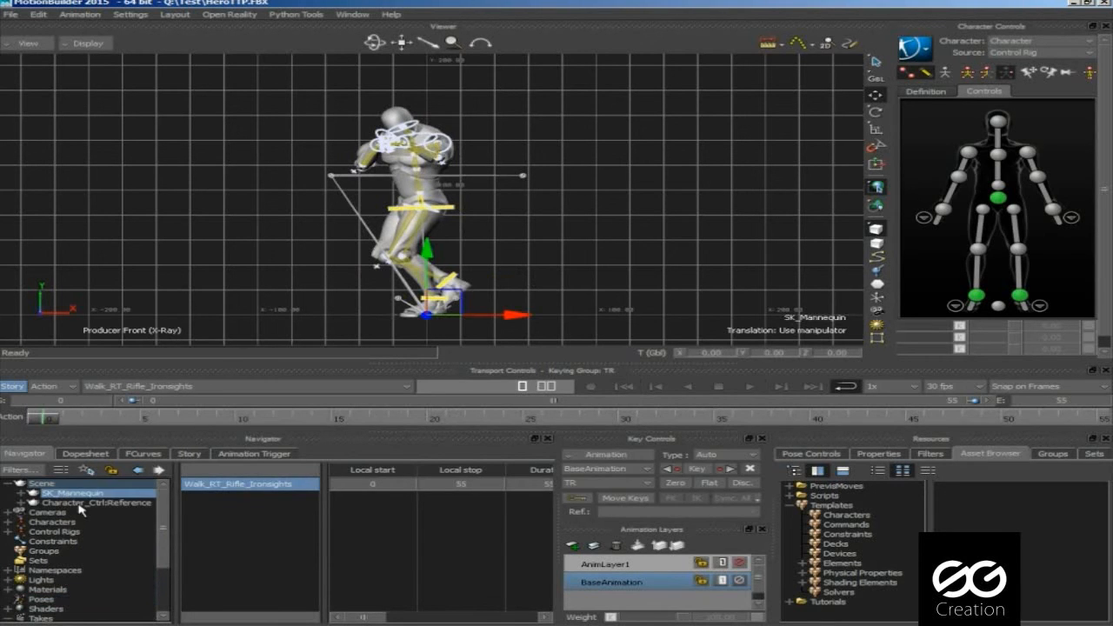
left_click(97, 503)
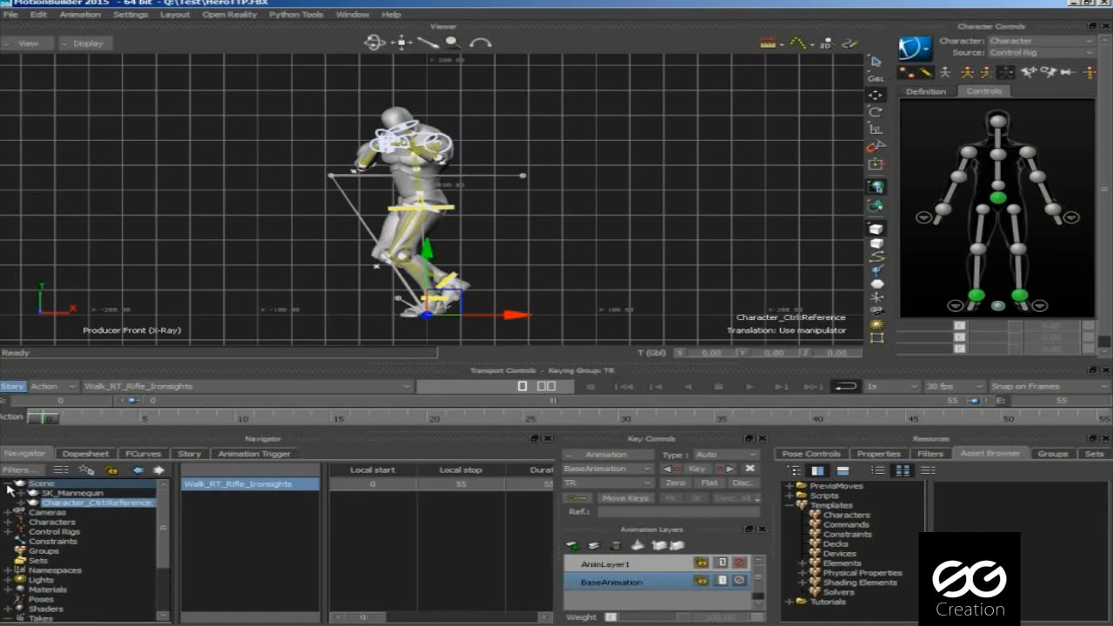
right_click(95, 487)
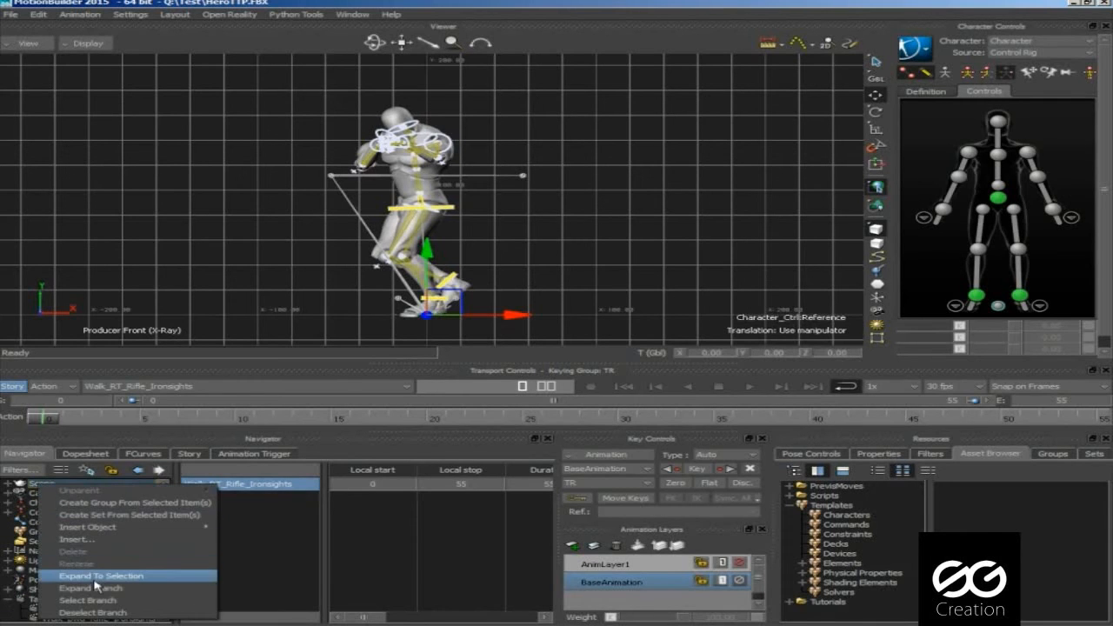
left_click(101, 575)
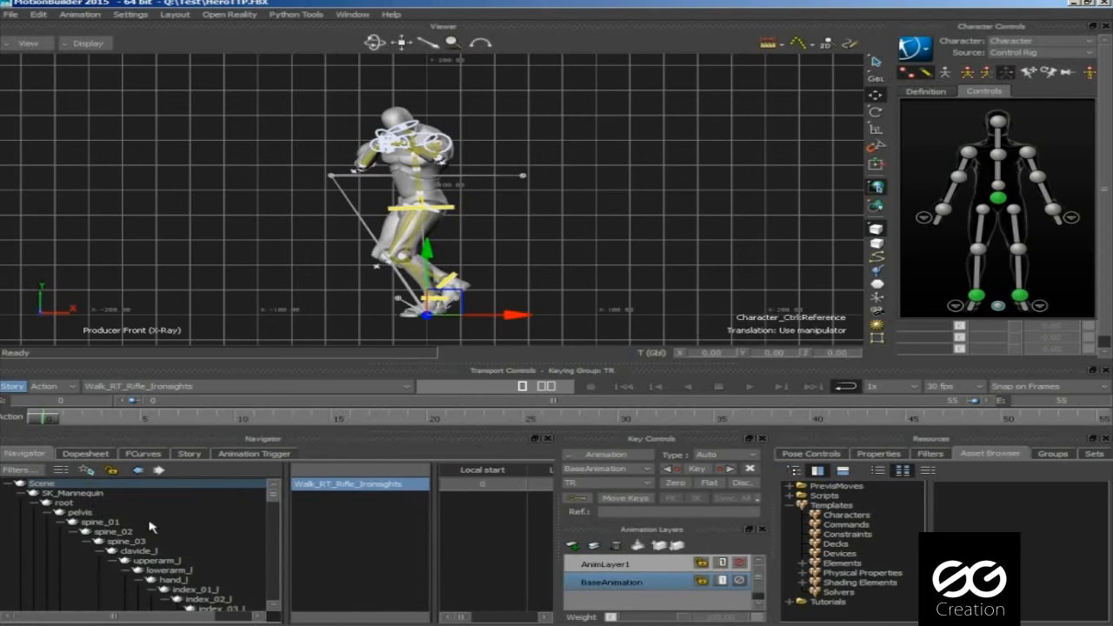
left_click(83, 493)
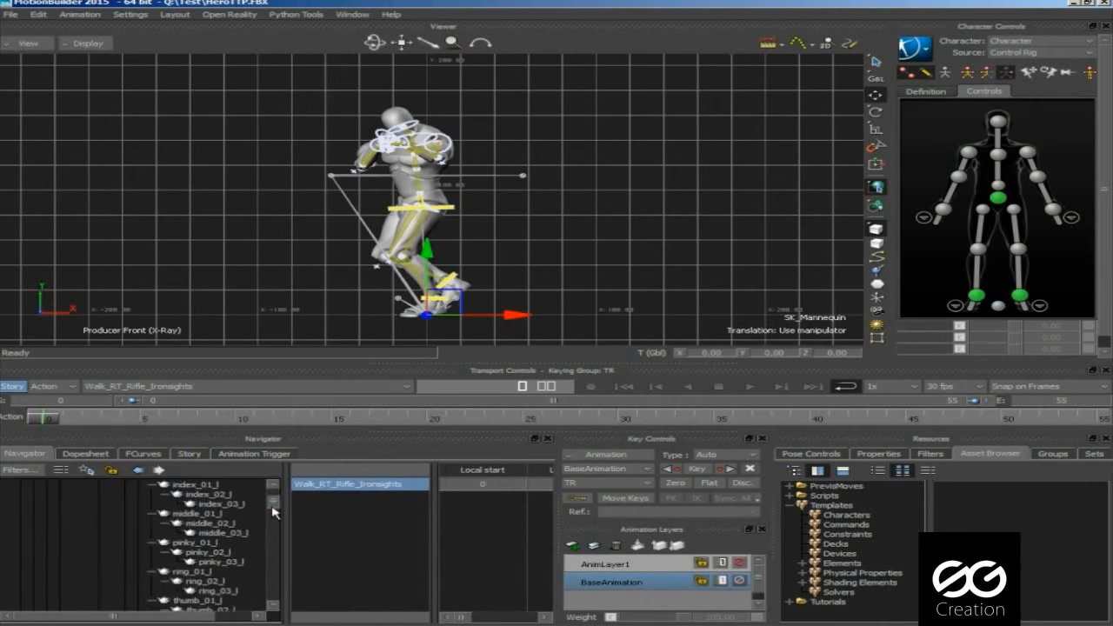
scroll("down", 3)
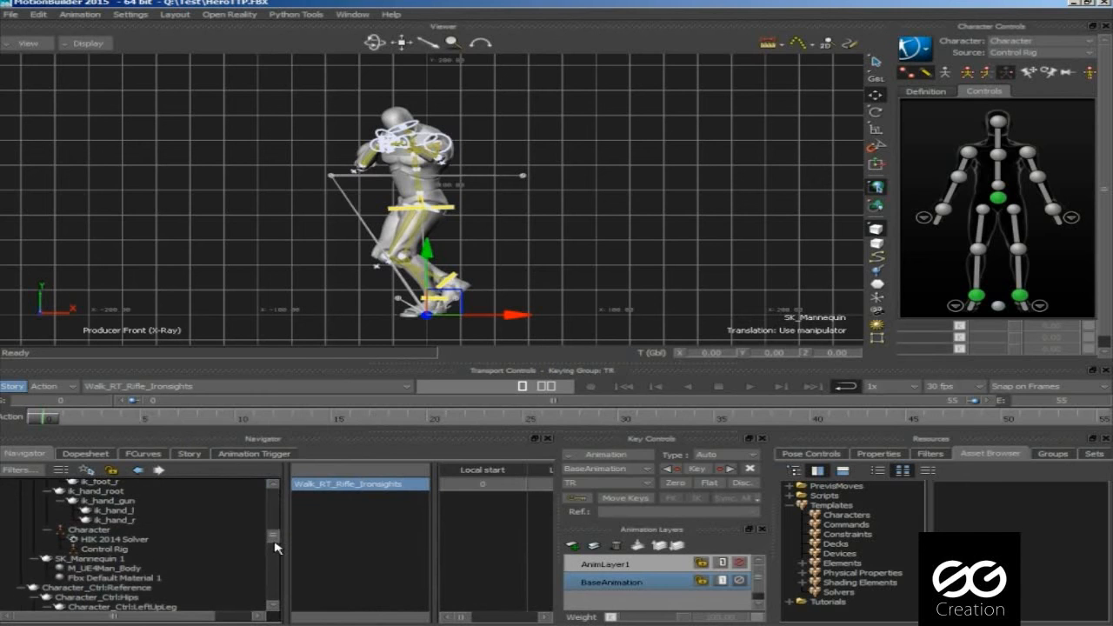
scroll("down", 3)
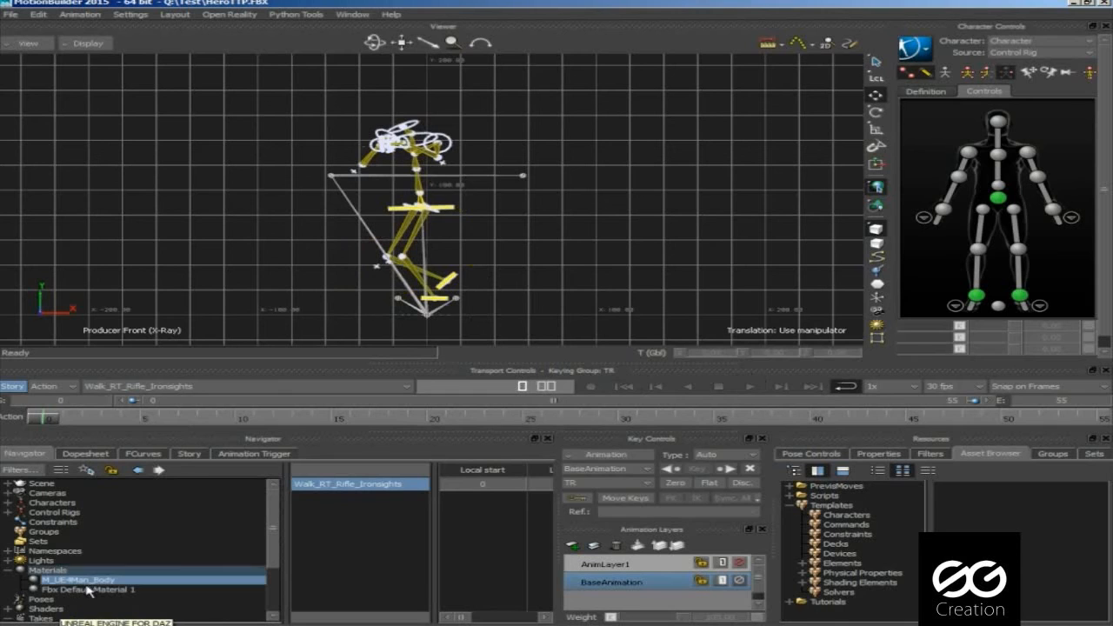
right_click(82, 590)
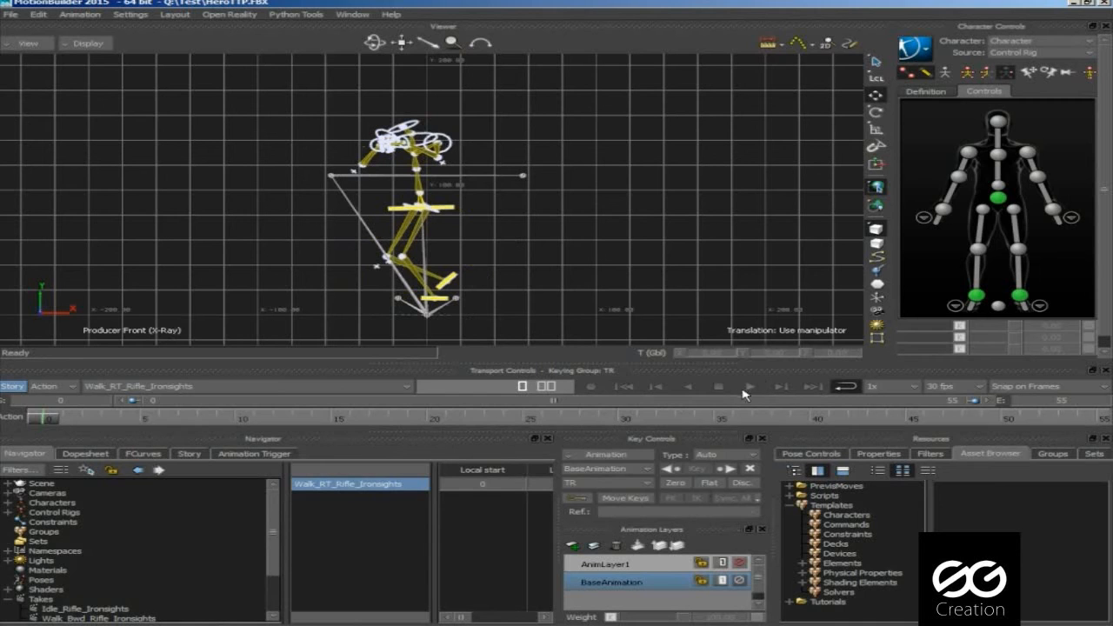
left_click(749, 386)
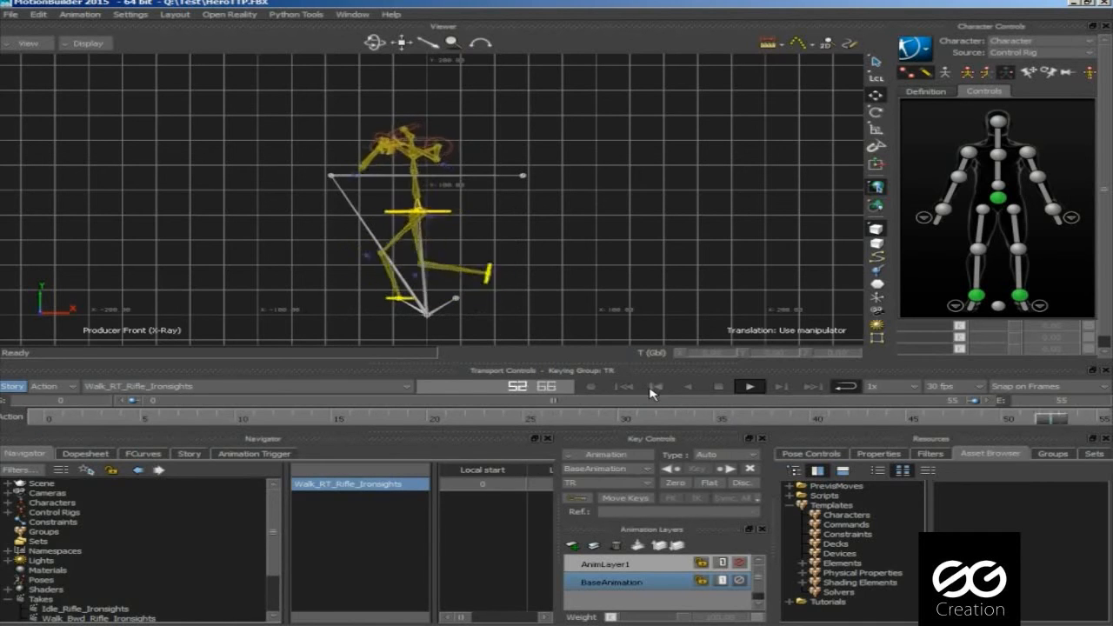
left_click(748, 386)
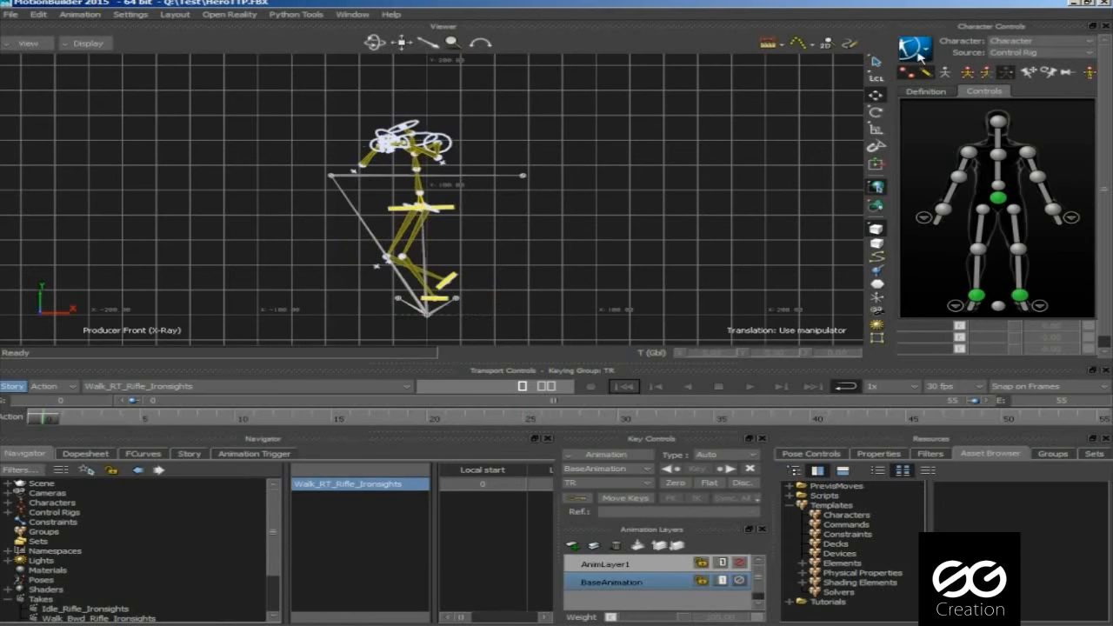
Step: Save the character animation into the Test folder on the 3D SOFTWARE DATA drive
left_click(925, 69)
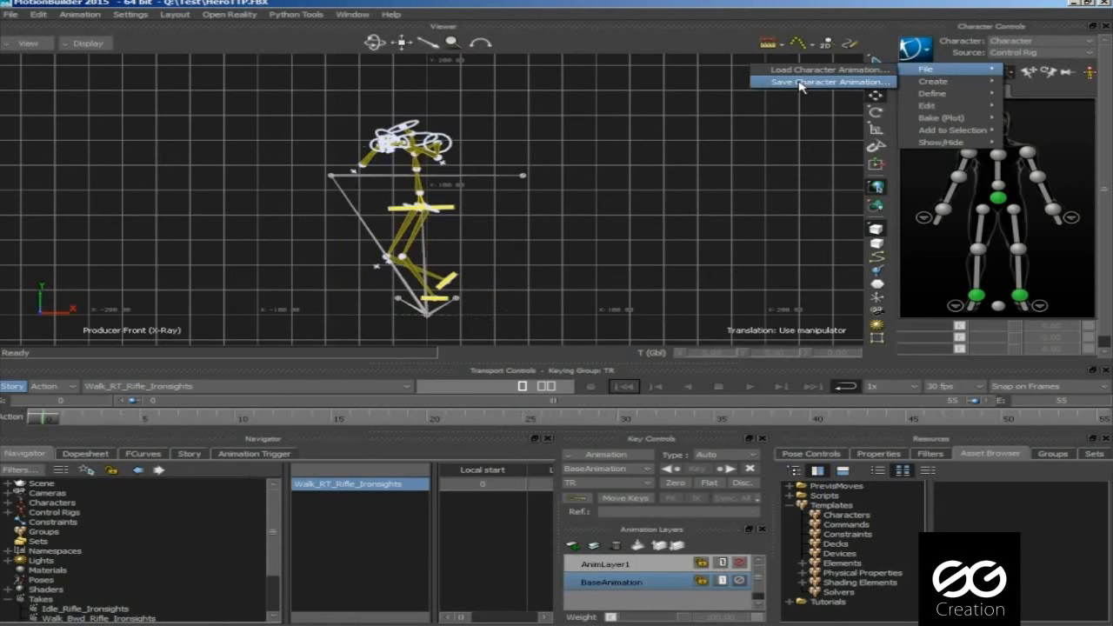
left_click(827, 81)
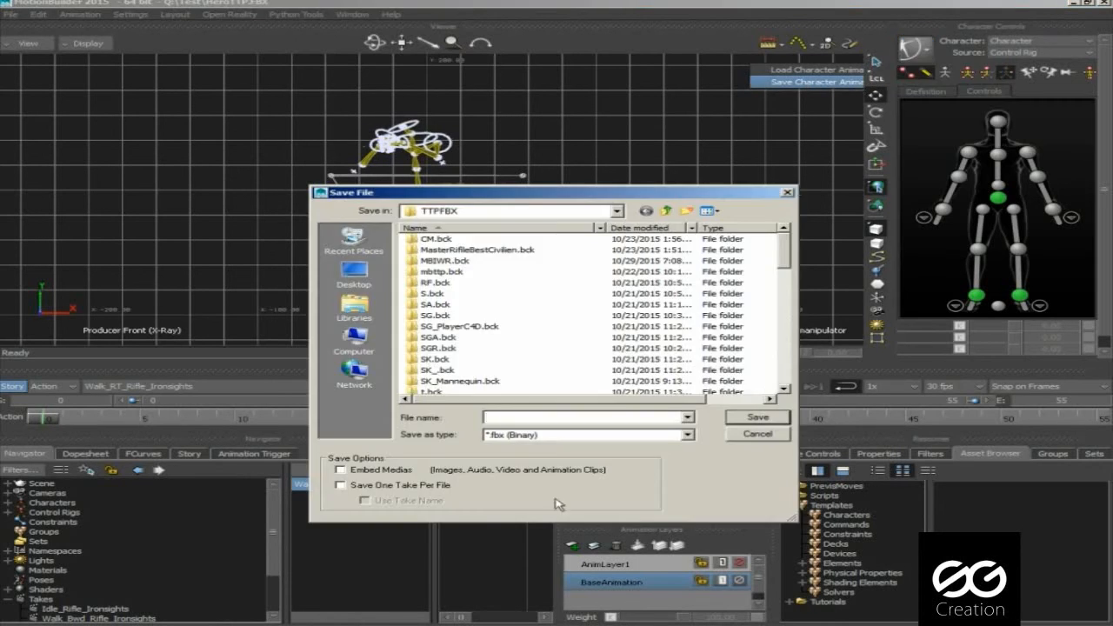
left_click(666, 211)
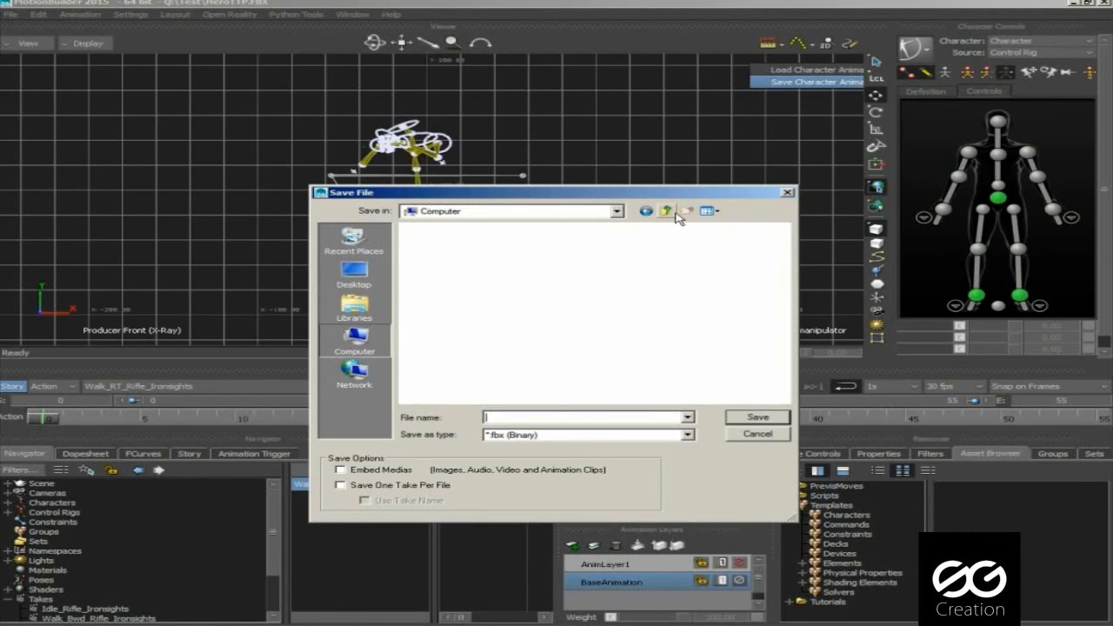
left_click(354, 339)
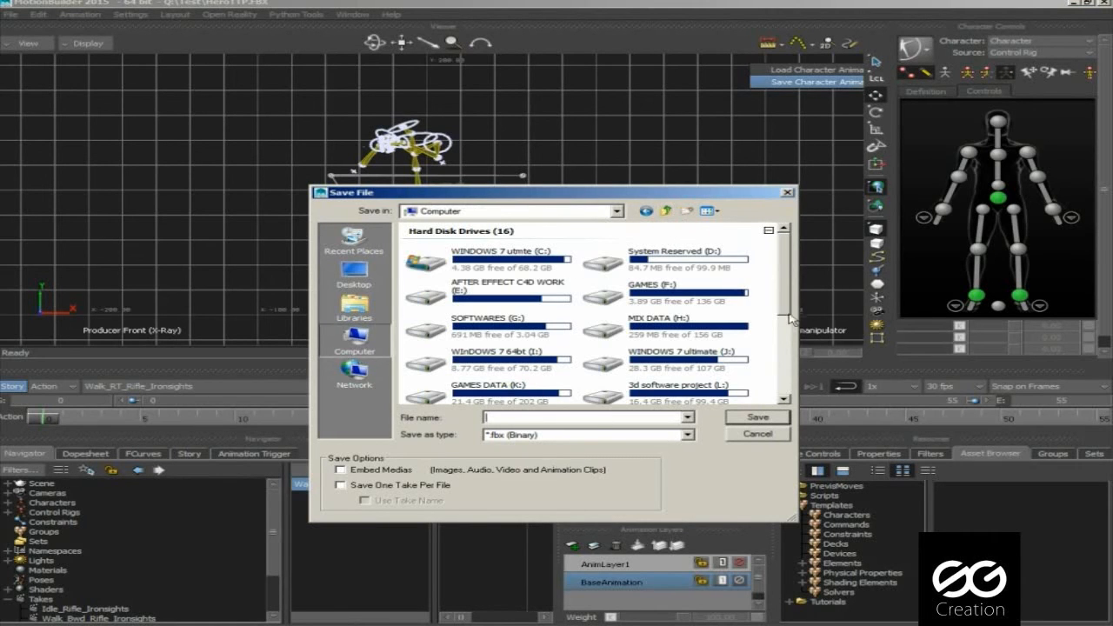
scroll("down", 3)
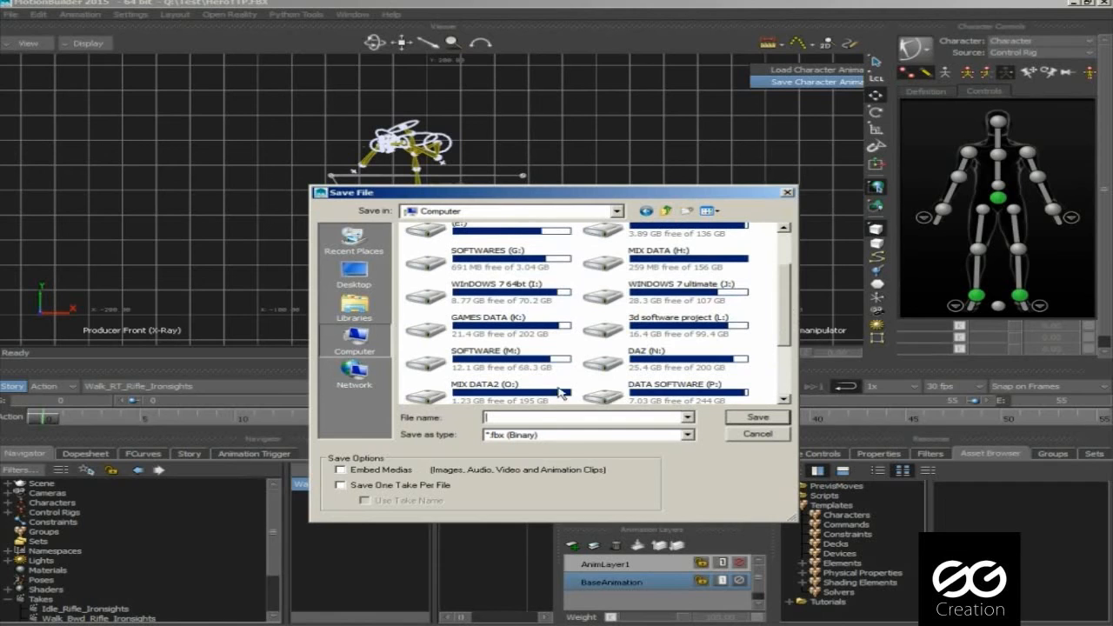
scroll("down", 3)
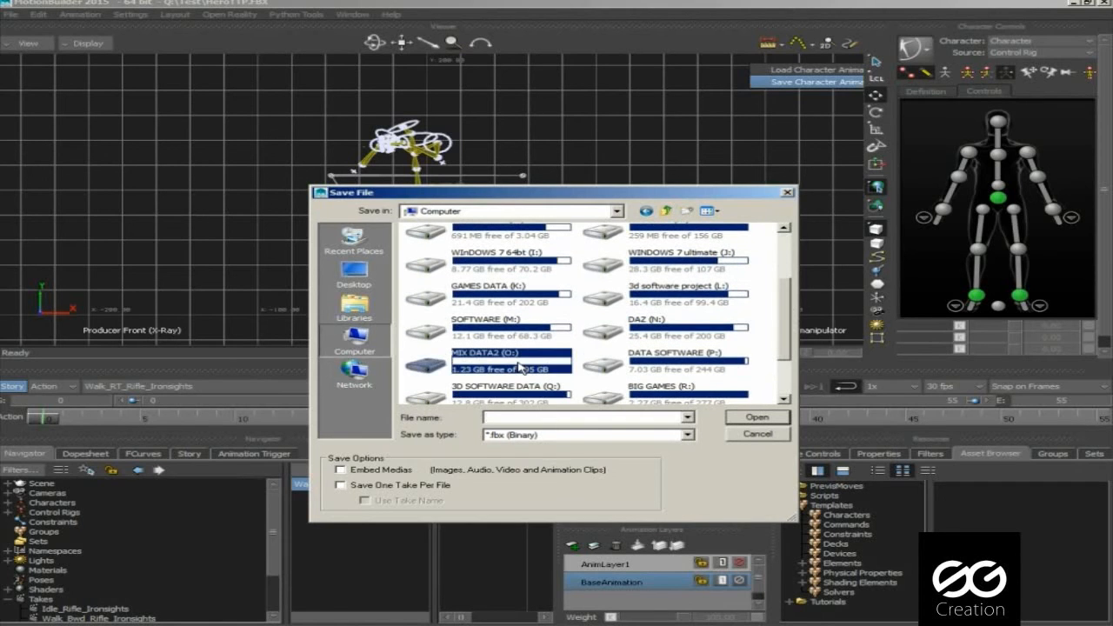
double_click(496, 385)
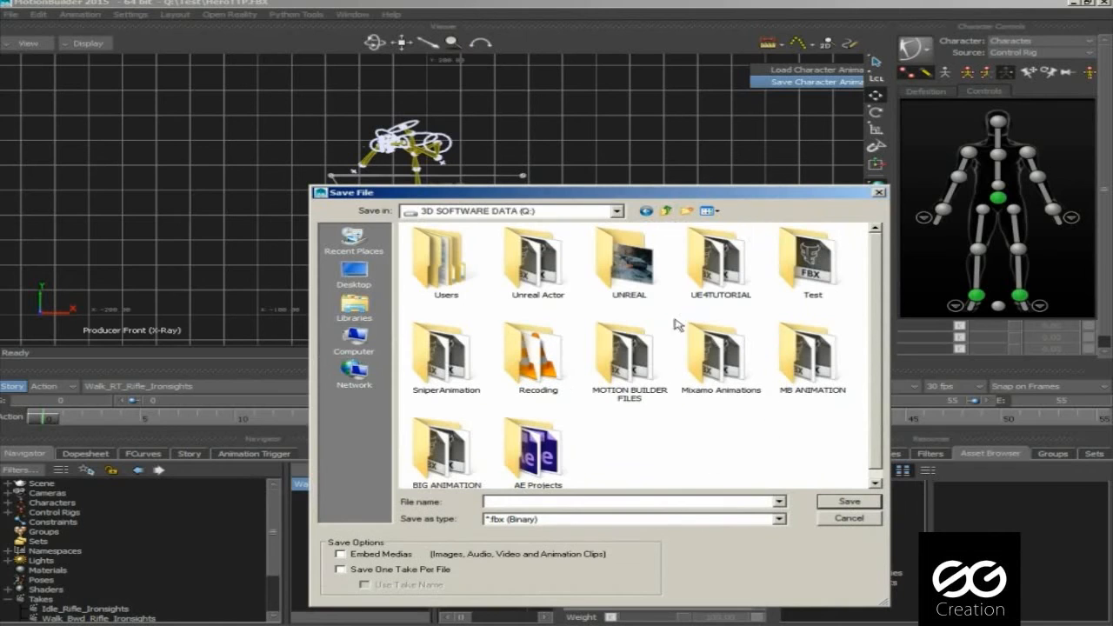
double_click(813, 261)
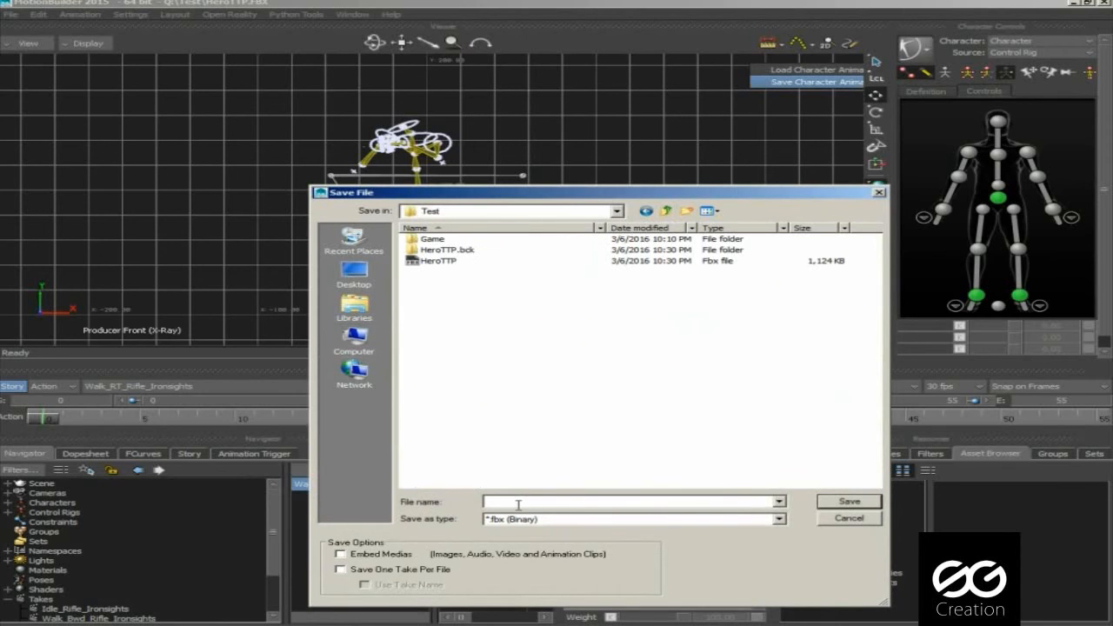
Step: Enter MBMASTER as the character animation file name
type("mb")
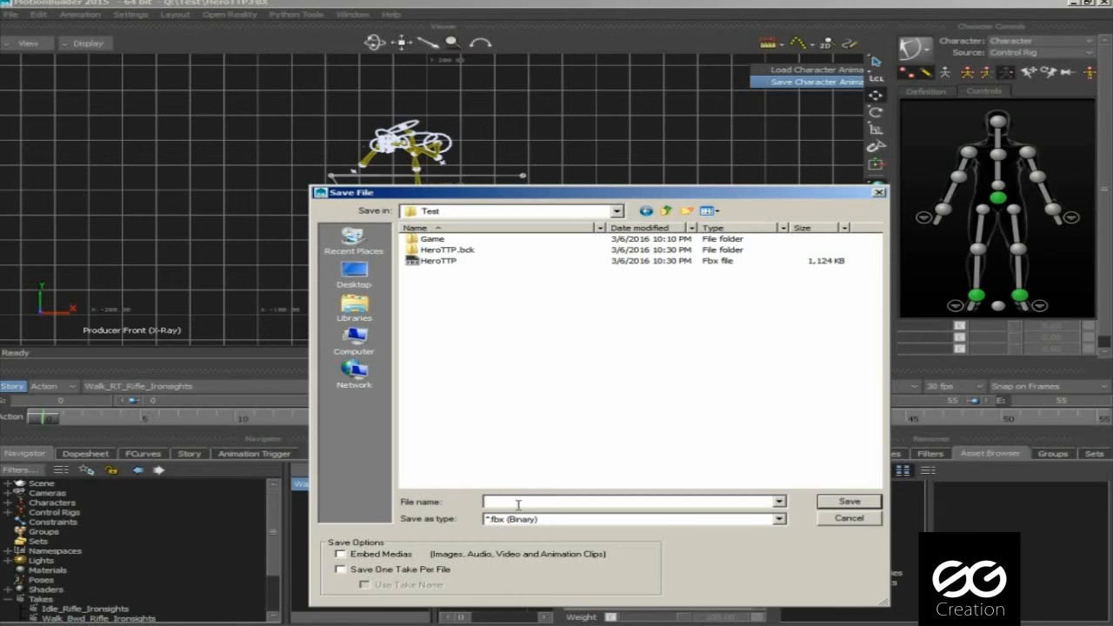
type("ME")
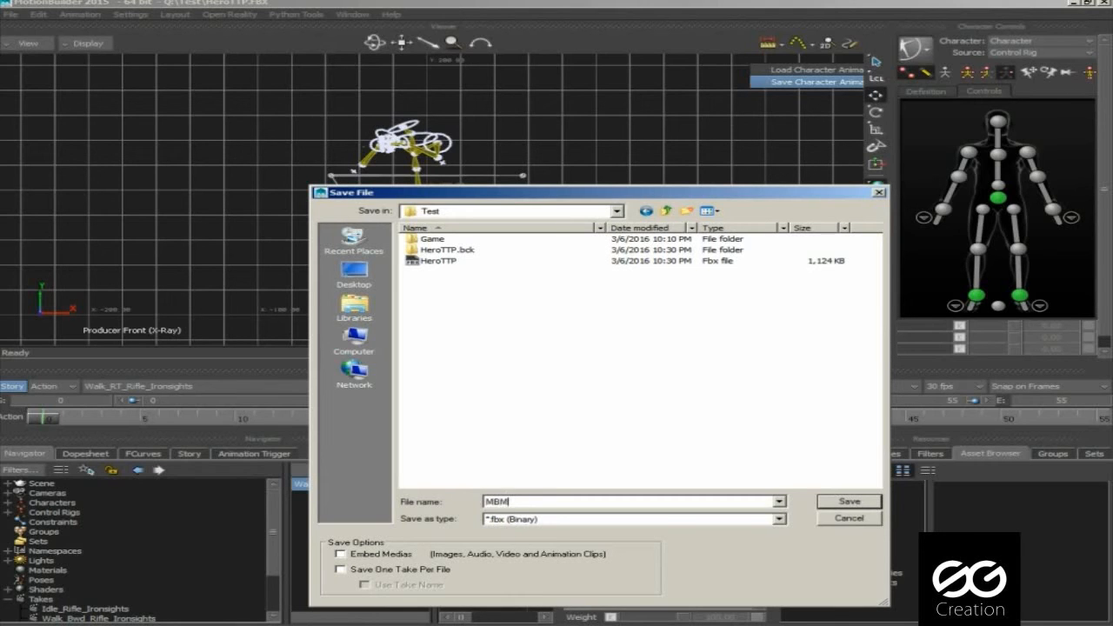
type("ASTER")
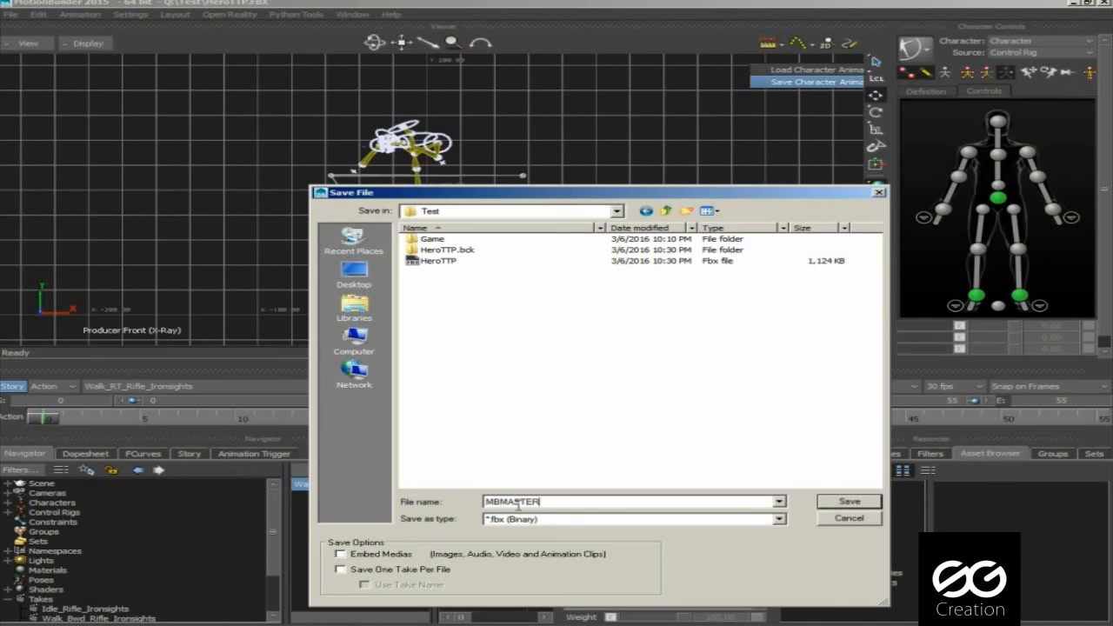
type("FOR")
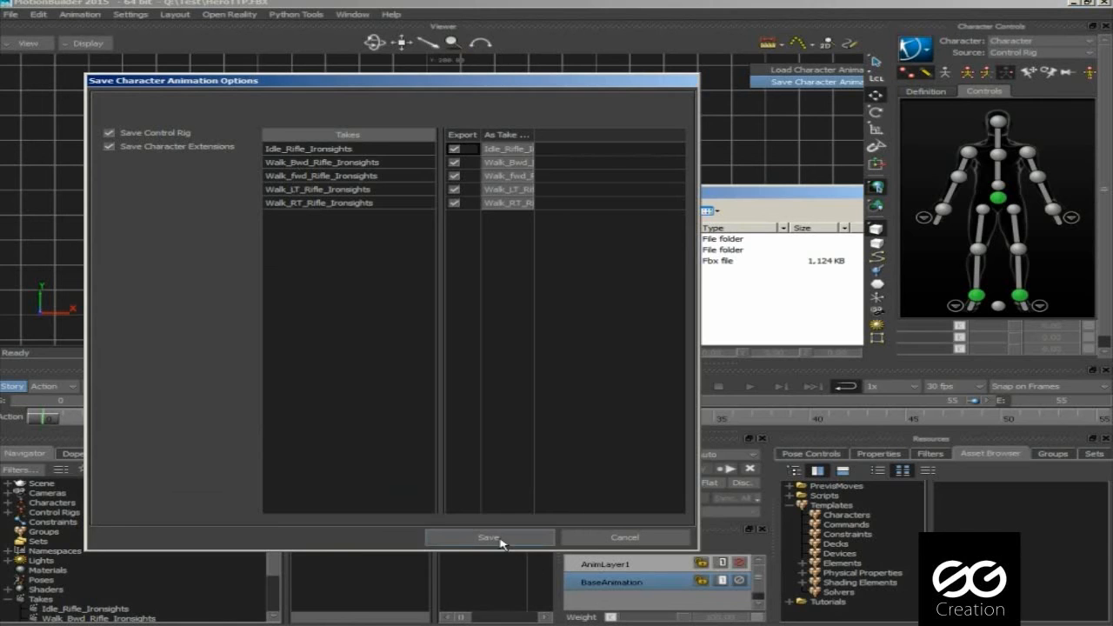
Step: Save the five rifle takes, then characterize SG_PlayerC4D as a biped sourced from a Control Rig
left_click(489, 537)
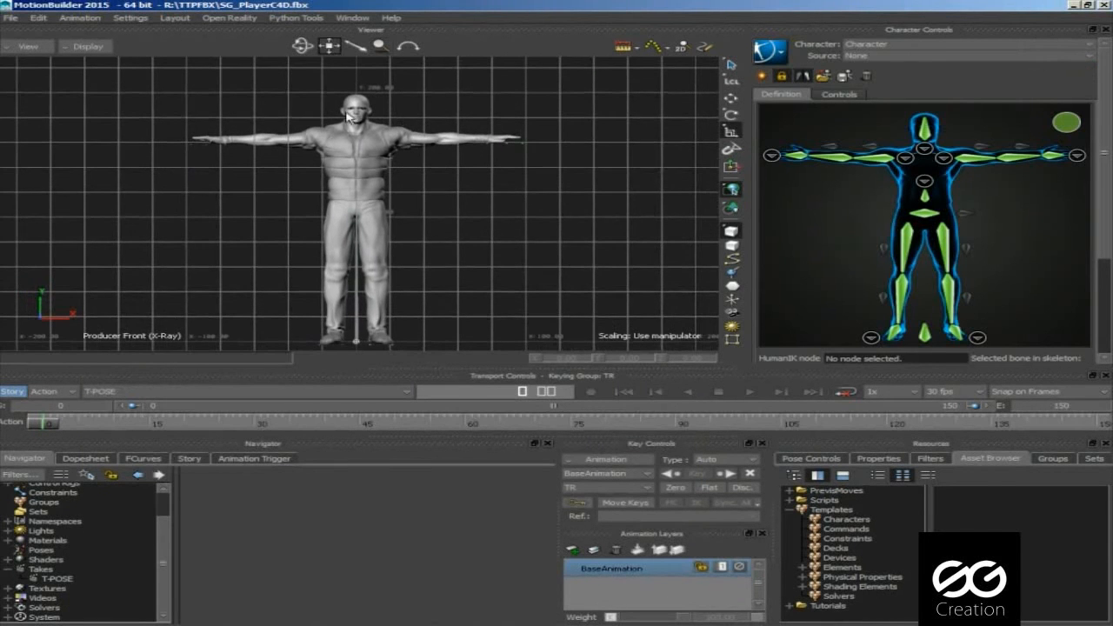
mouse_move(856, 111)
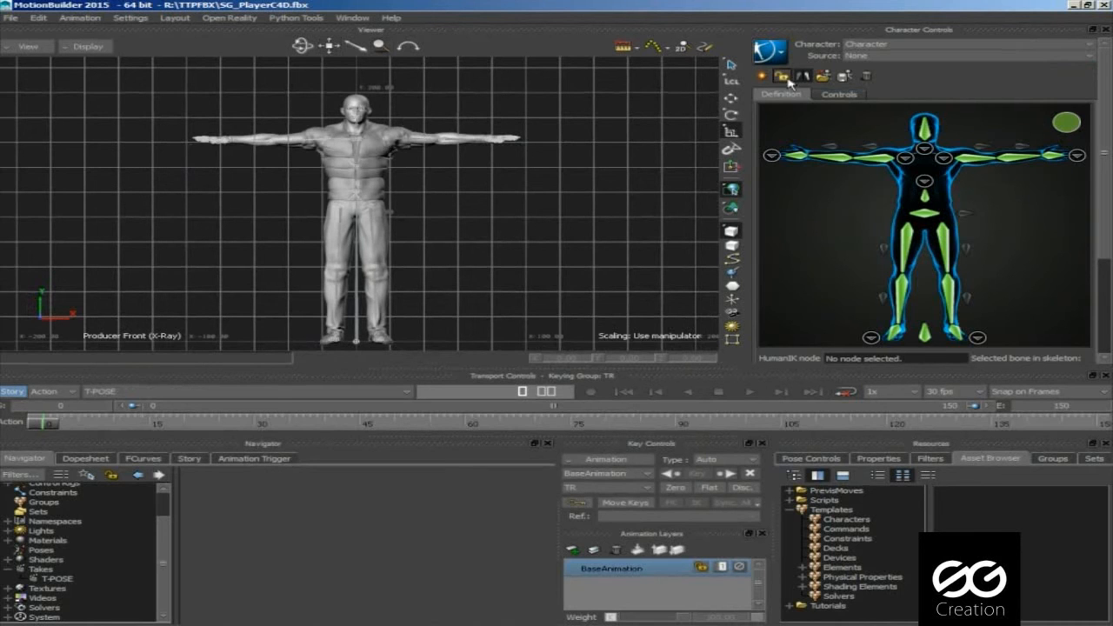
left_click(781, 75)
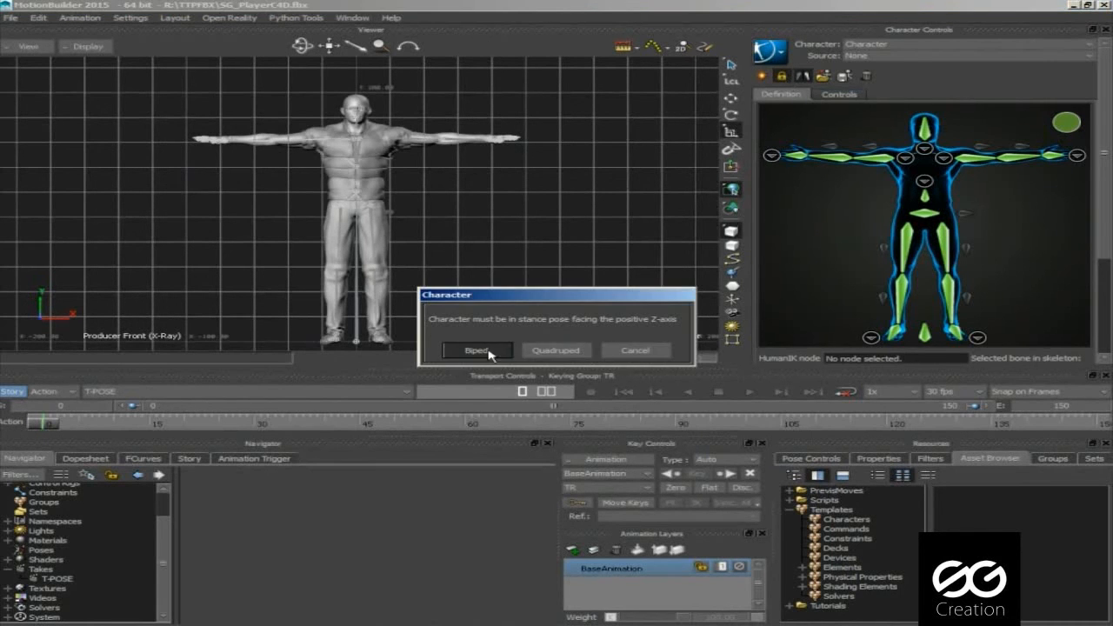
left_click(475, 350)
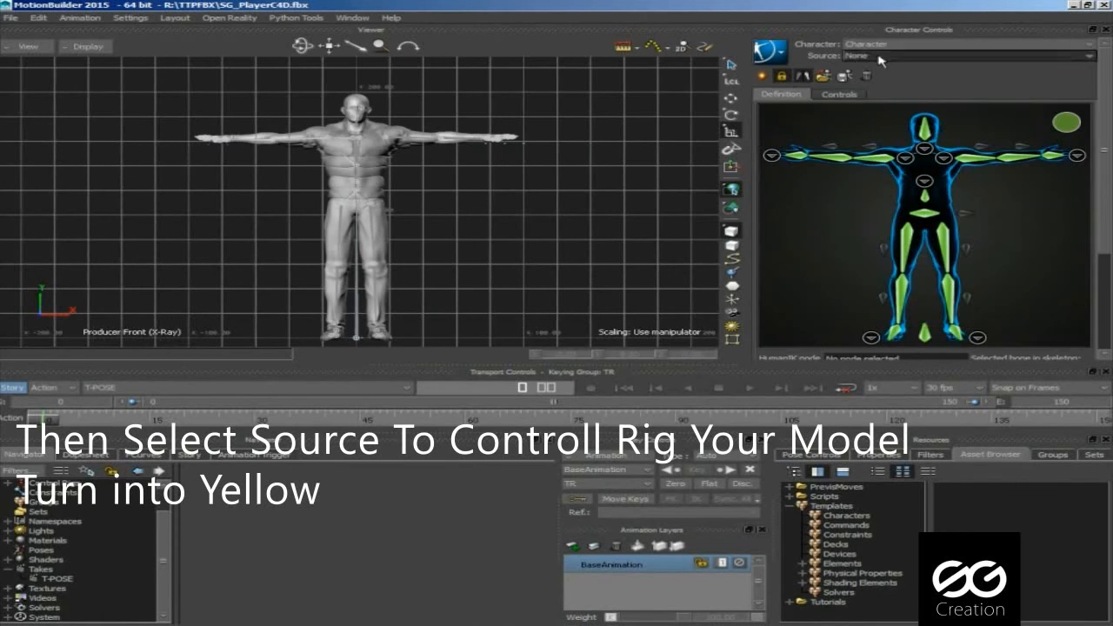
left_click(1044, 55)
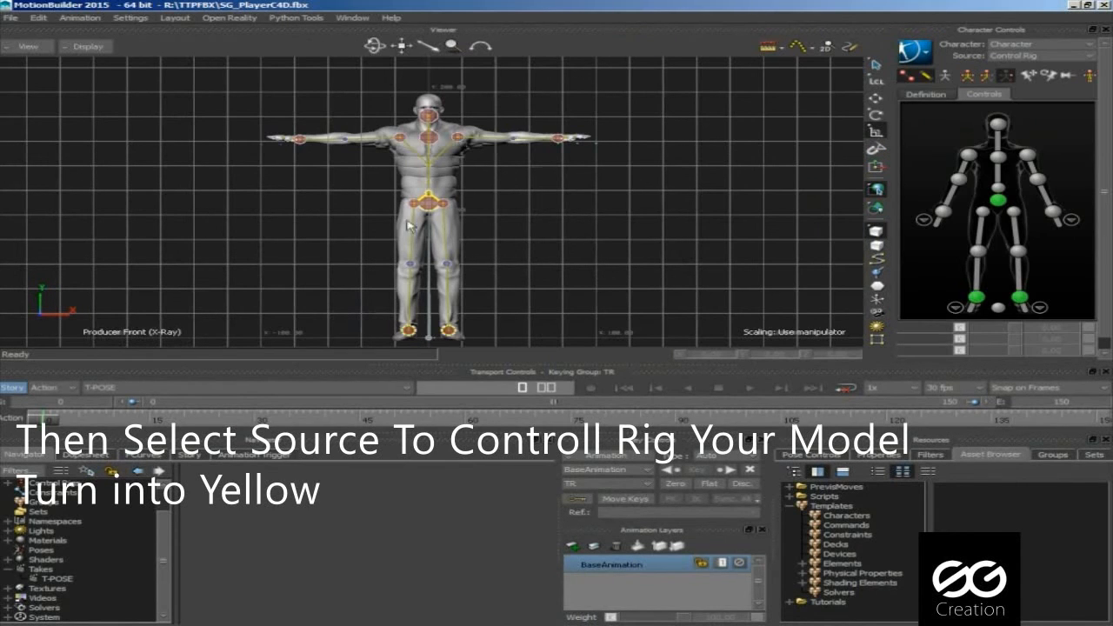
mouse_move(891, 131)
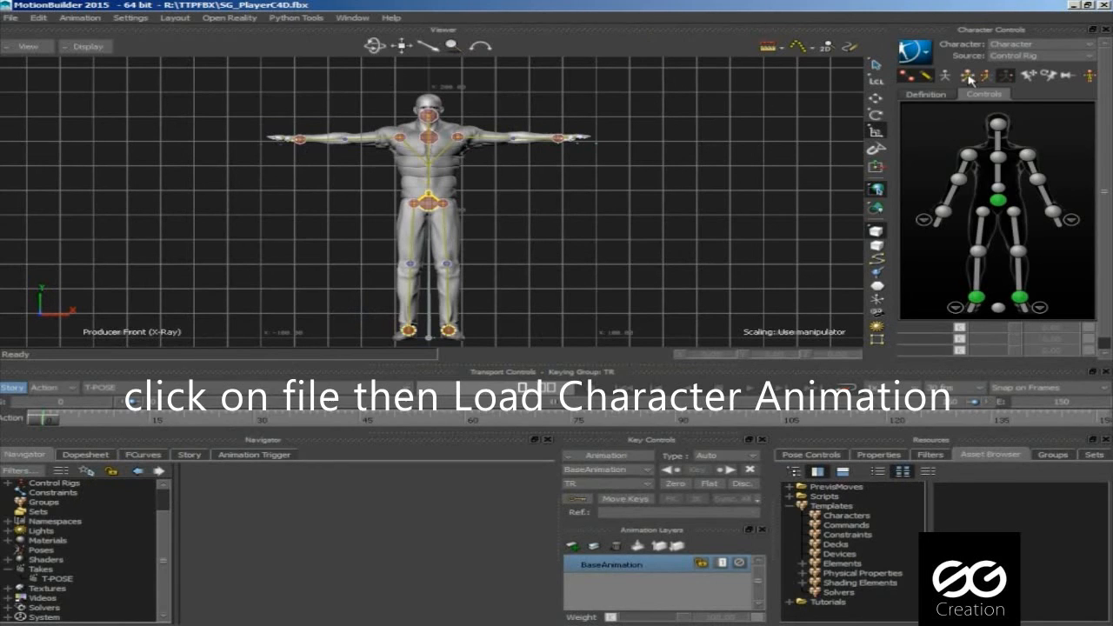
Step: Load the saved rifle character animation onto SG_PlayerC4D using Plot to Control Rig
left_click(926, 72)
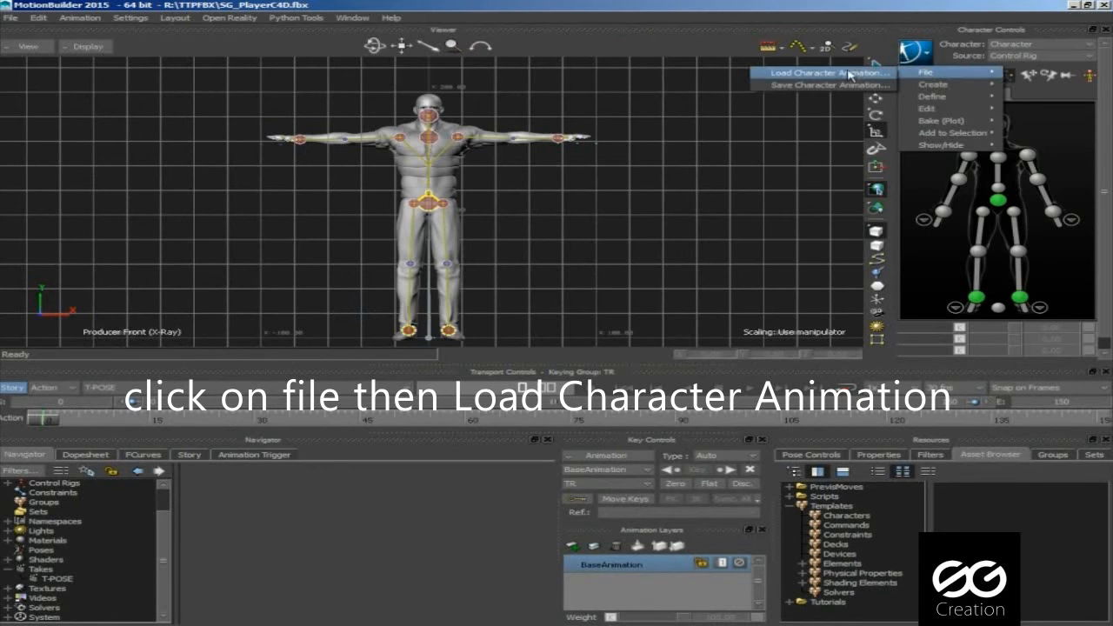
left_click(831, 73)
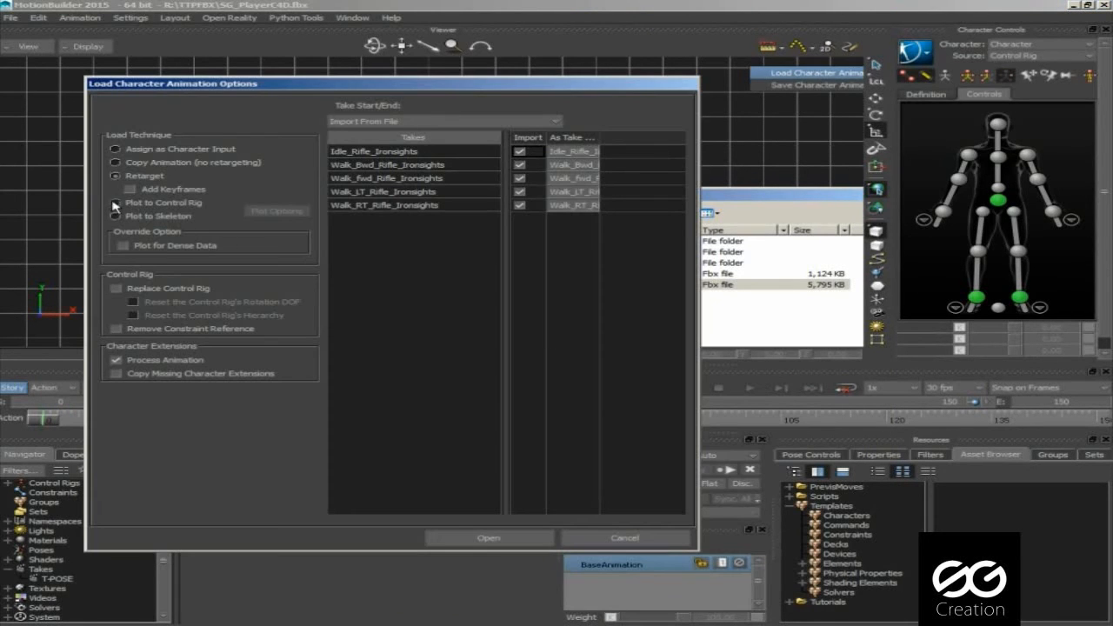
left_click(115, 203)
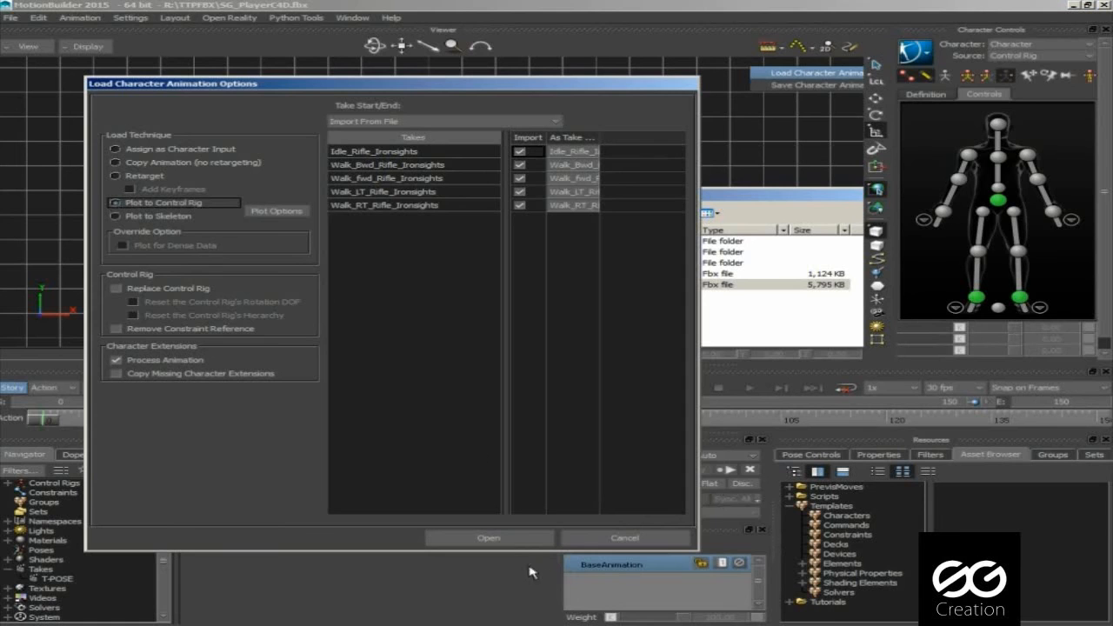
left_click(488, 537)
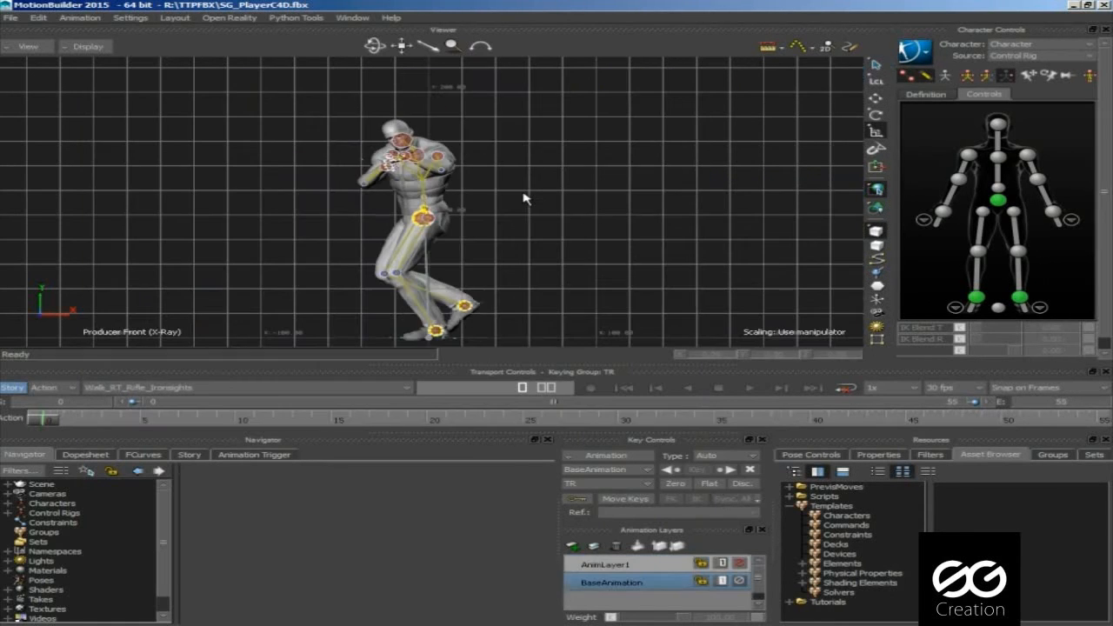
Step: Play the loaded animation in Perspective view and preview the Idle, Walk_Bwd and walking rifle takes
left_click(845, 388)
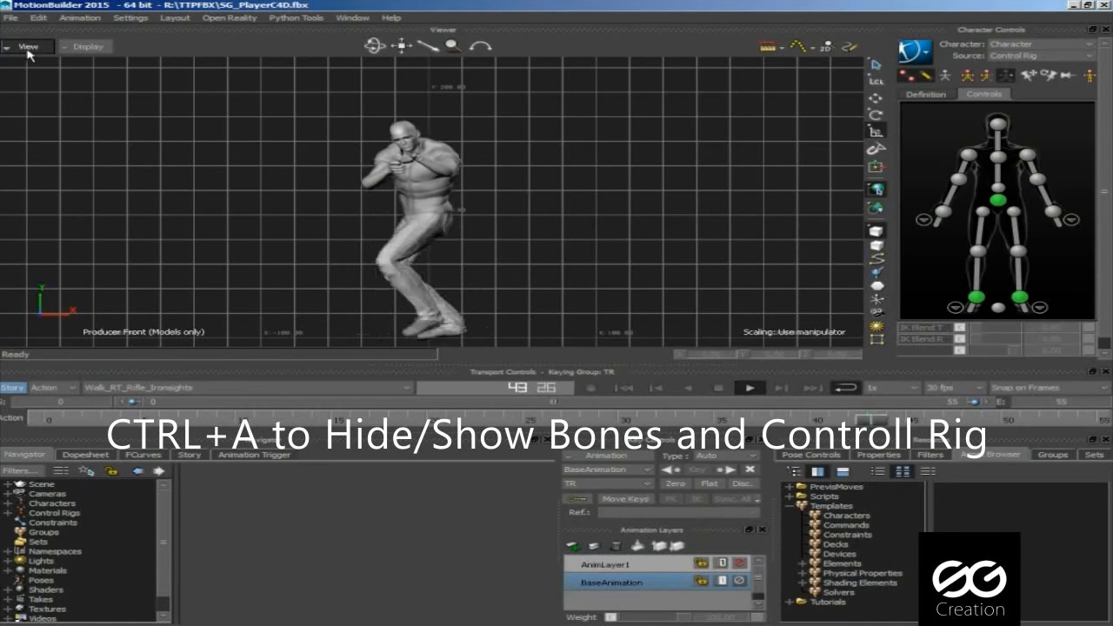
left_click(27, 46)
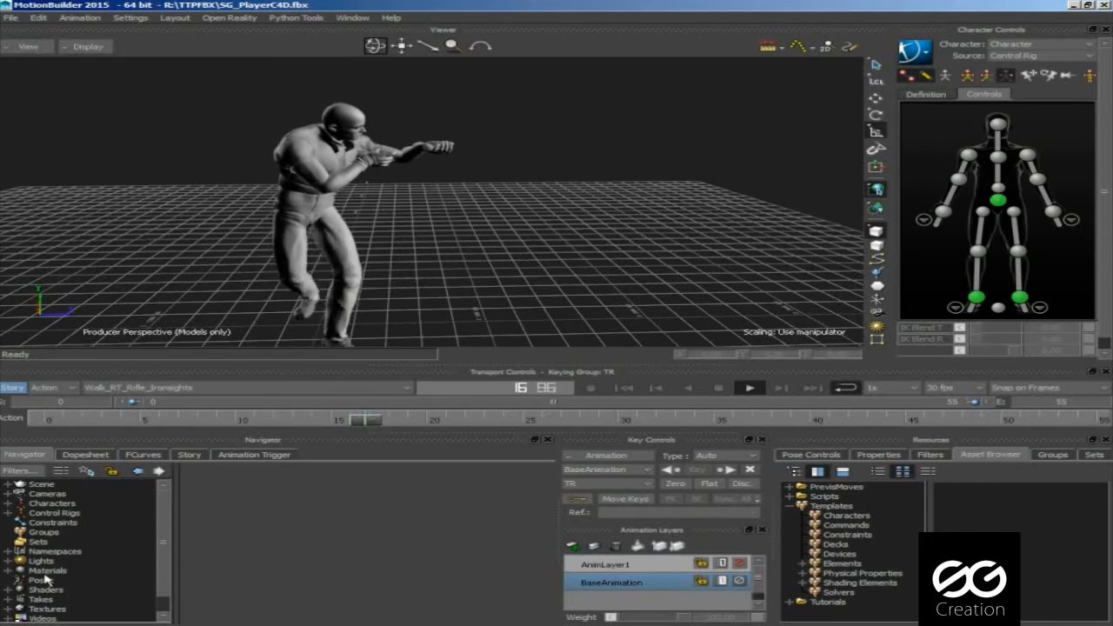
left_click(57, 578)
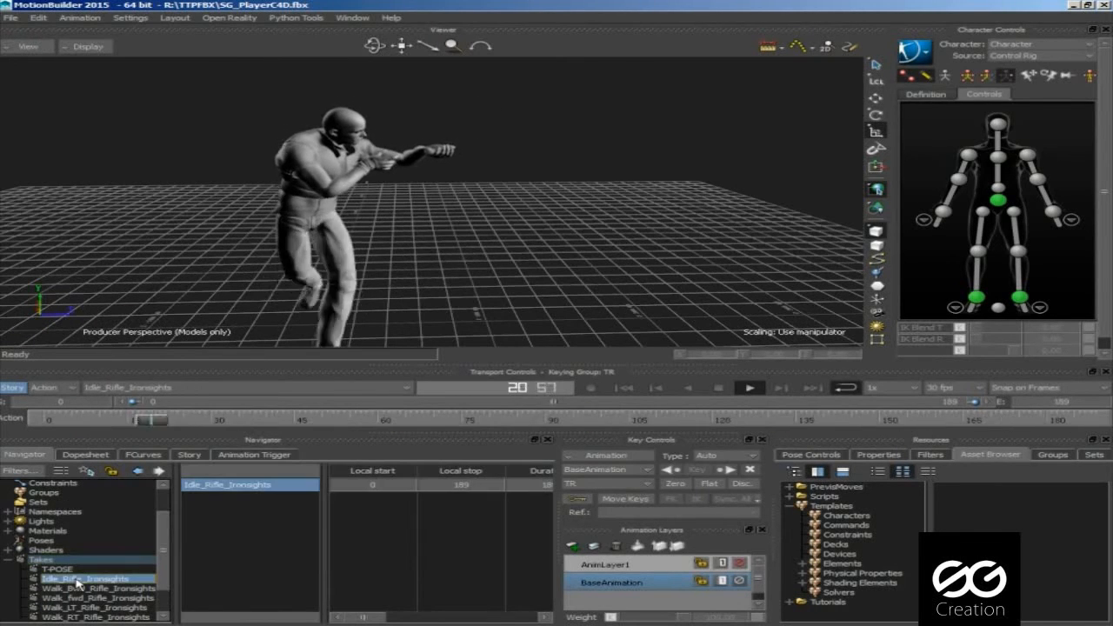
left_click(96, 588)
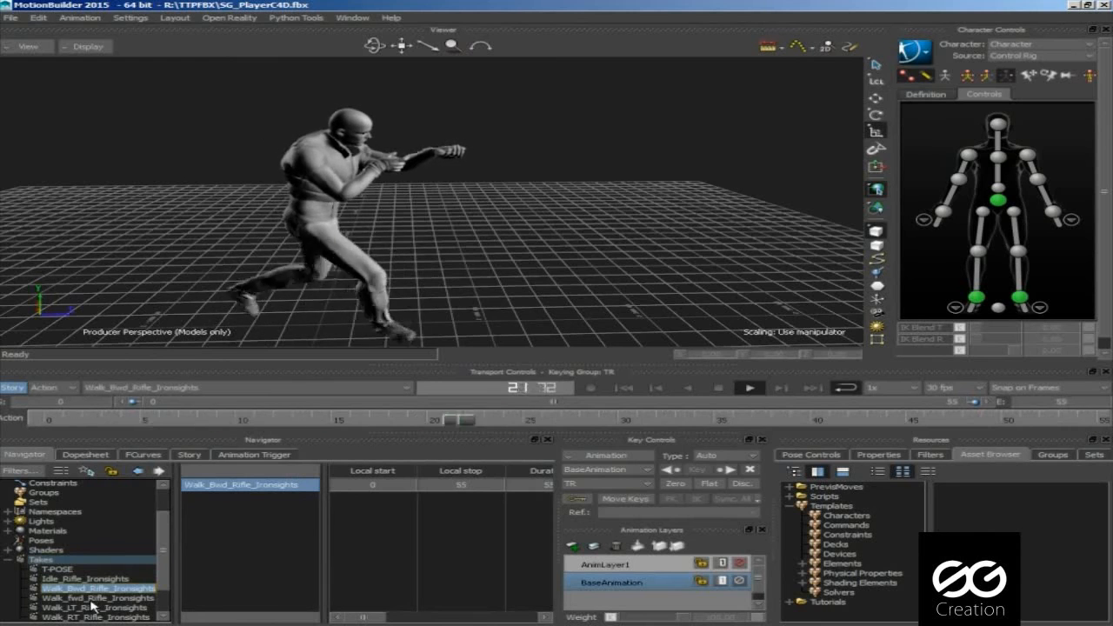
left_click(96, 606)
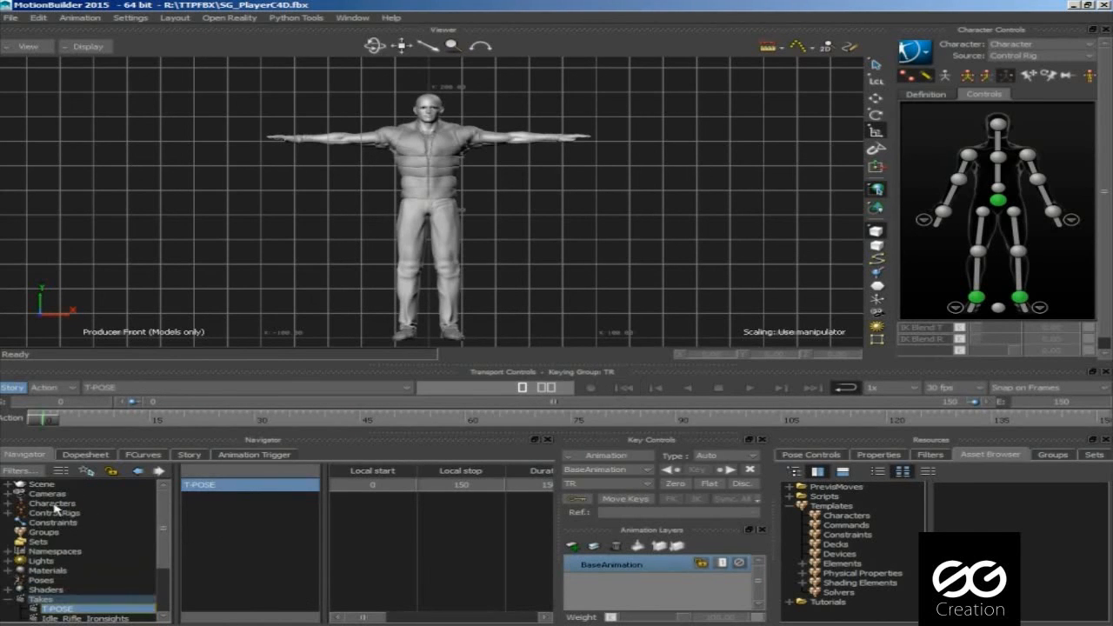
Step: From the character's settings, plot the control rig onto the skeleton with Plot All Takes enabled
left_click(52, 503)
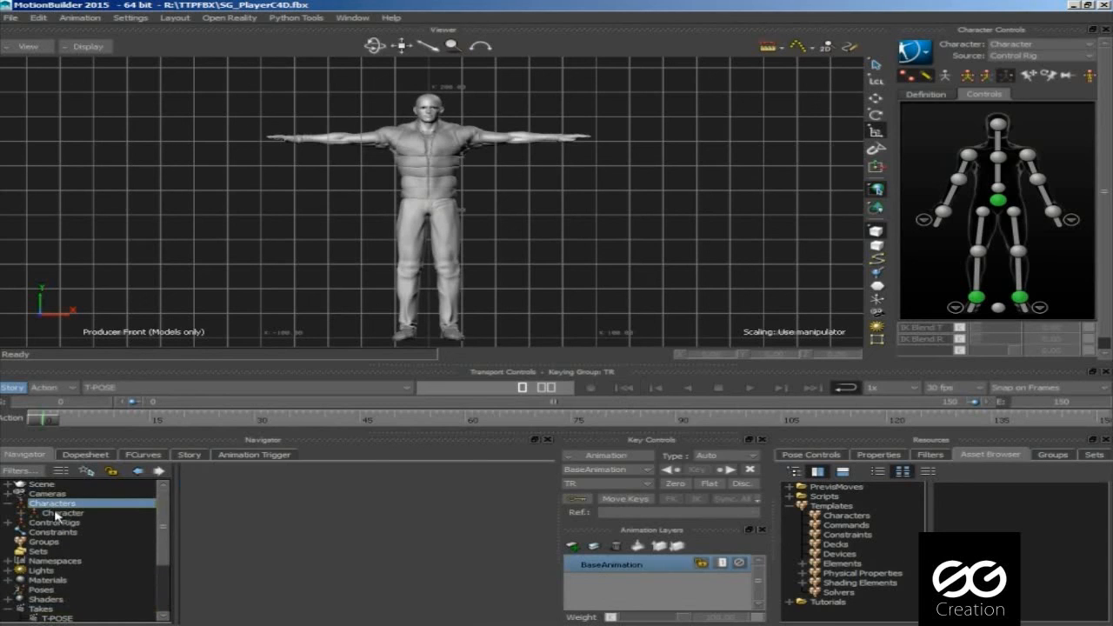
left_click(66, 512)
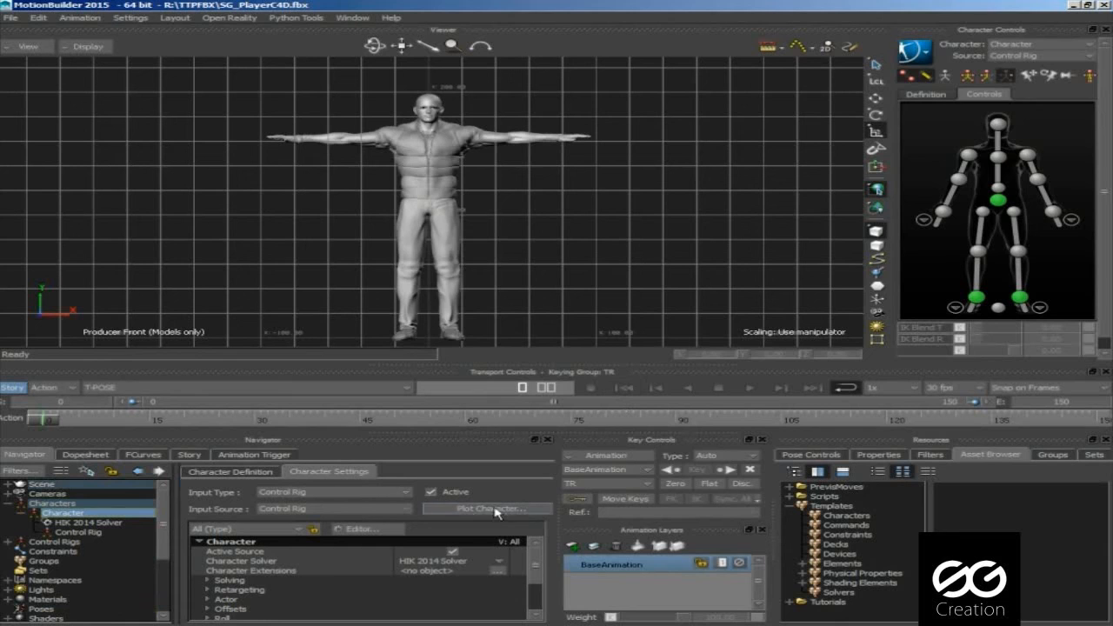
left_click(488, 509)
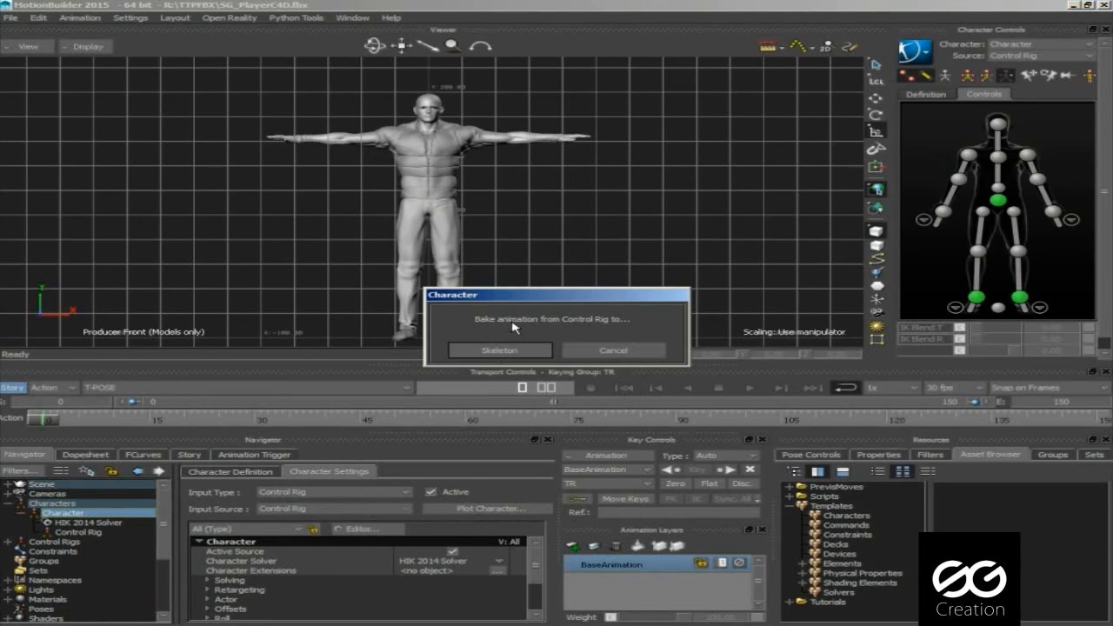
left_click(498, 350)
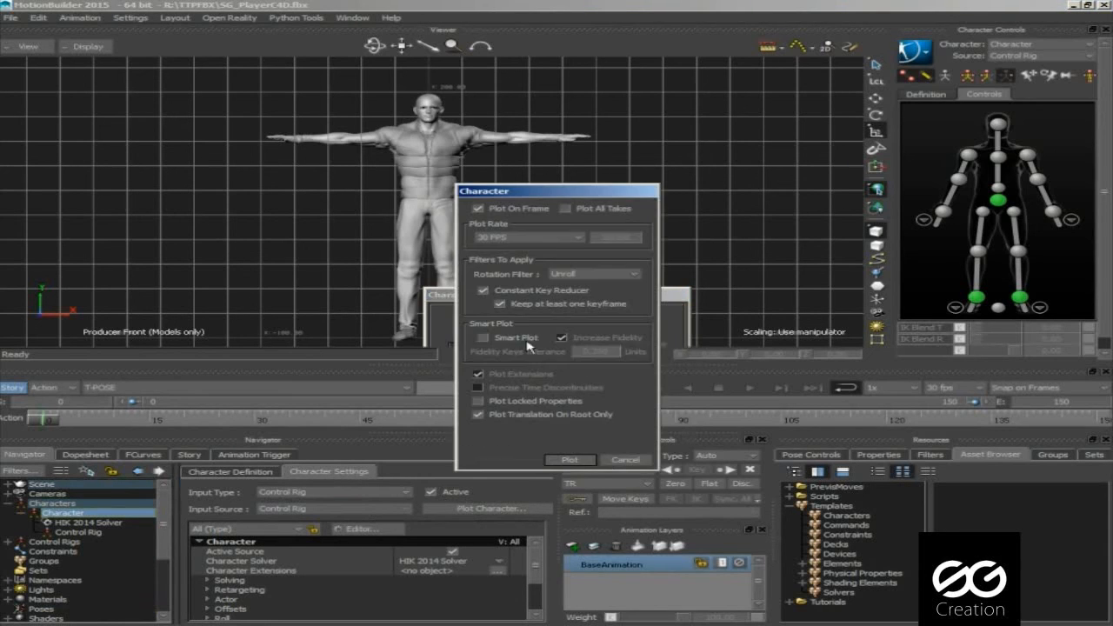
left_click(568, 207)
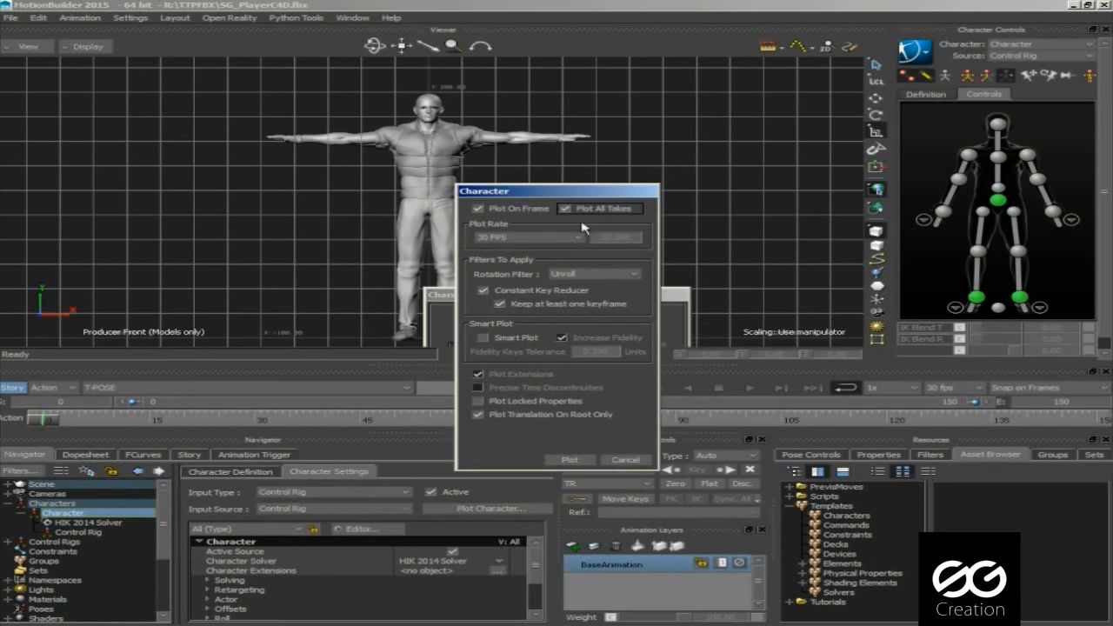
left_click(570, 459)
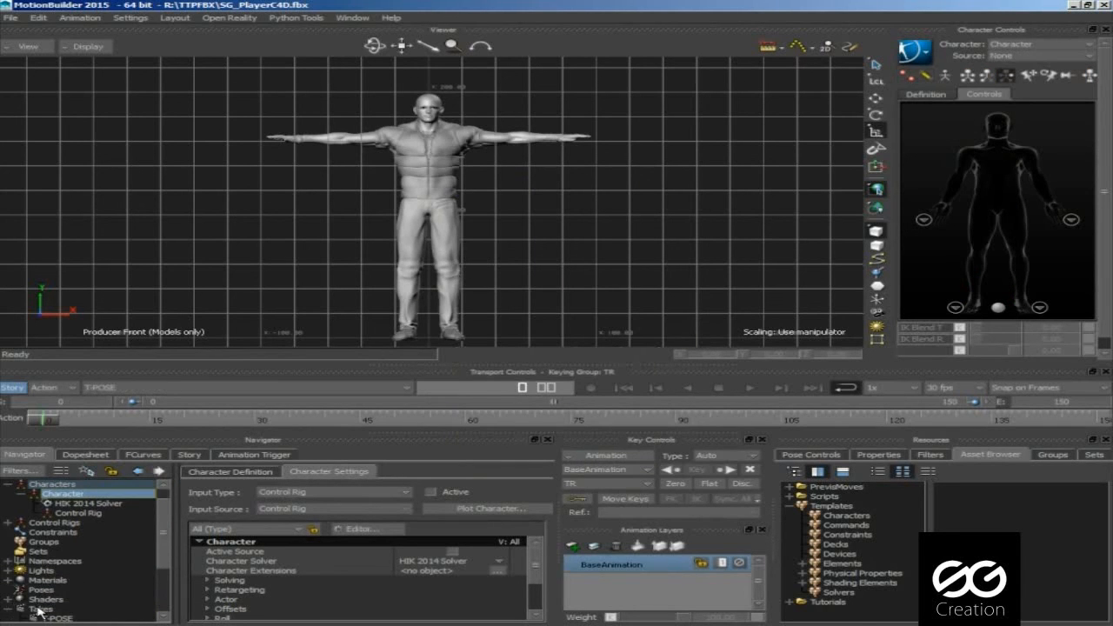
left_click(86, 570)
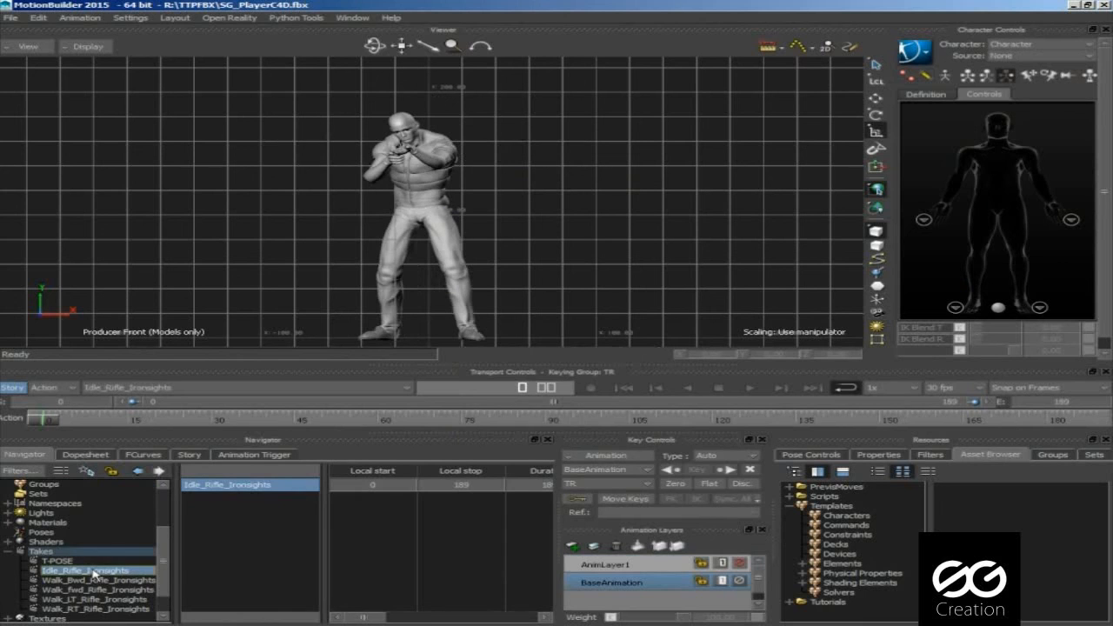
left_click(749, 388)
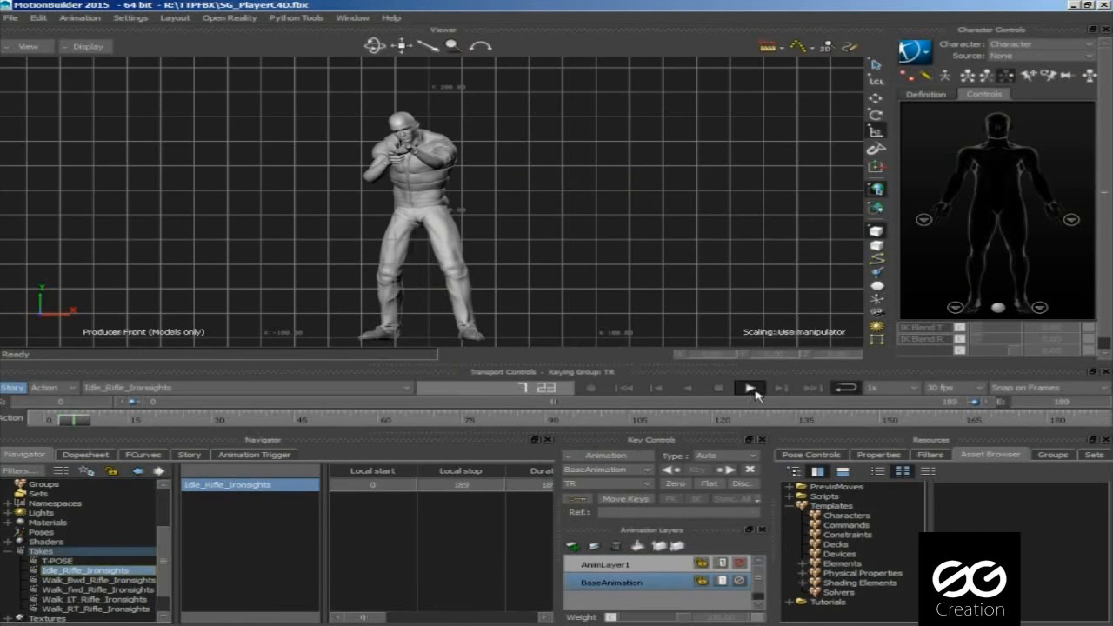
left_click(95, 581)
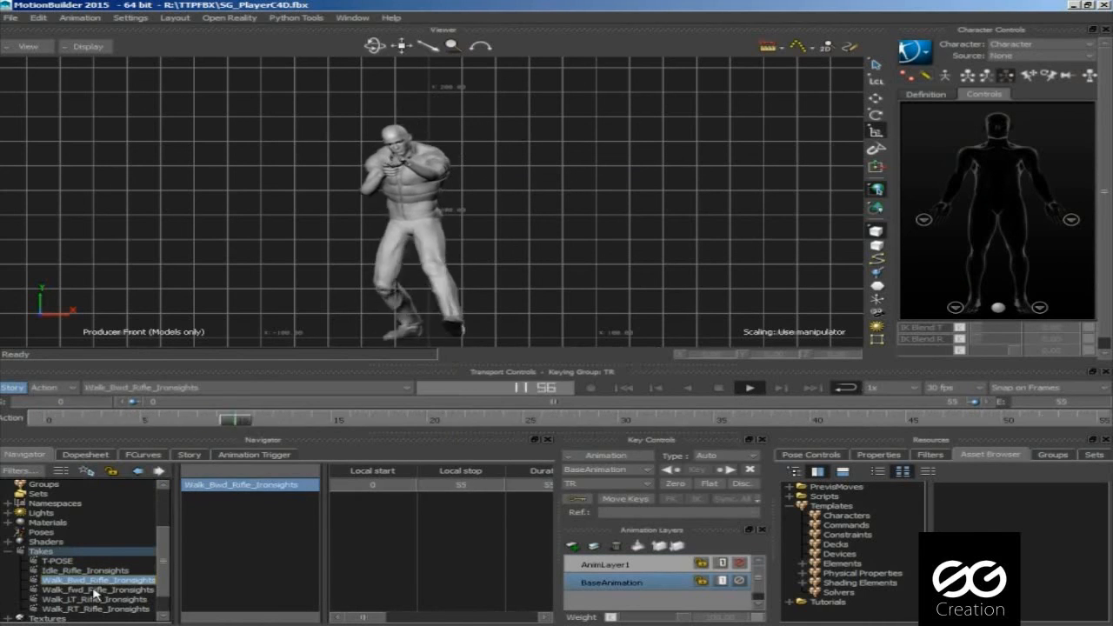
left_click(98, 599)
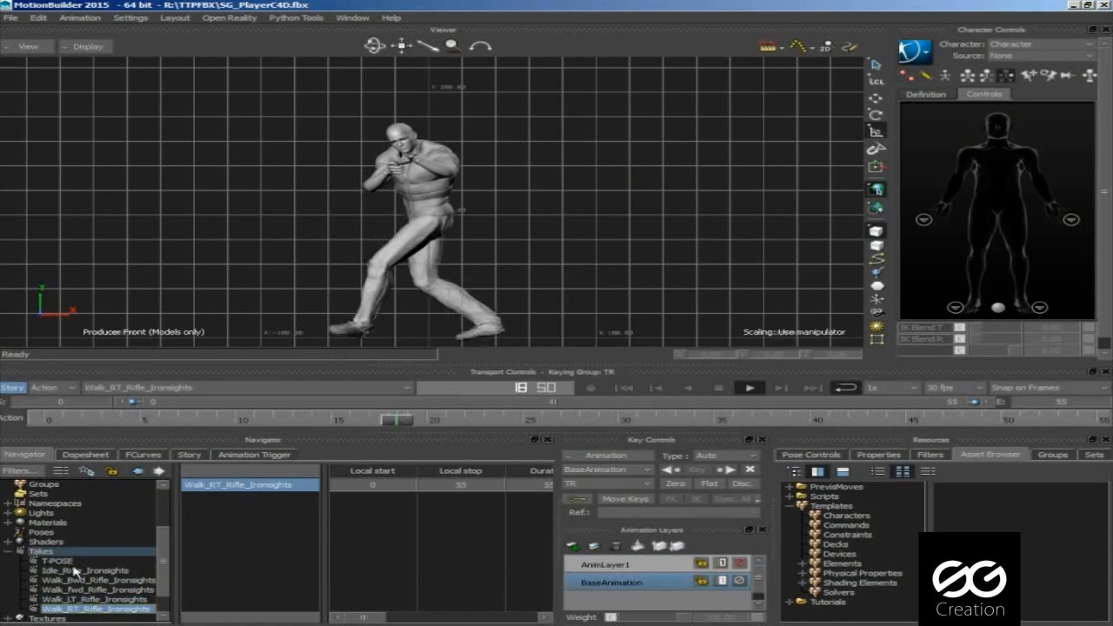
double_click(57, 560)
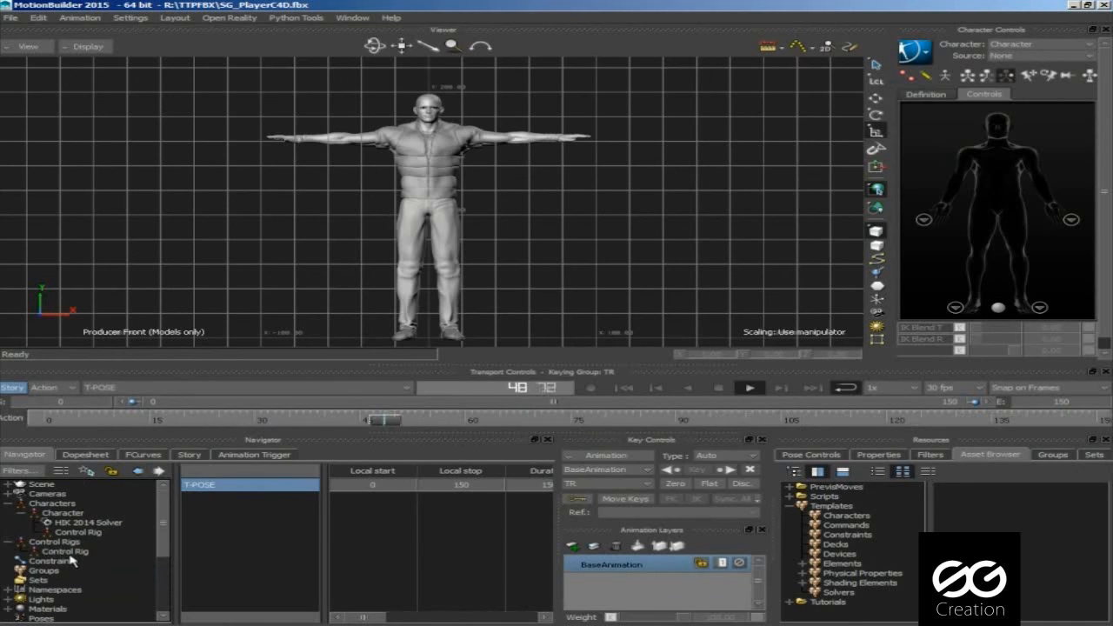
right_click(66, 552)
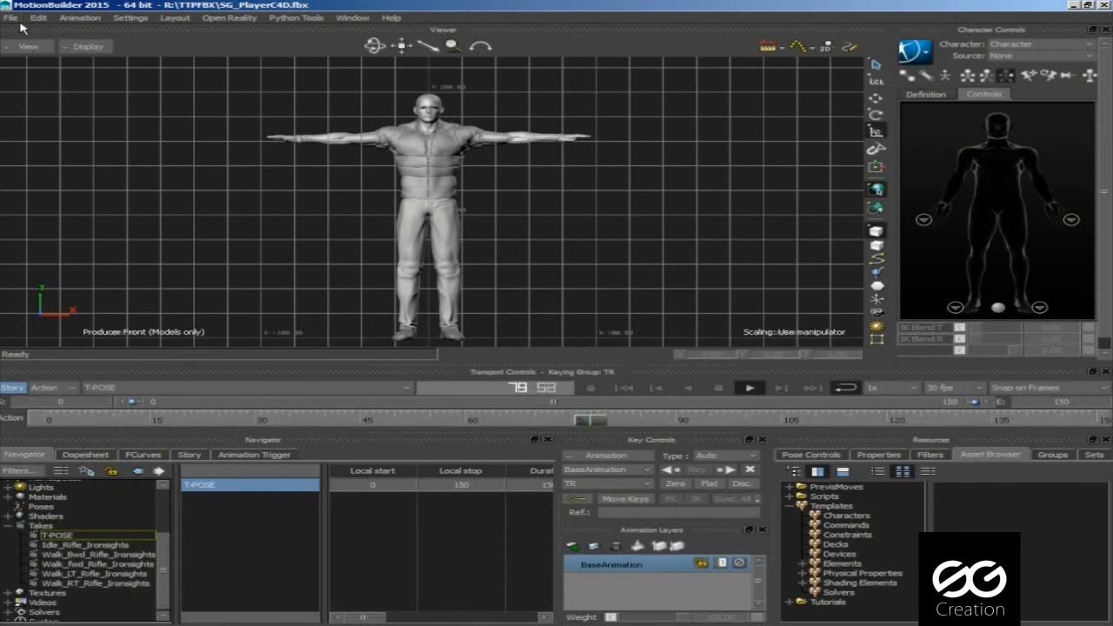
Step: Save the scene as SG_Player in Q:\Test with all six takes exported
left_click(11, 17)
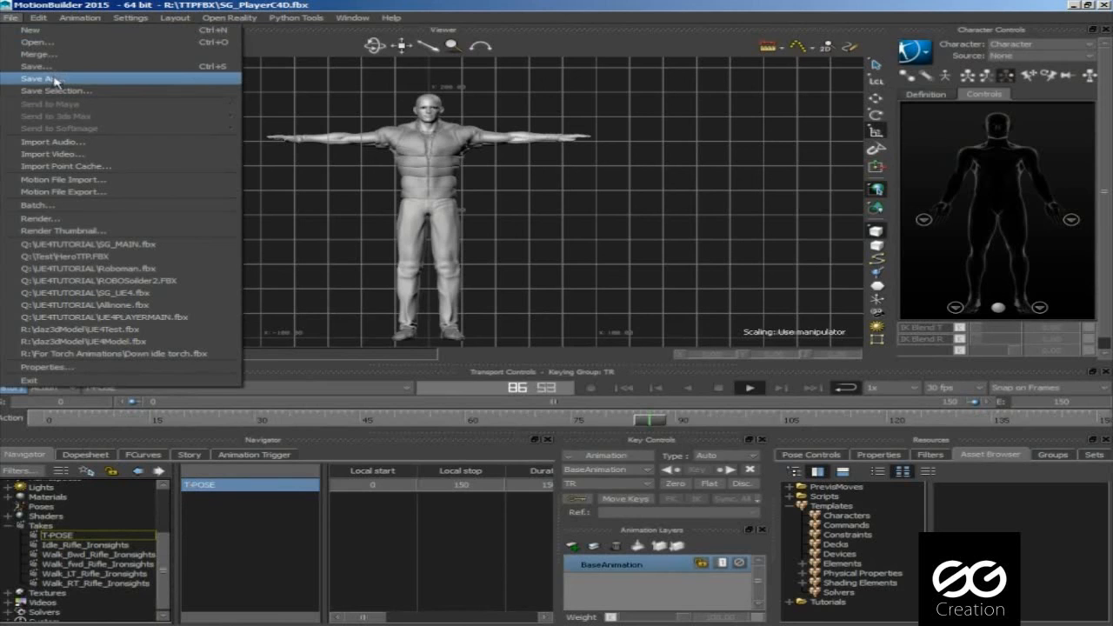
left_click(46, 78)
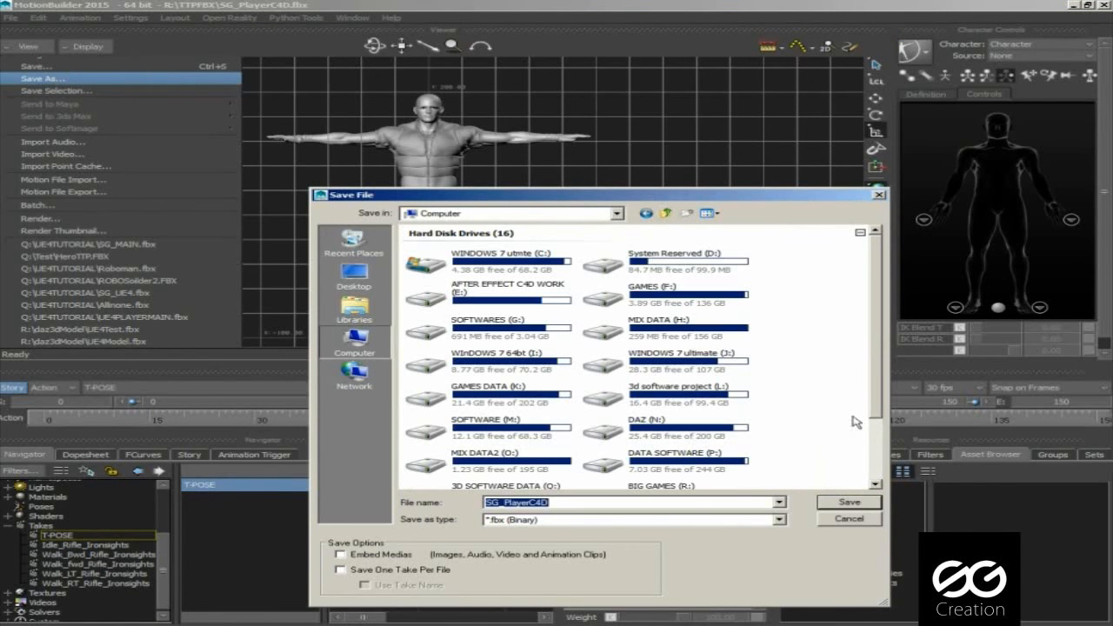
scroll("down", 3)
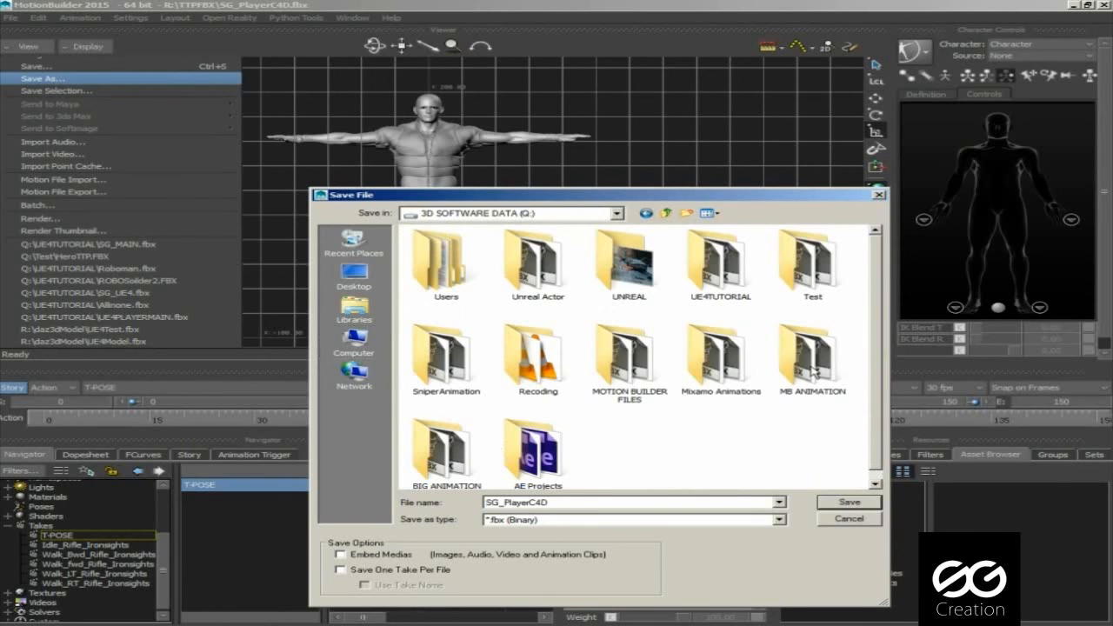
double_click(812, 261)
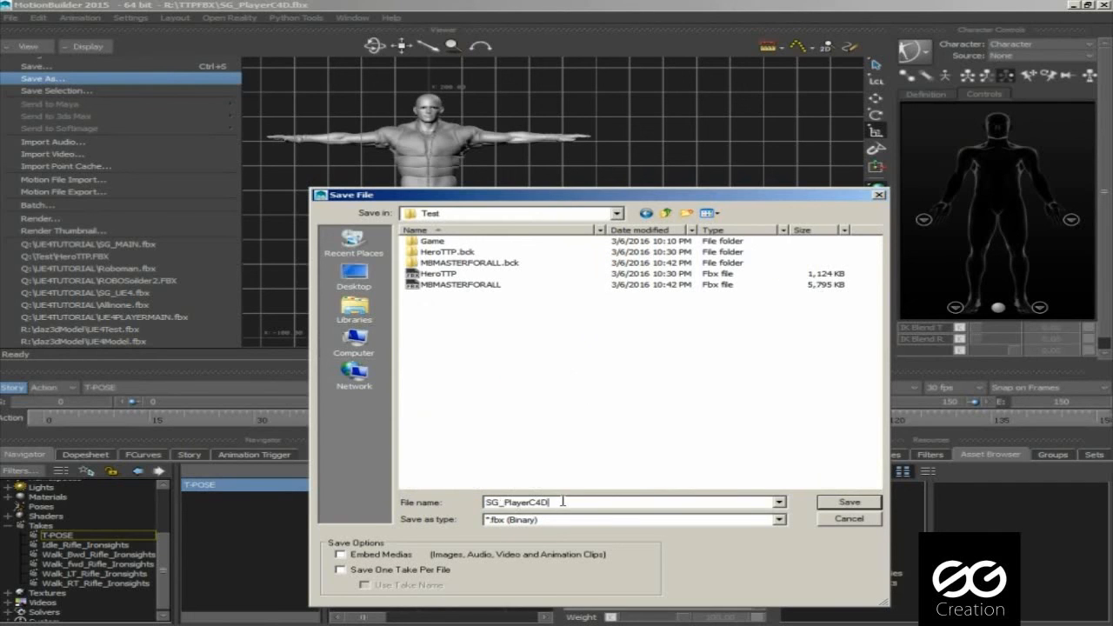
key("BackSpace")
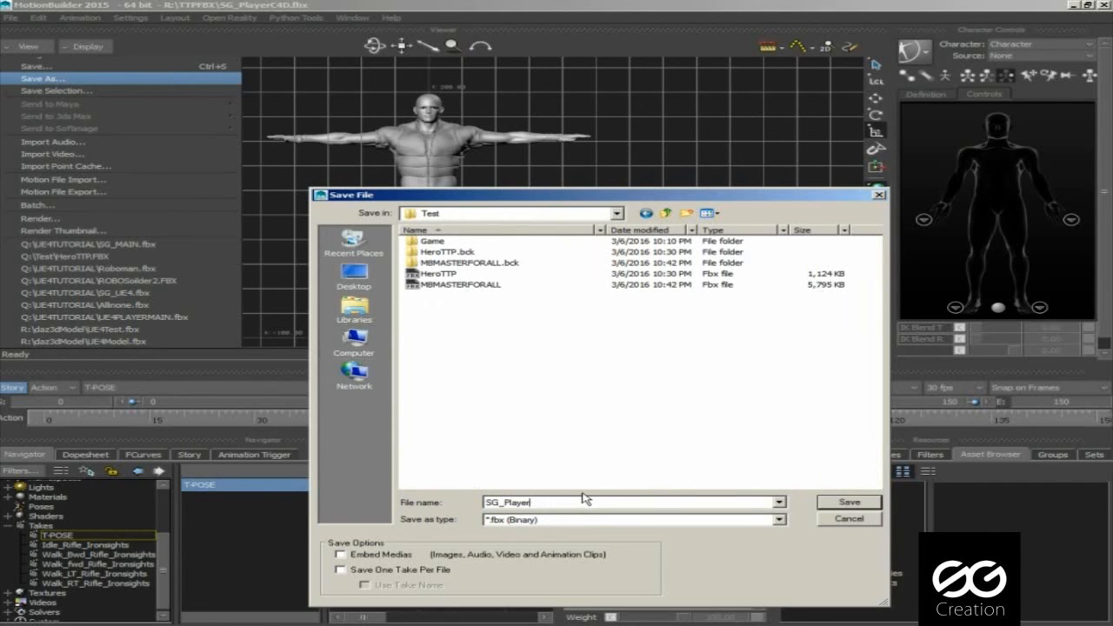
left_click(848, 502)
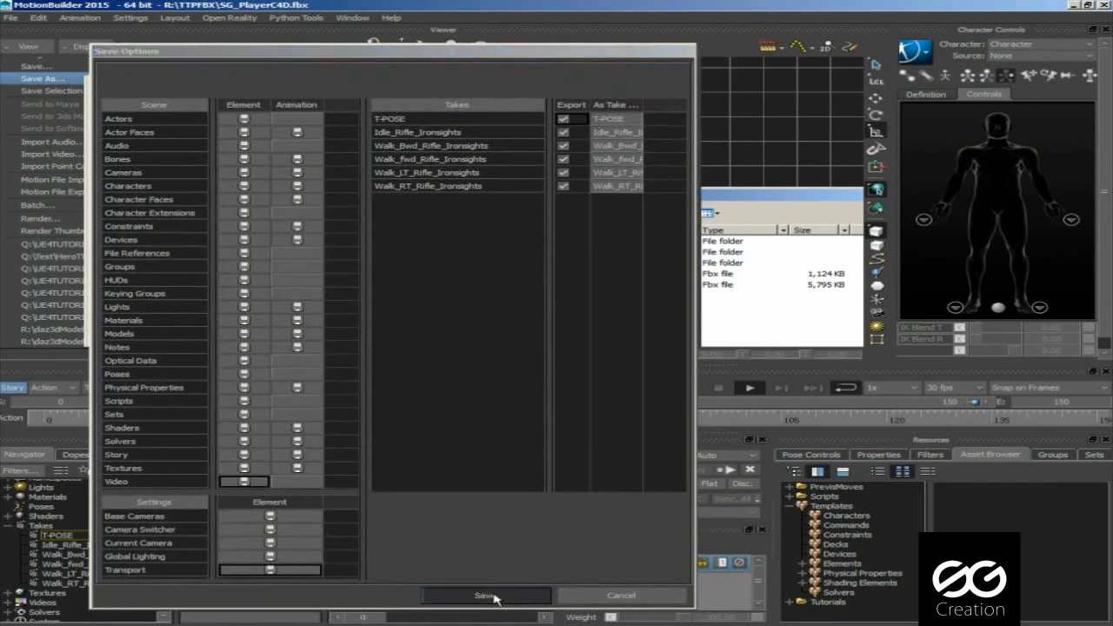
left_click(485, 595)
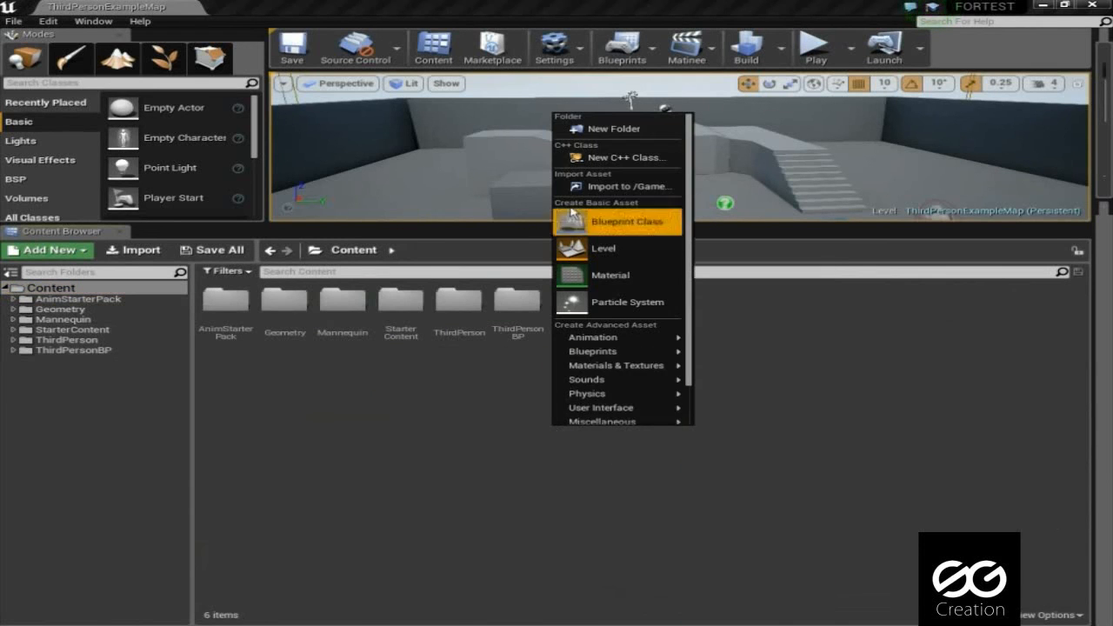
Step: Create a folder named TEST under Content and open it
left_click(614, 128)
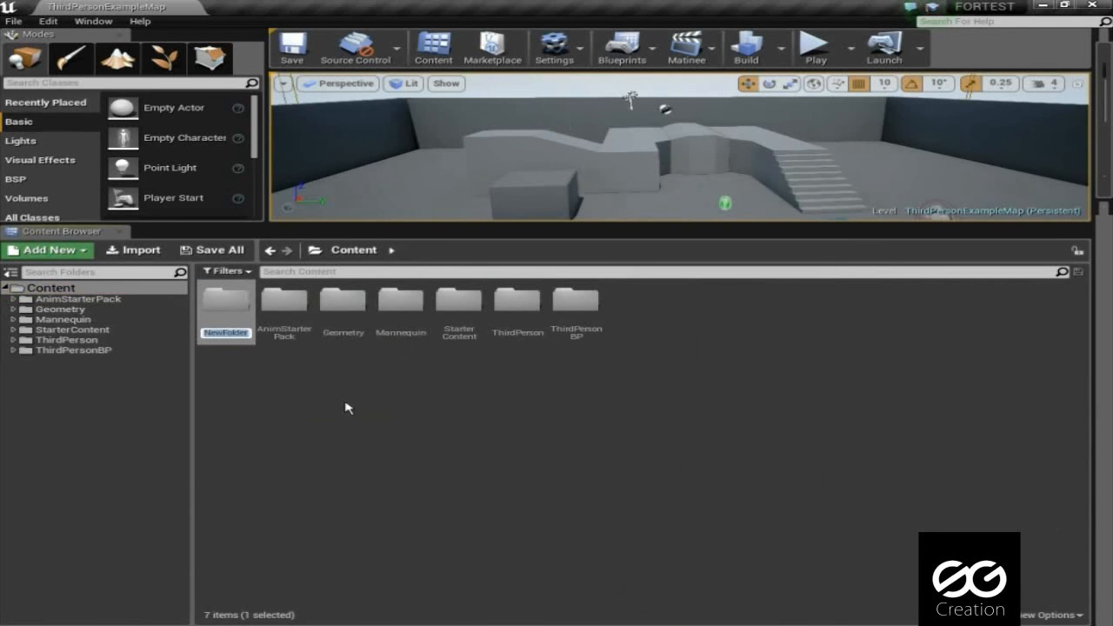
type("TEST")
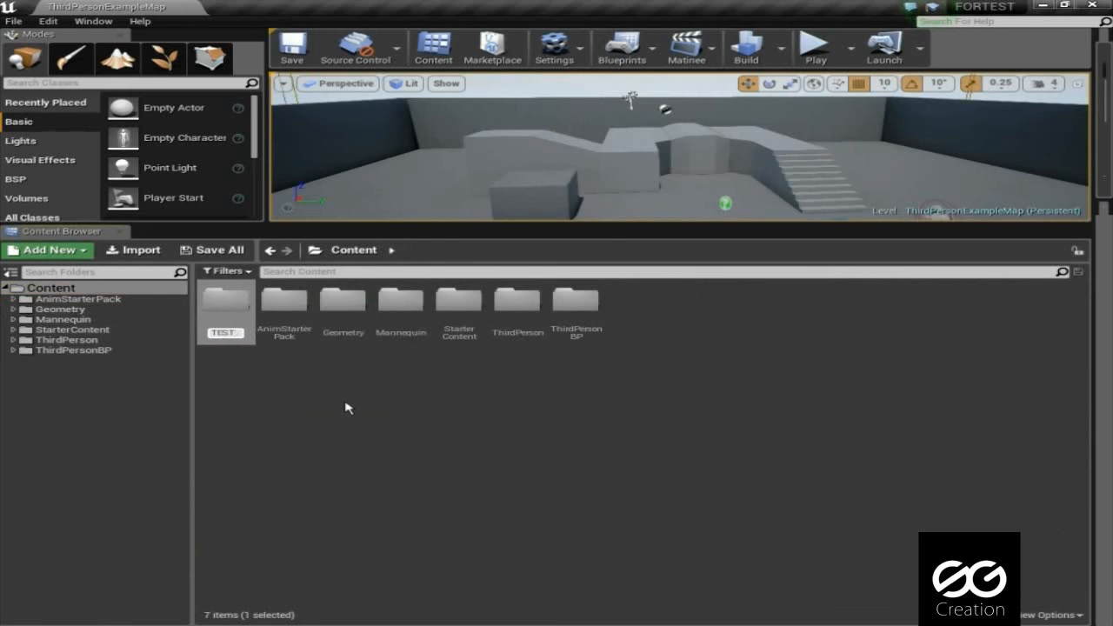
double_click(225, 305)
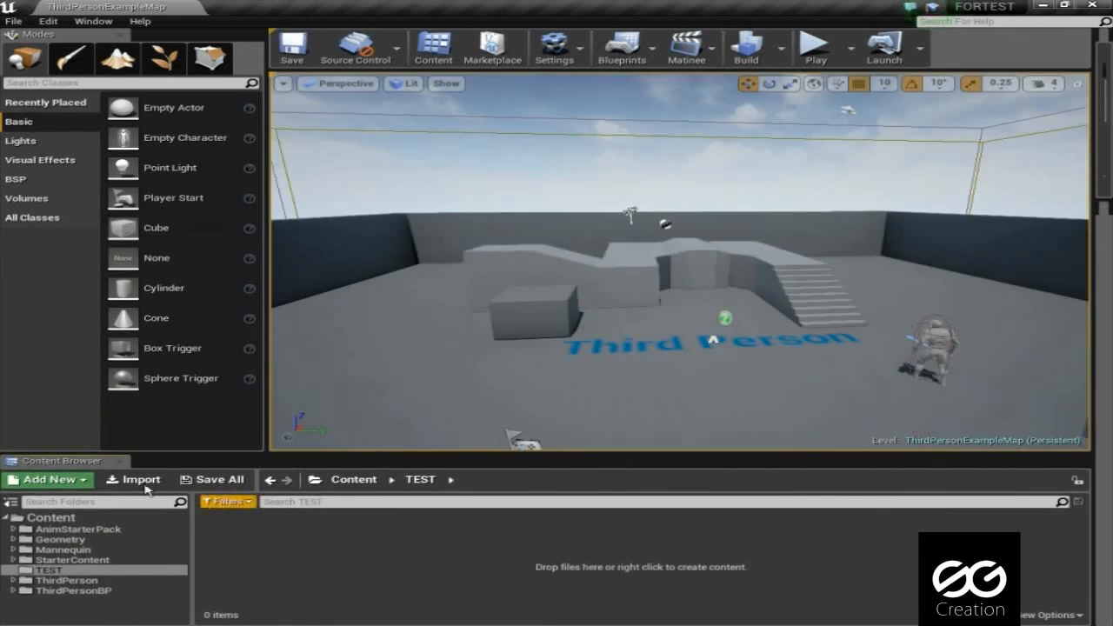
Step: Import SG_Player.fbx from Q:\Test into TEST with Import Animations enabled
left_click(132, 480)
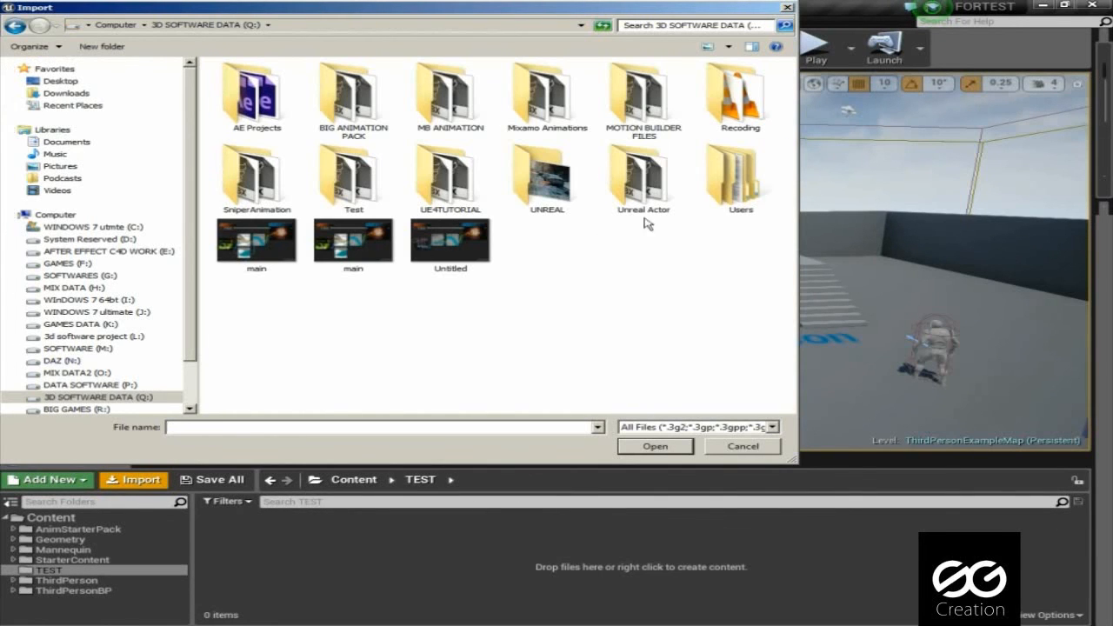
double_click(354, 174)
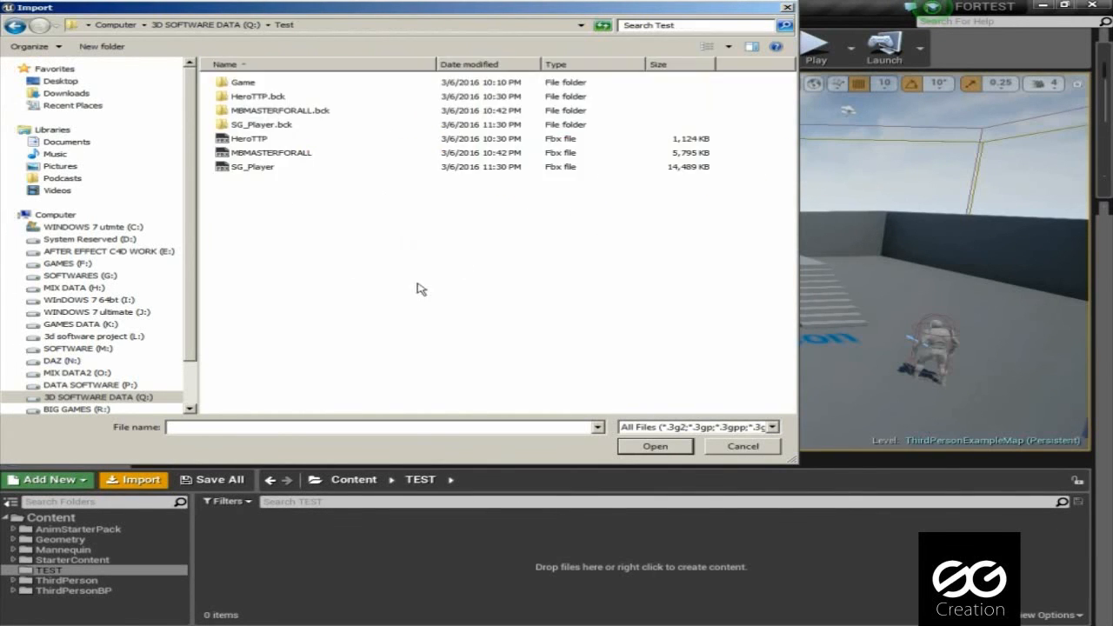
left_click(655, 447)
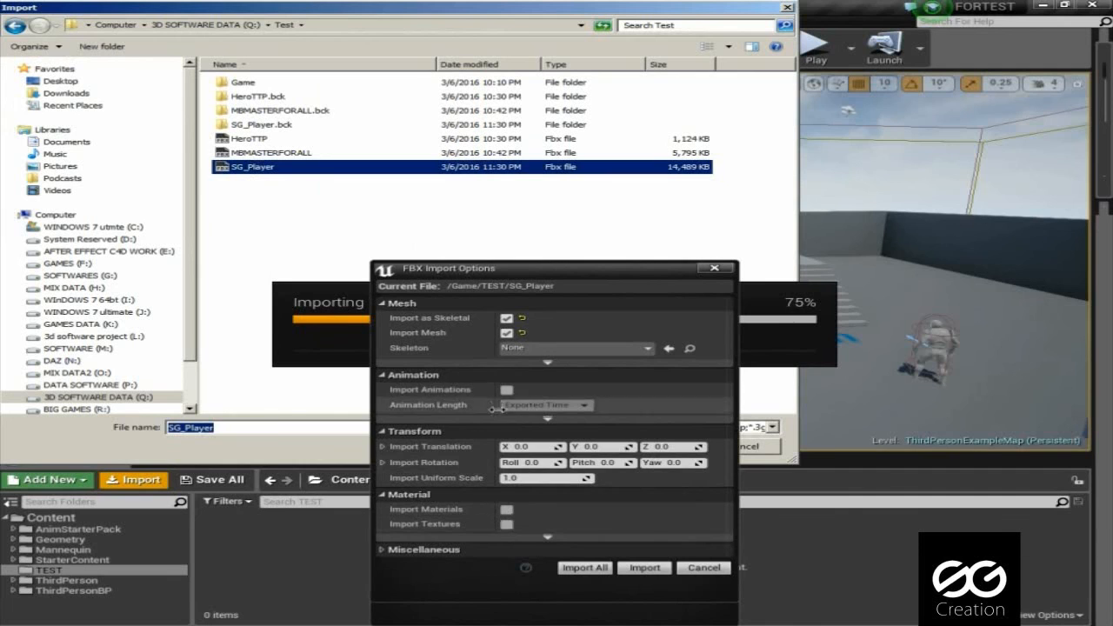
left_click(507, 389)
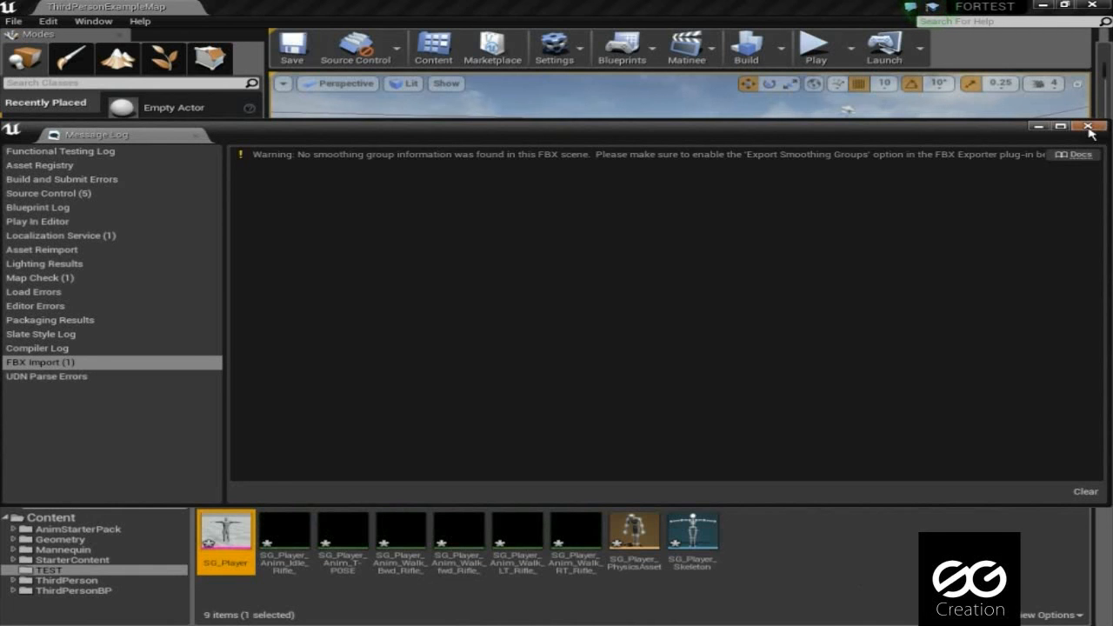
Step: Close the Message Log and preview the Walk_LT_Rifle_Ironsights and next rifle walk animations
left_click(1088, 127)
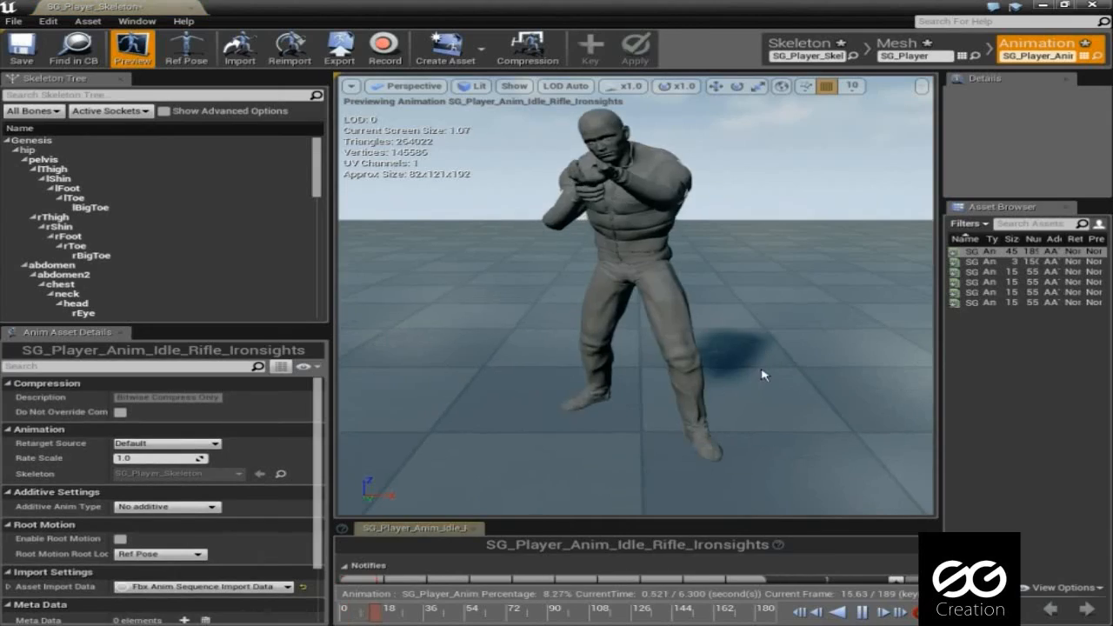
mouse_move(979, 261)
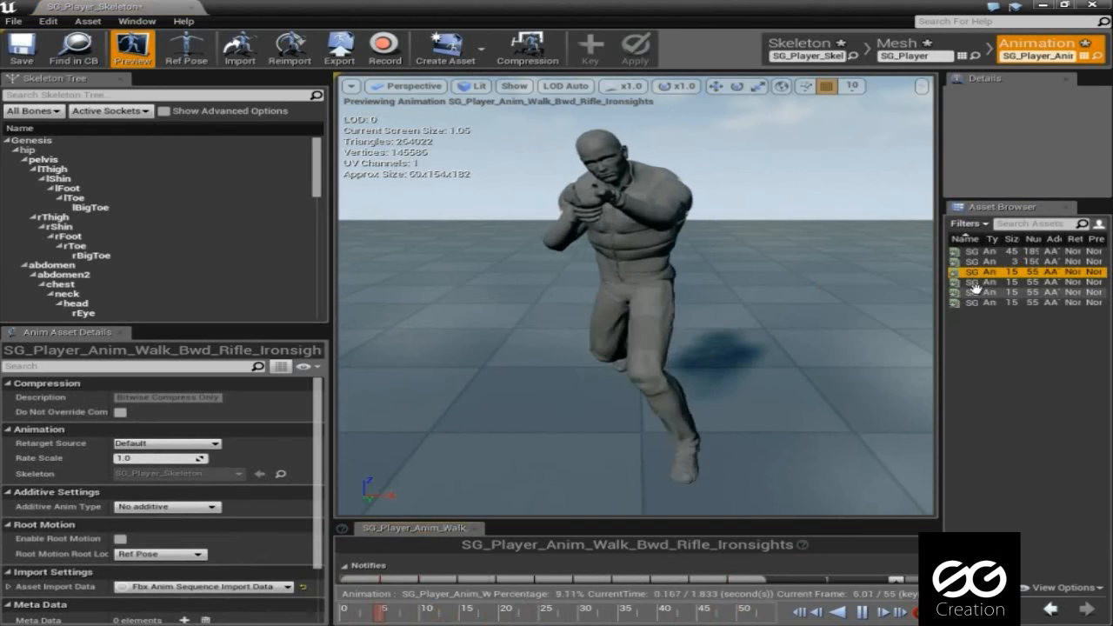
left_click(983, 304)
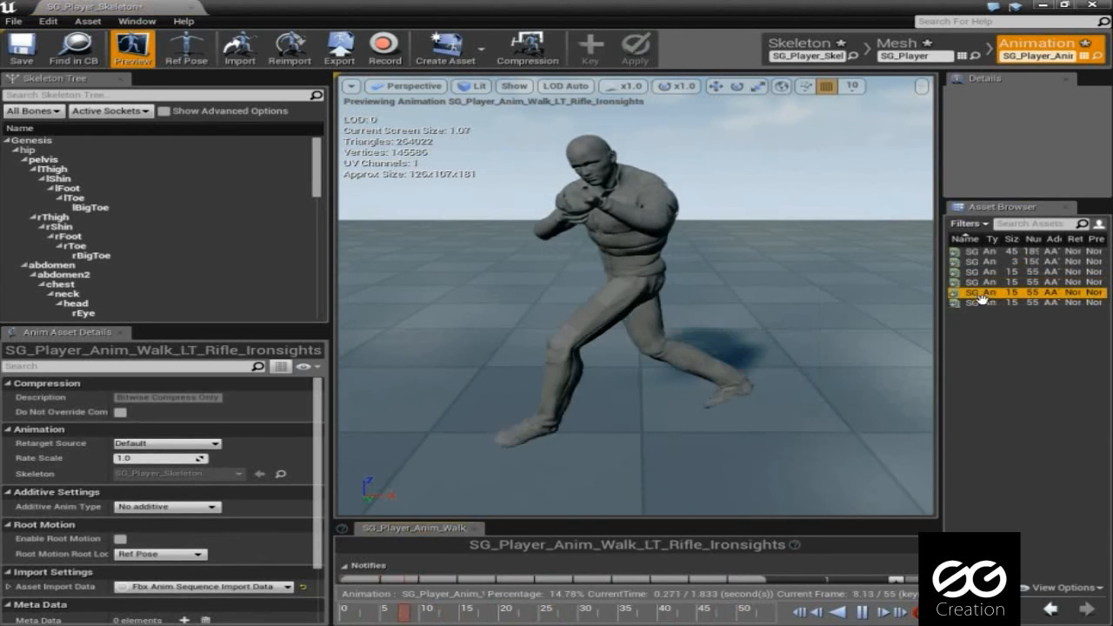
left_click(983, 302)
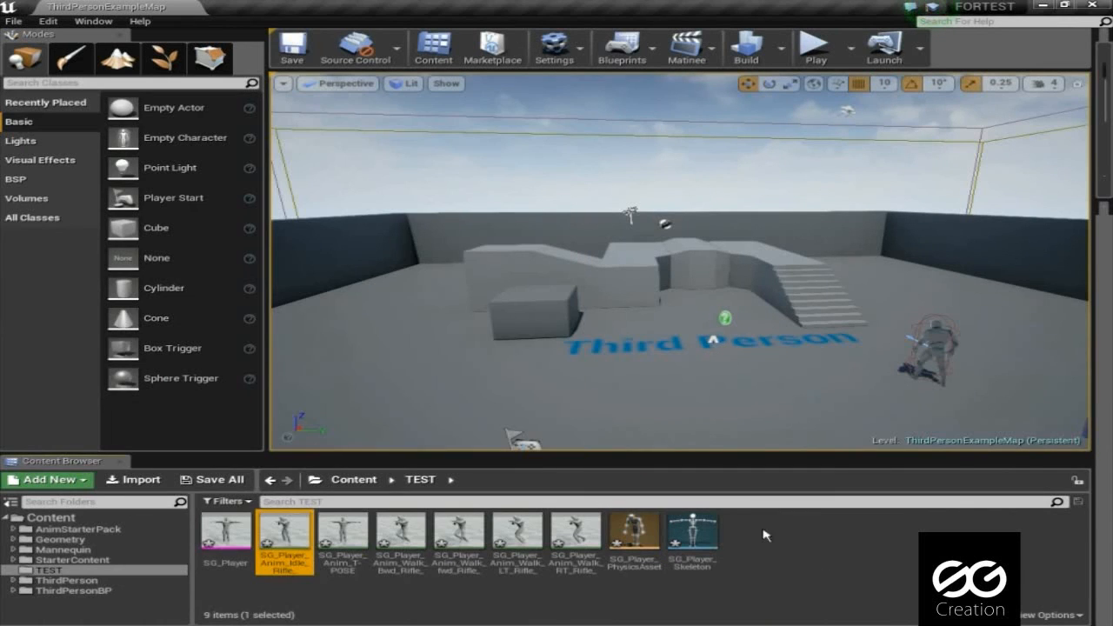
Step: Save all the imported SG_Player assets in the TEST folder
left_click(213, 479)
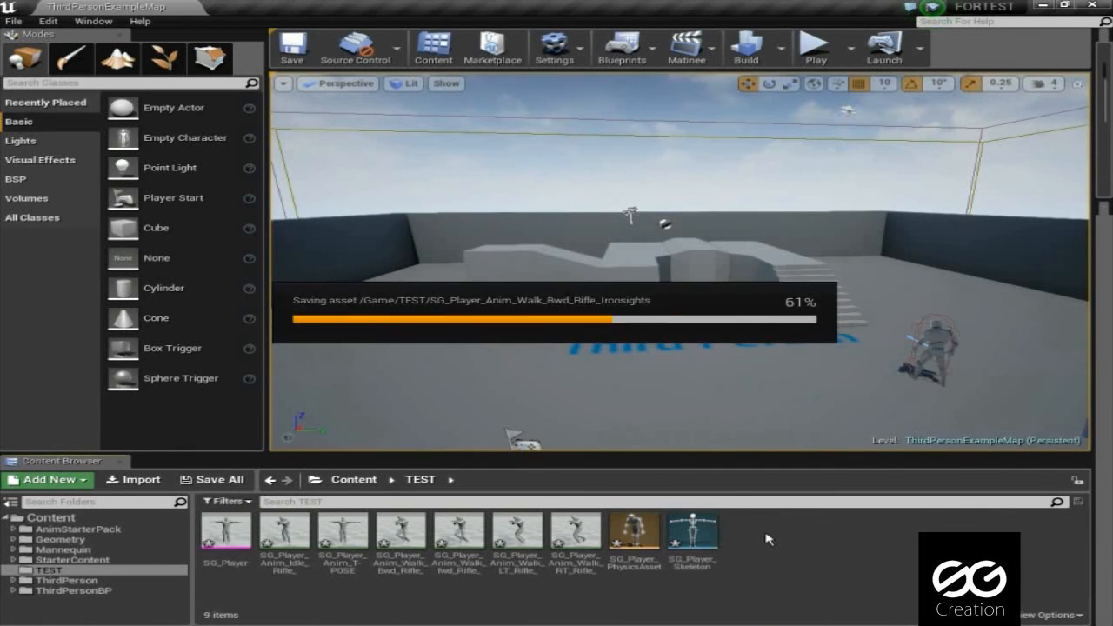